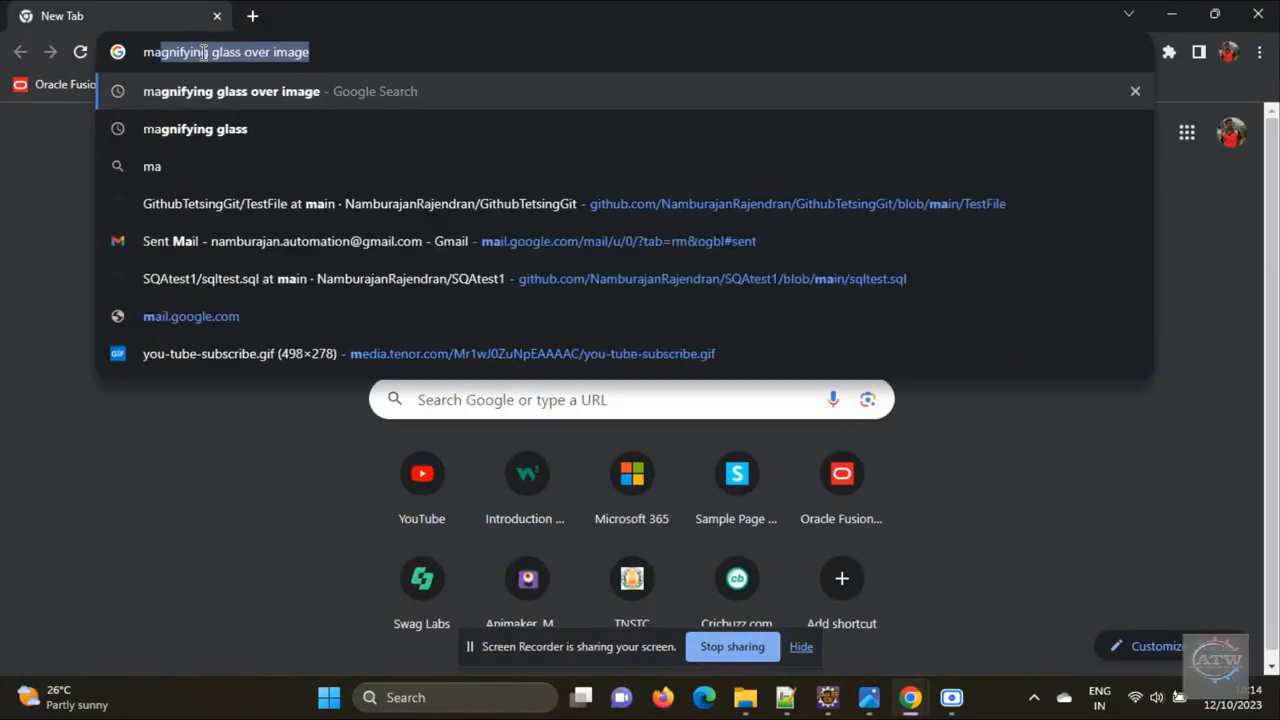
- Google 'maven dependency tess4j' and open the net.sourceforge.tess4j page on Maven Repository
{"action": "type", "text": "maven dependency tess"}
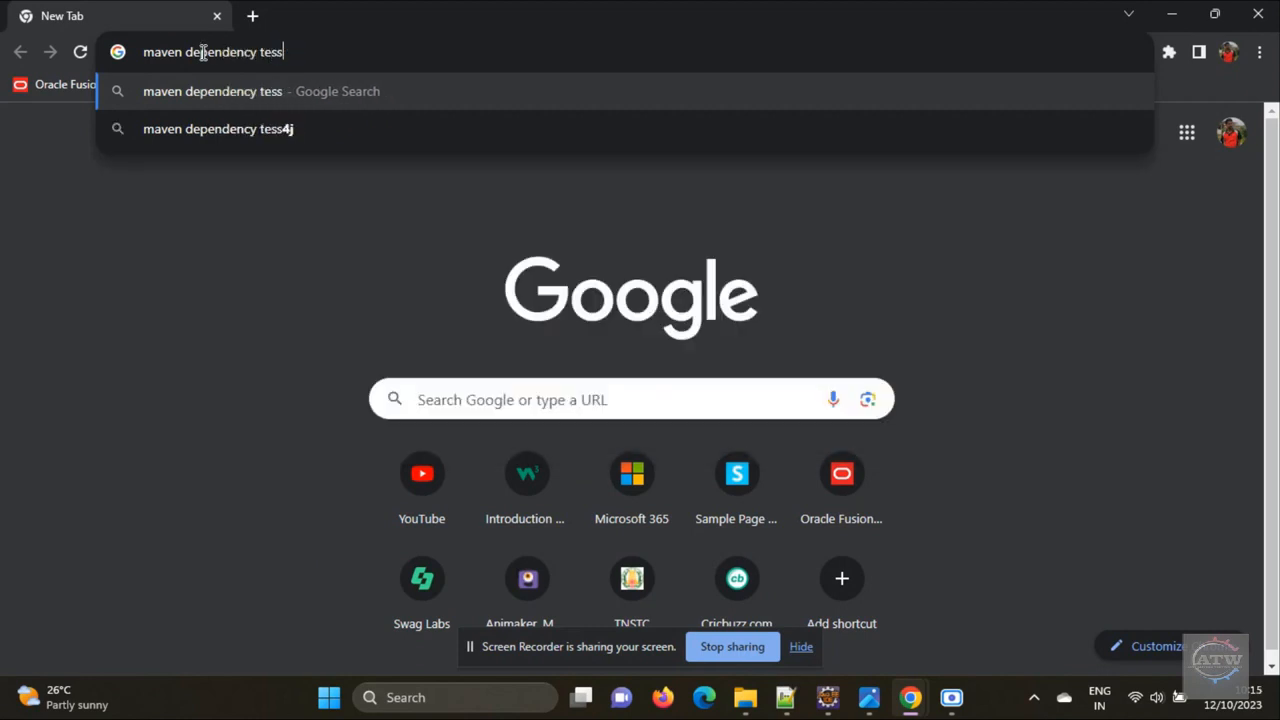
{"action": "left_click", "coordinate": [218, 128]}
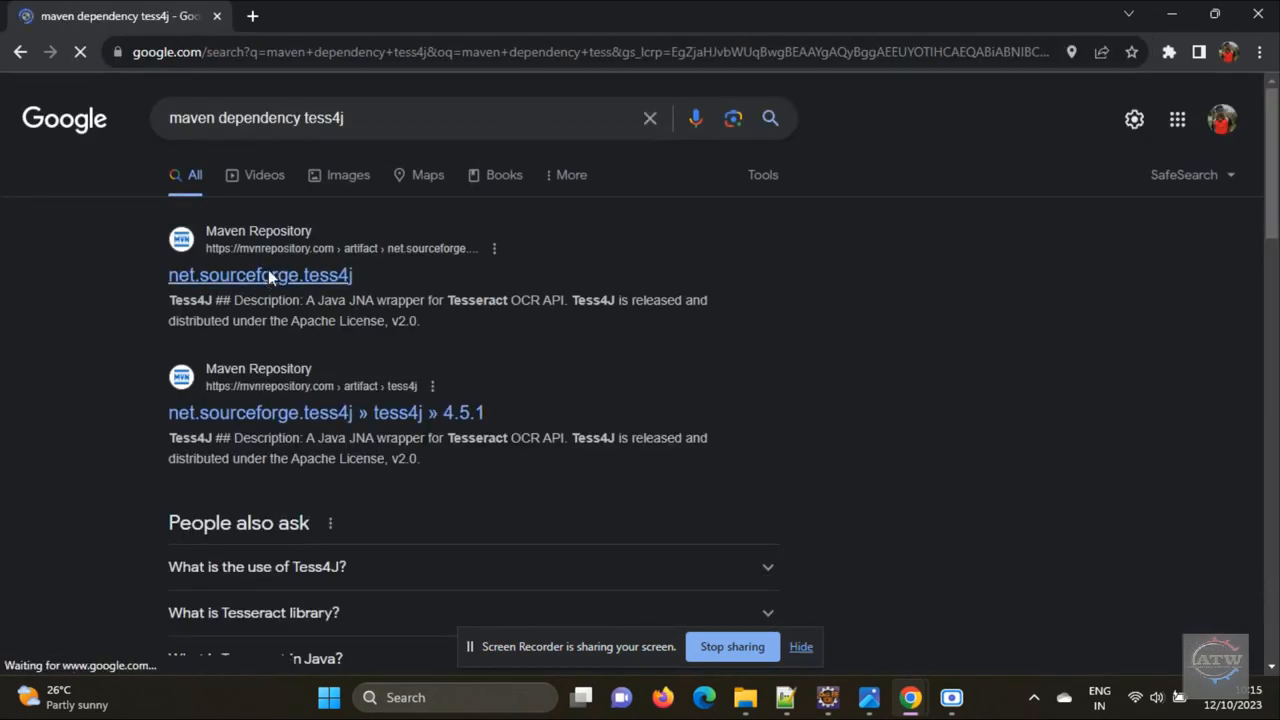
{"action": "left_click", "coordinate": [260, 275]}
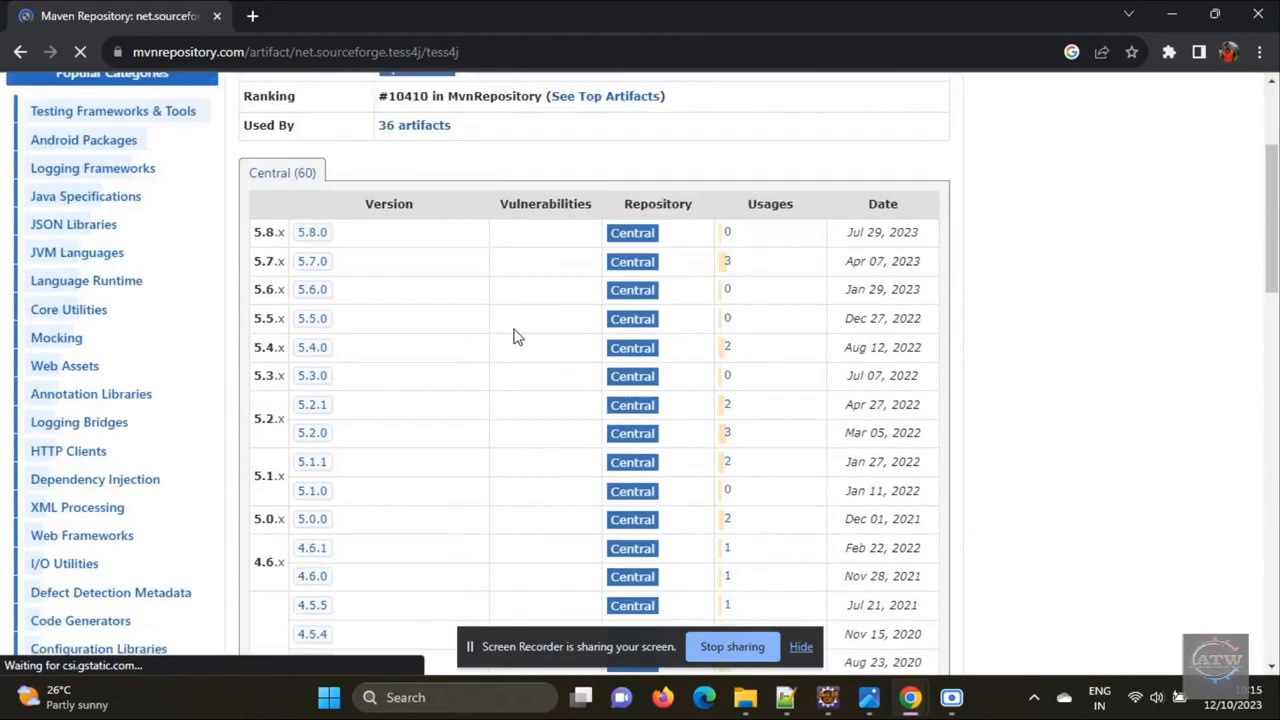
- Open Tess4J version 5.8.0 and select its Maven dependency snippet
{"action": "scroll", "scroll_direction": "down", "scroll_amount": 3}
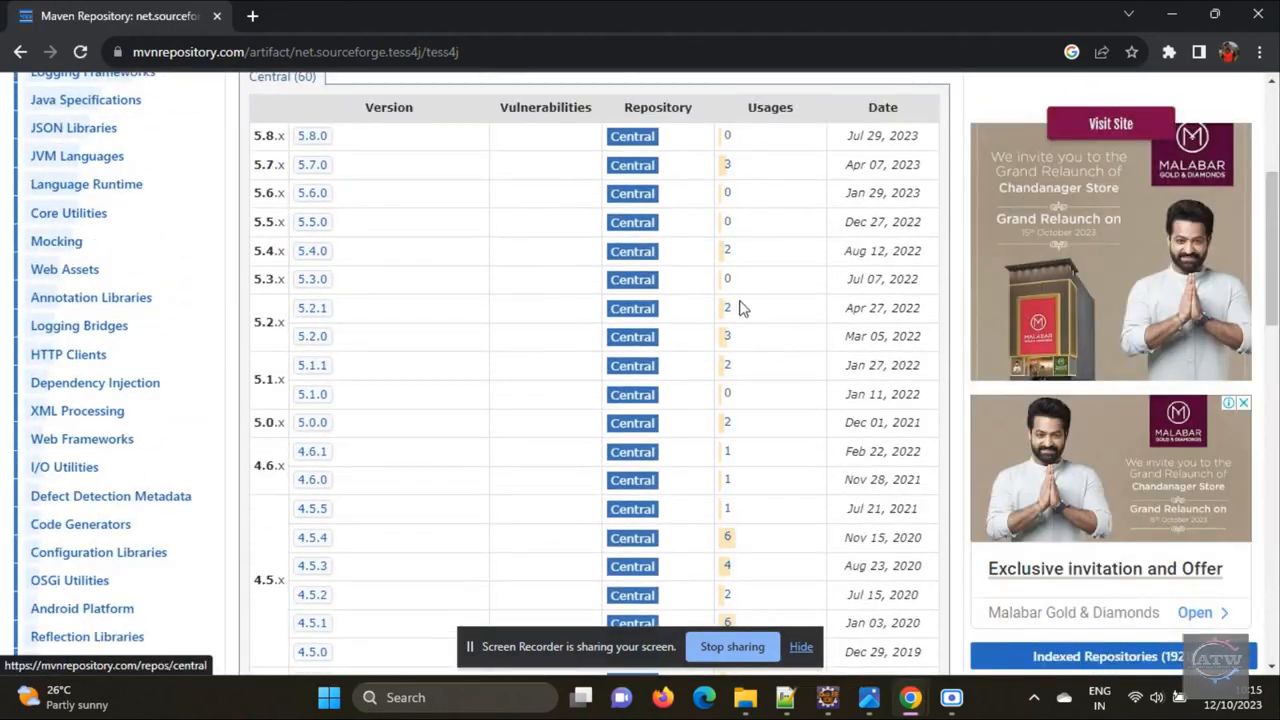
{"action": "scroll", "scroll_direction": "down", "scroll_amount": 3}
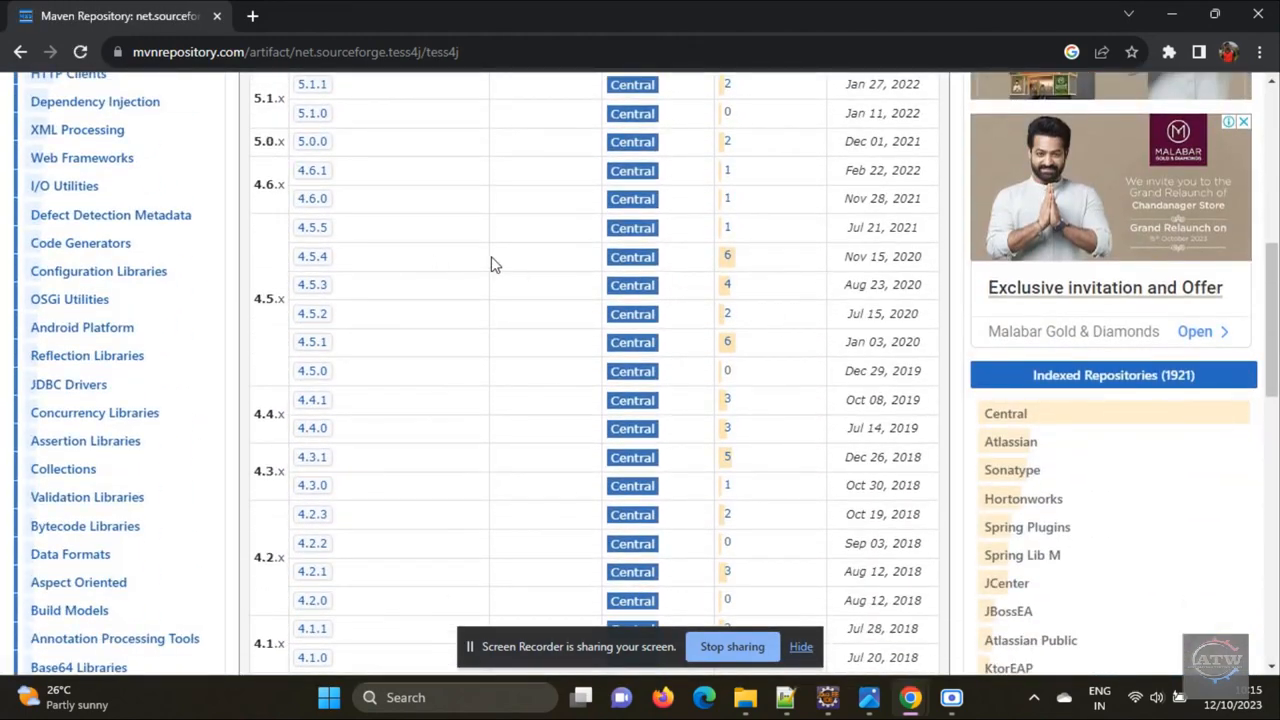
{"action": "scroll", "scroll_direction": "up", "scroll_amount": 3}
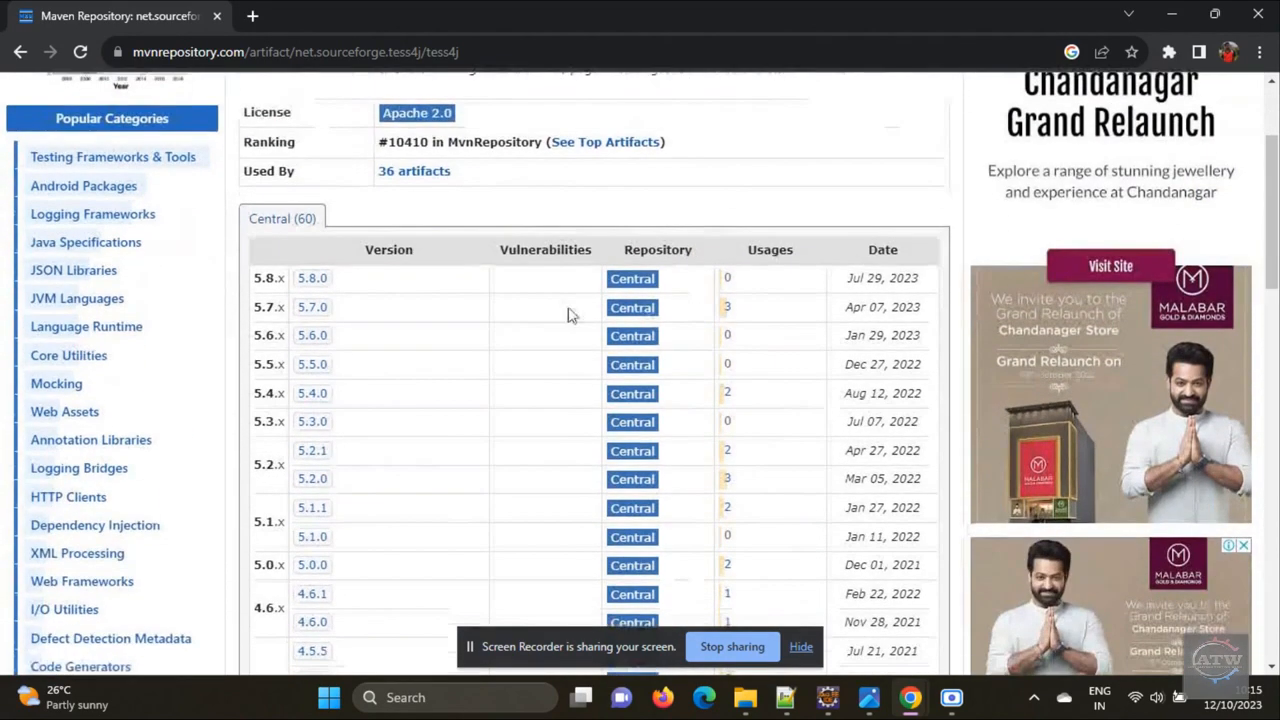
{"action": "left_click", "coordinate": [313, 278]}
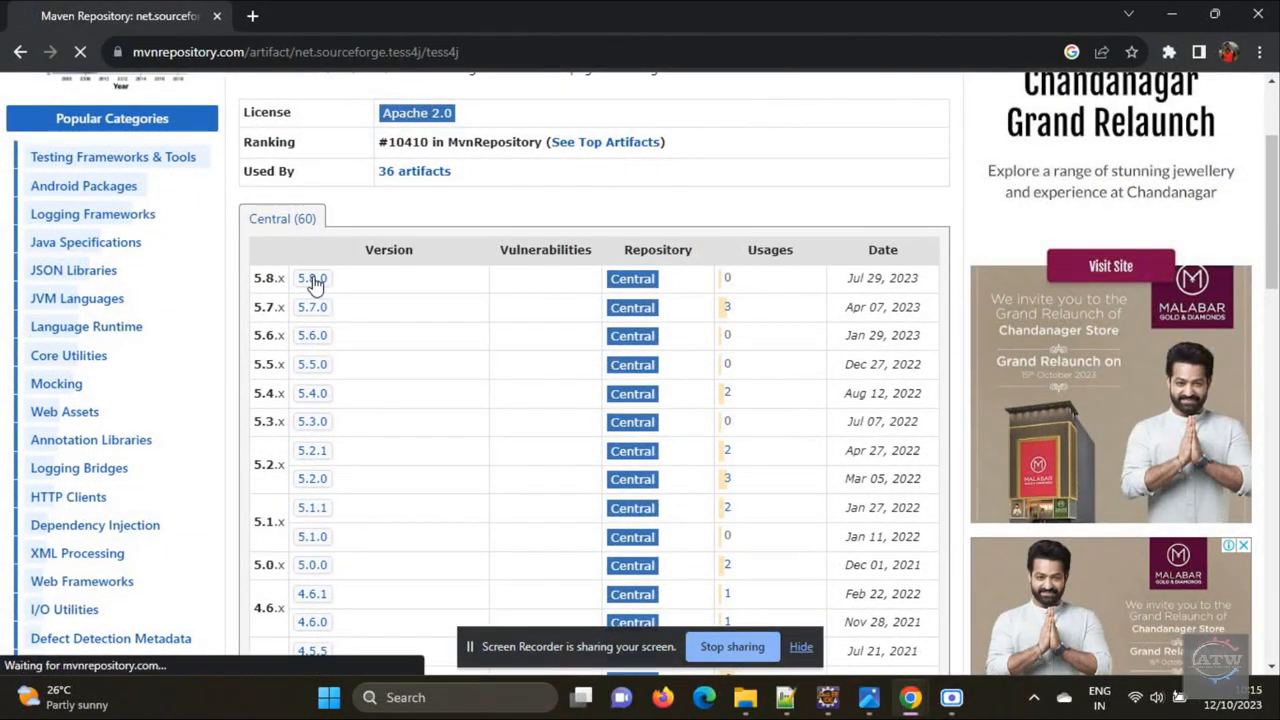
{"action": "left_click", "coordinate": [312, 278]}
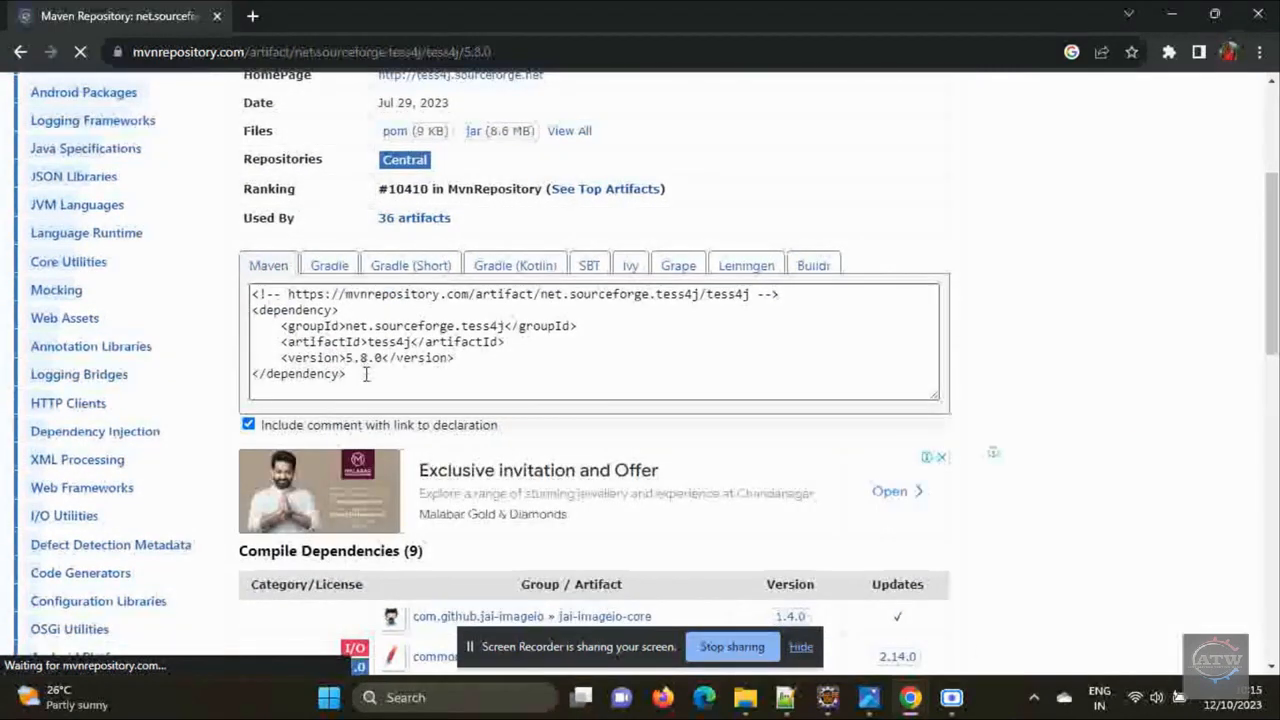
{"action": "left_click", "coordinate": [593, 340]}
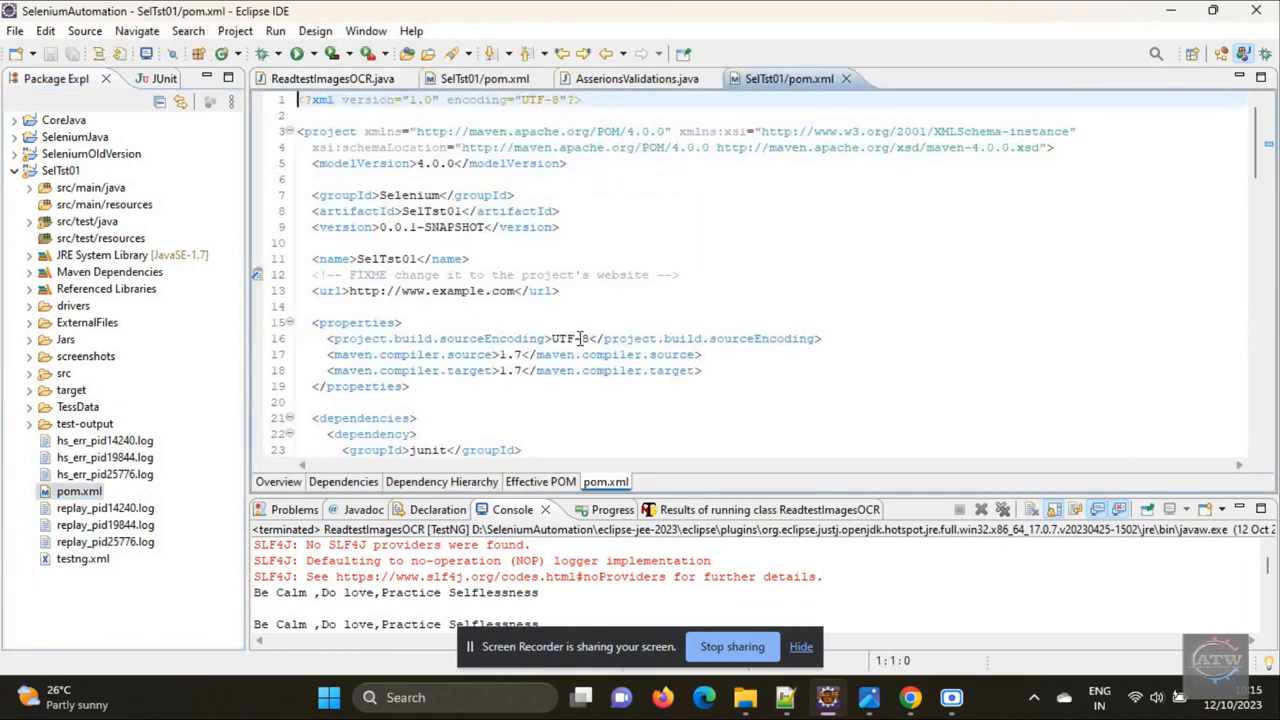
- Place the Tess4J 5.8.0 dependency before testng in pom.xml, then return to the browser
{"action": "scroll", "scroll_direction": "down", "scroll_amount": 3}
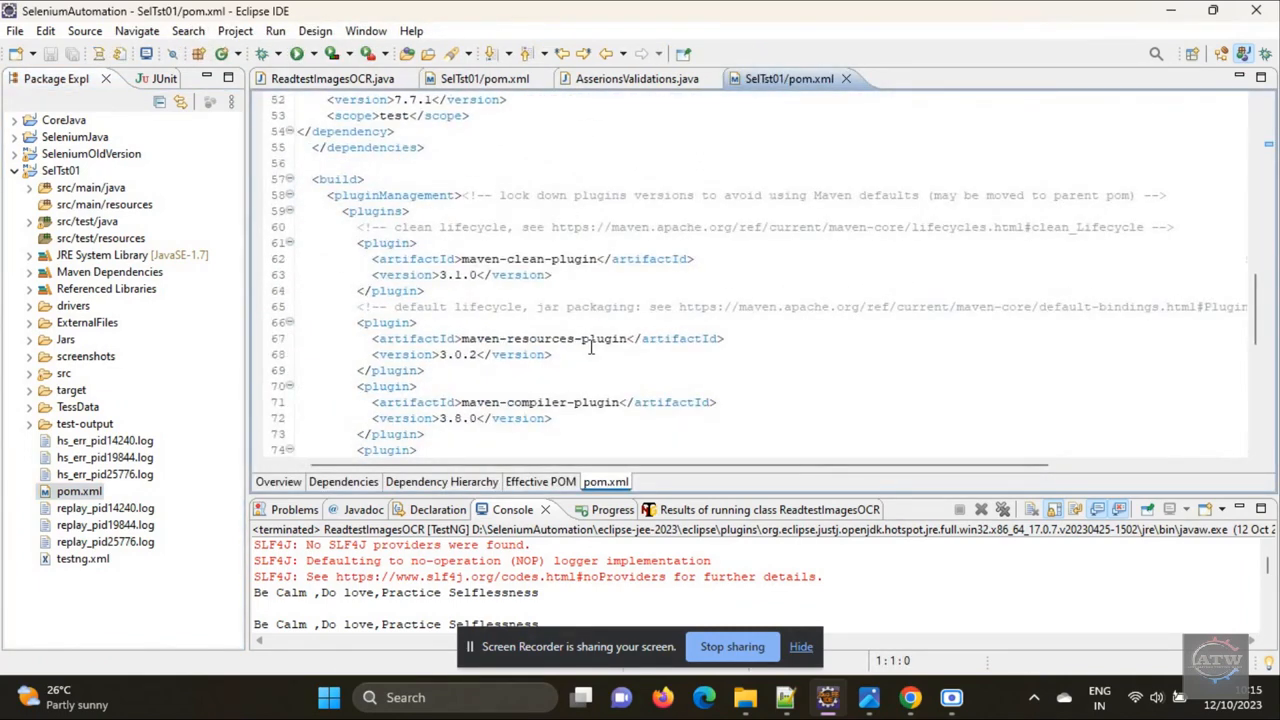
{"action": "scroll", "scroll_direction": "up", "scroll_amount": 3}
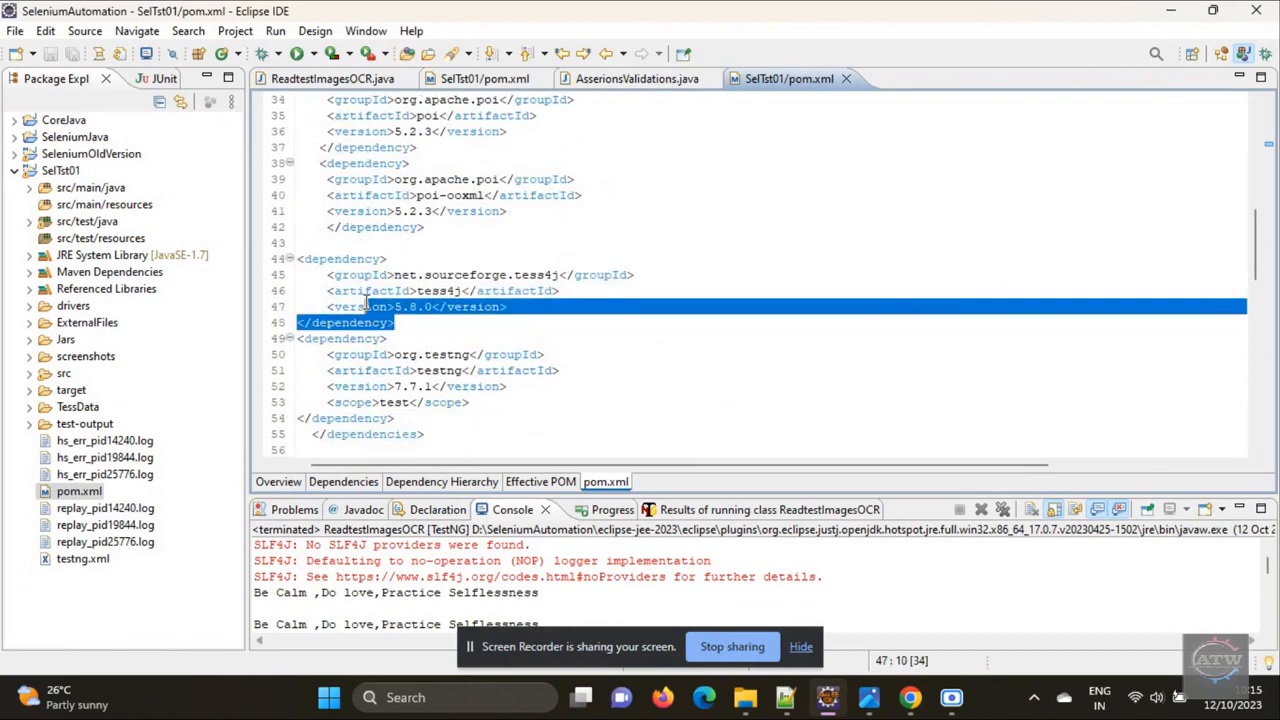
{"action": "left_click", "coordinate": [582, 243]}
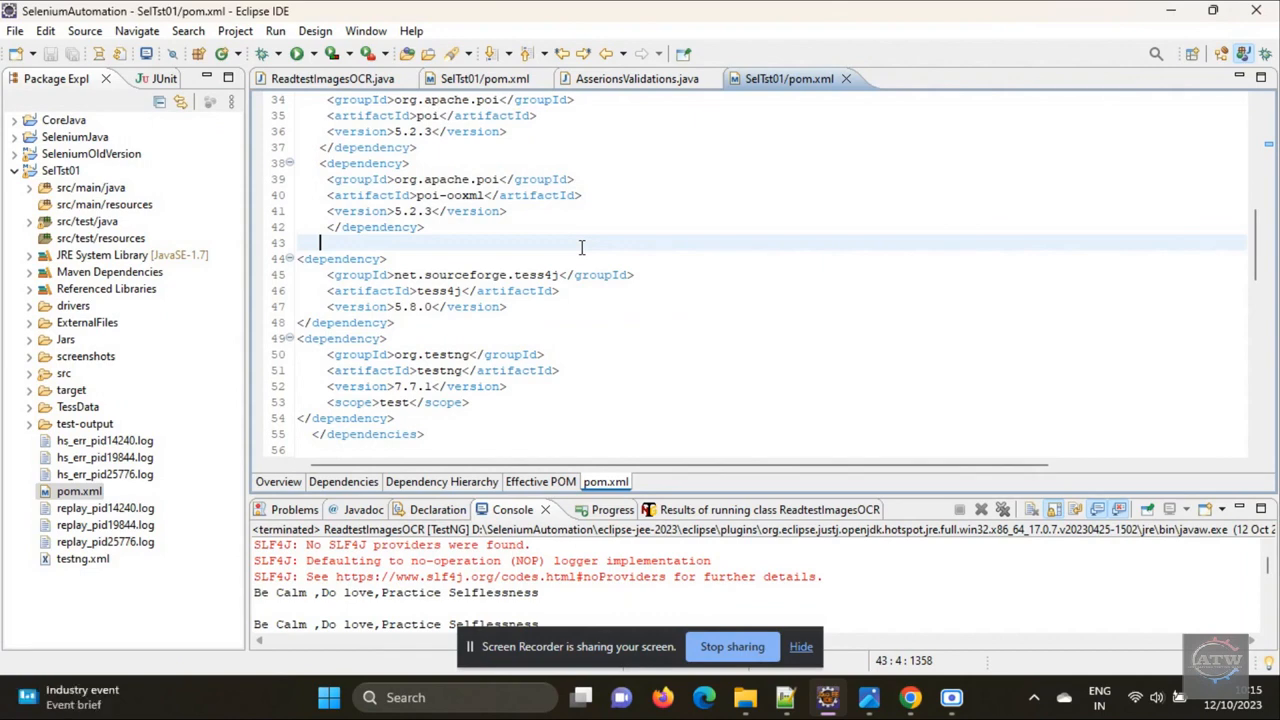
{"action": "mouse_move", "coordinate": [680, 684]}
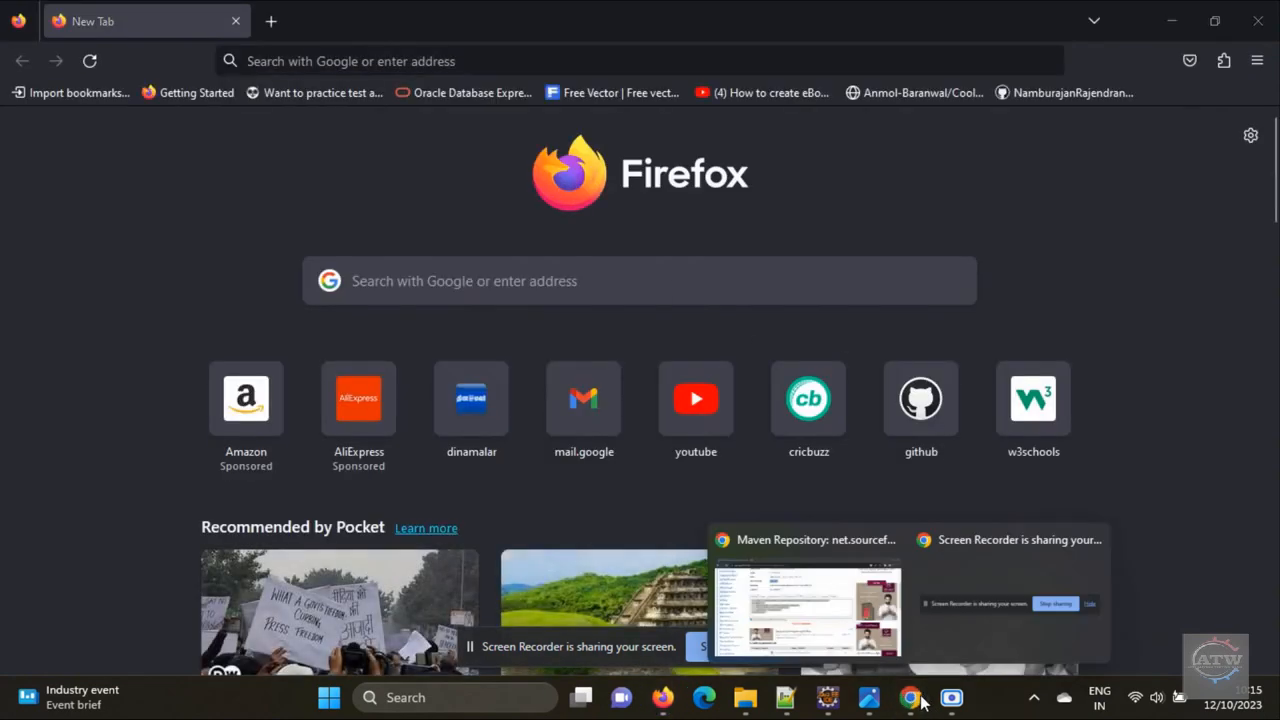
{"action": "left_click", "coordinate": [807, 590]}
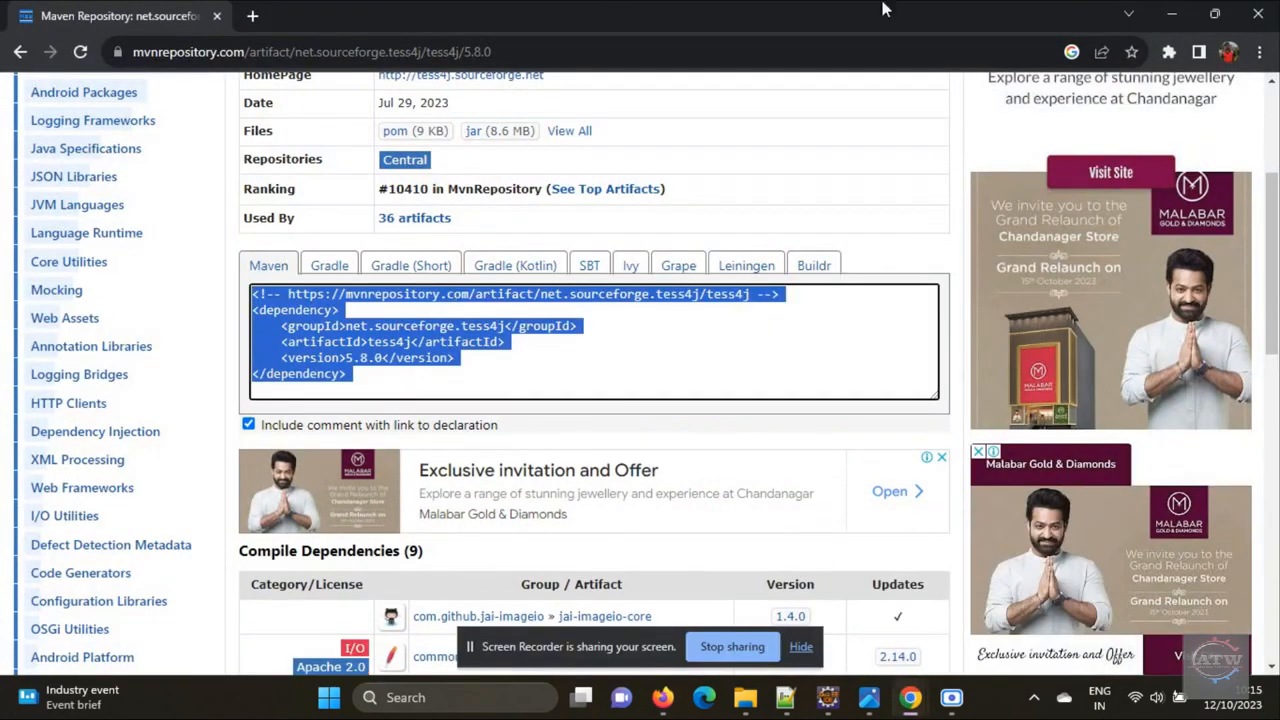
{"action": "left_click", "coordinate": [868, 697]}
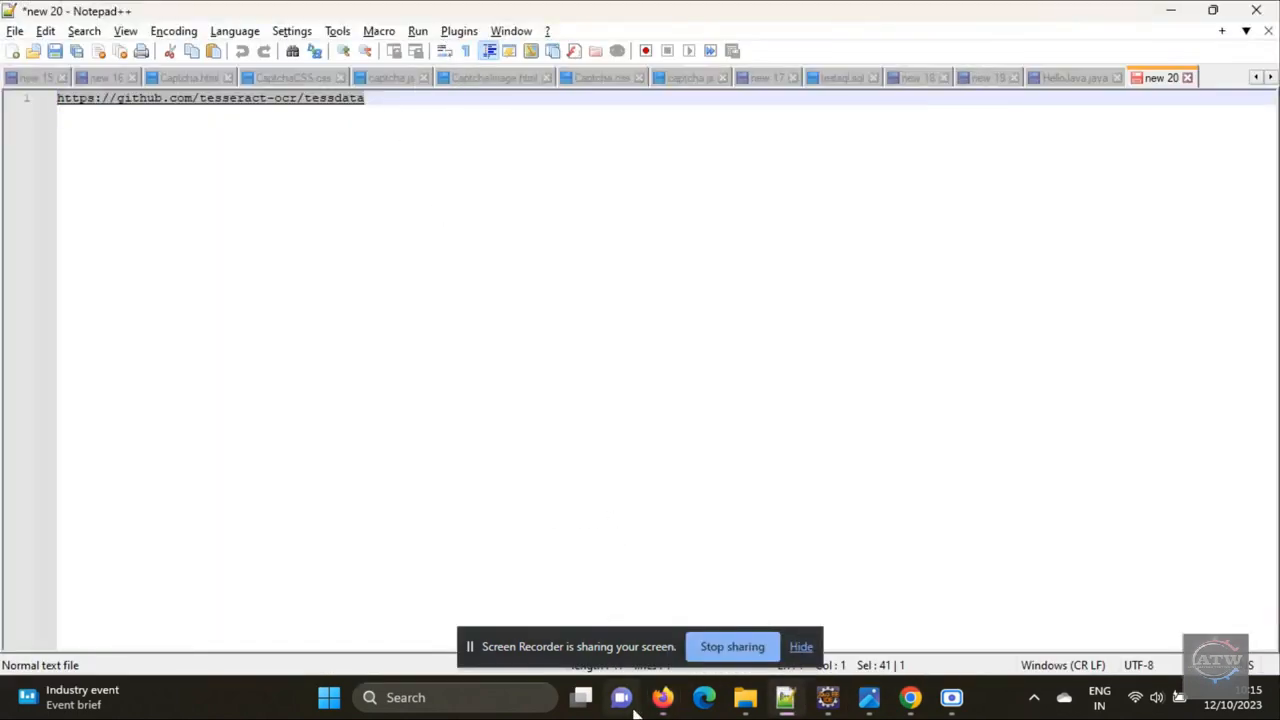
- Show the Download ZIP option for github.com/tesseract-ocr/tessdata in Firefox
{"action": "left_click", "coordinate": [663, 697]}
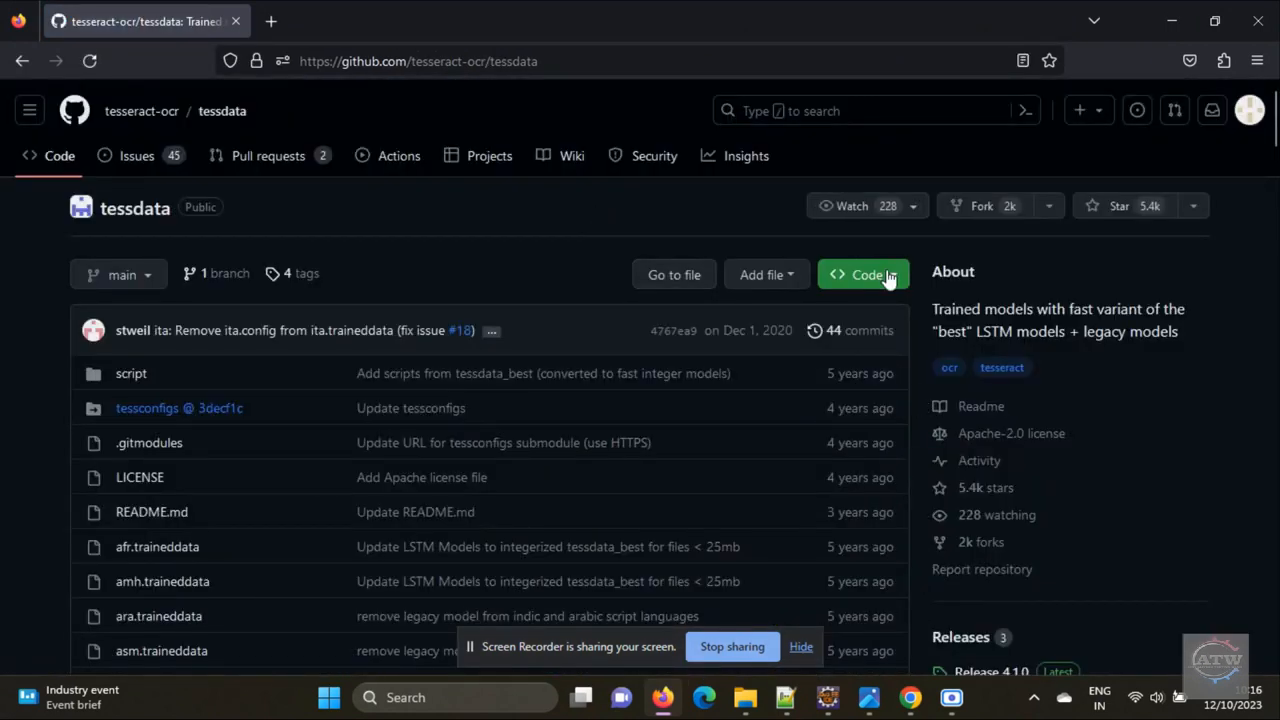
{"action": "left_click", "coordinate": [862, 274]}
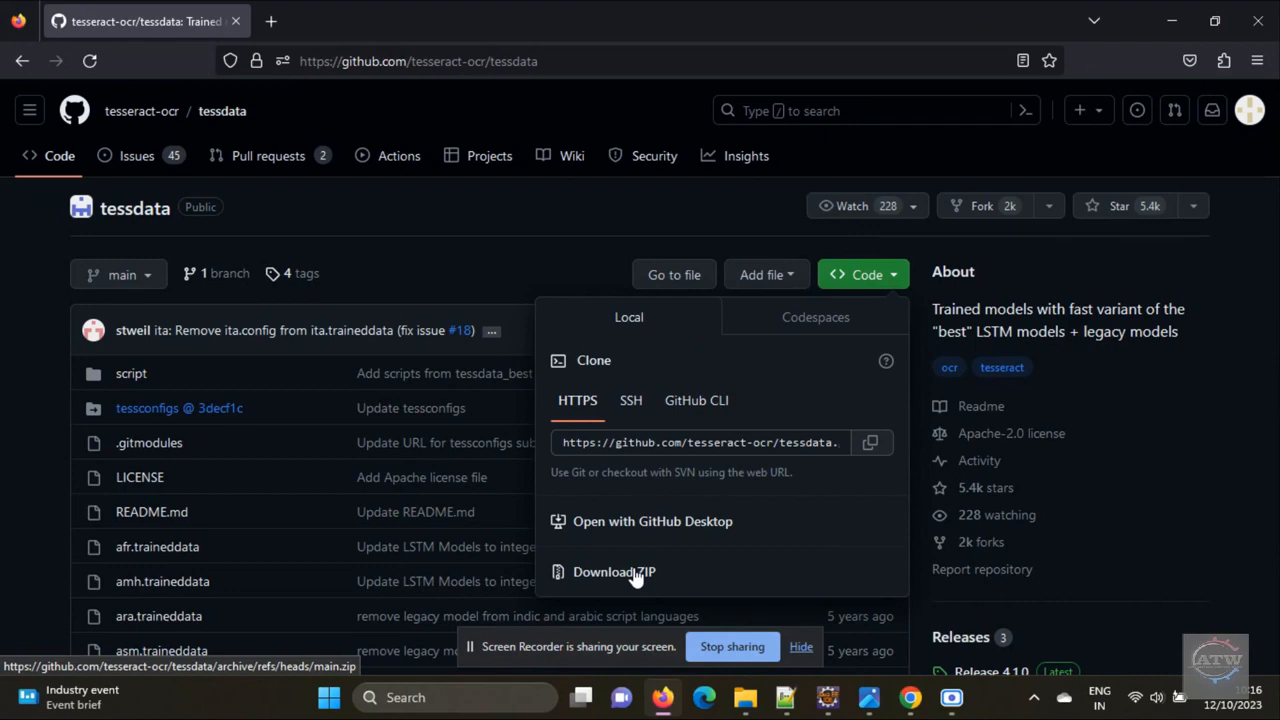
{"action": "mouse_move", "coordinate": [744, 697]}
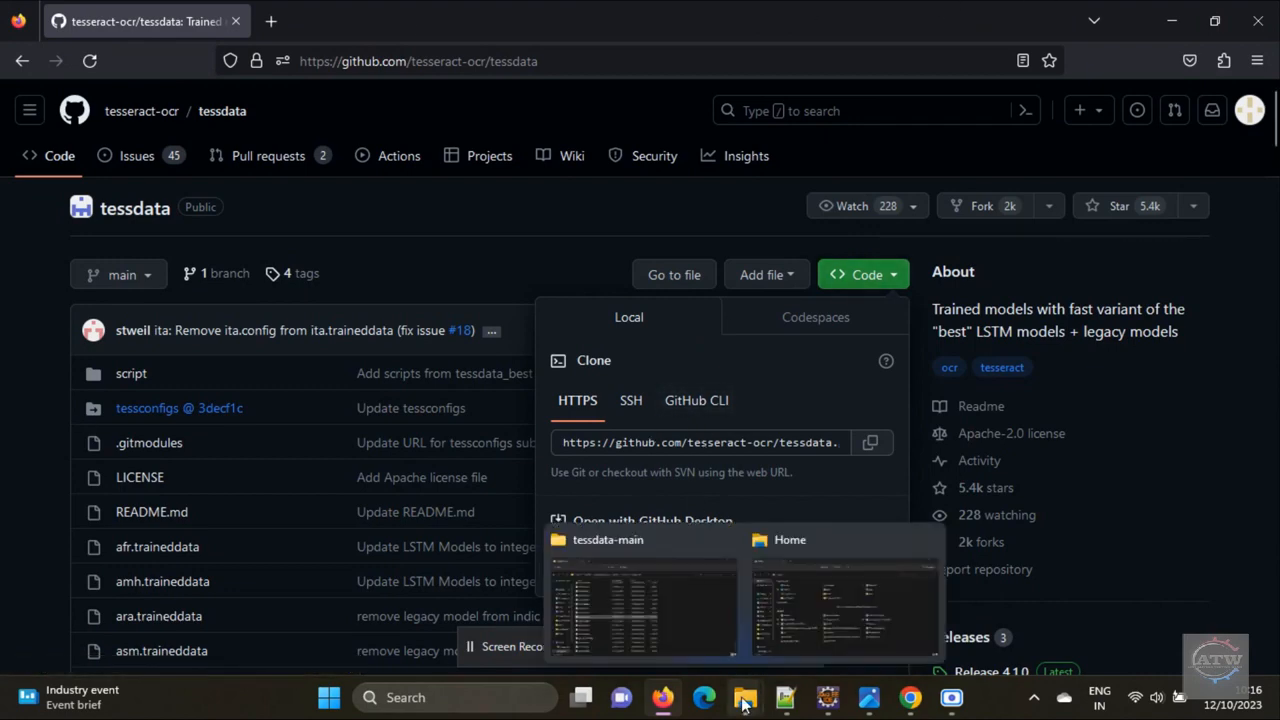
{"action": "left_click", "coordinate": [607, 600]}
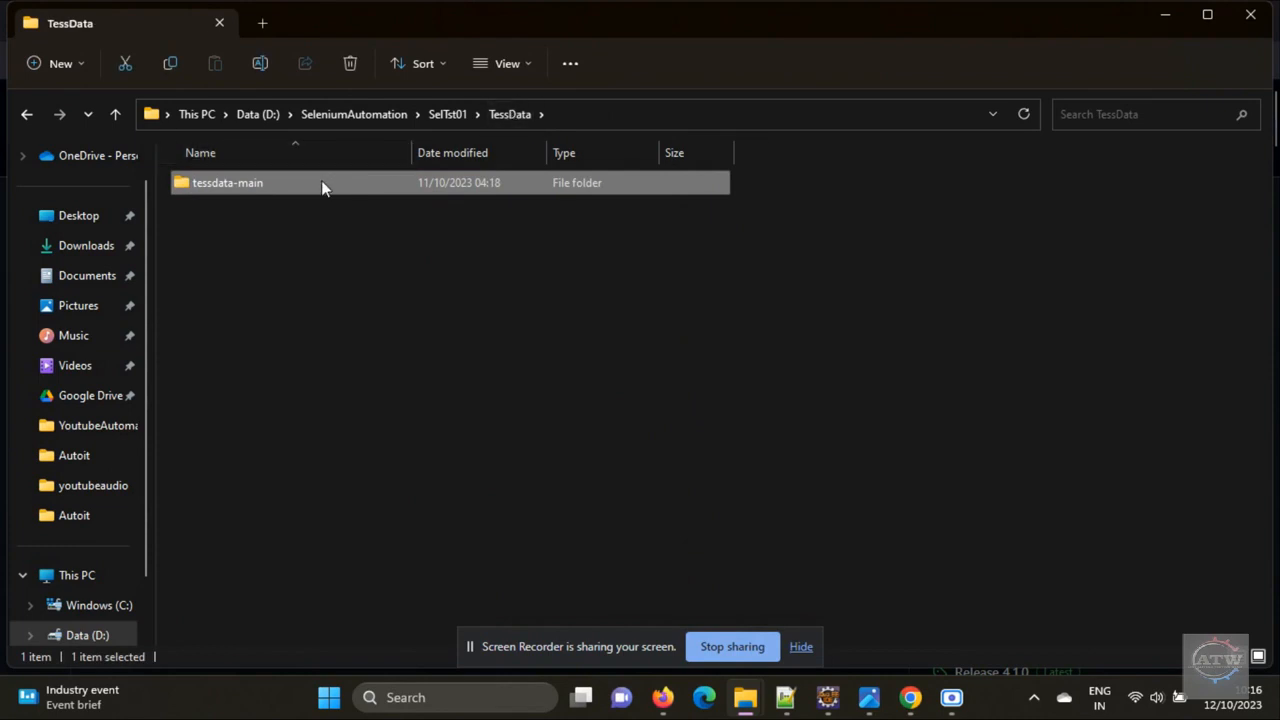
- Open SelTst01\TessData\tessdata-main and scroll through its .traineddata language files
{"action": "double_click", "coordinate": [227, 182]}
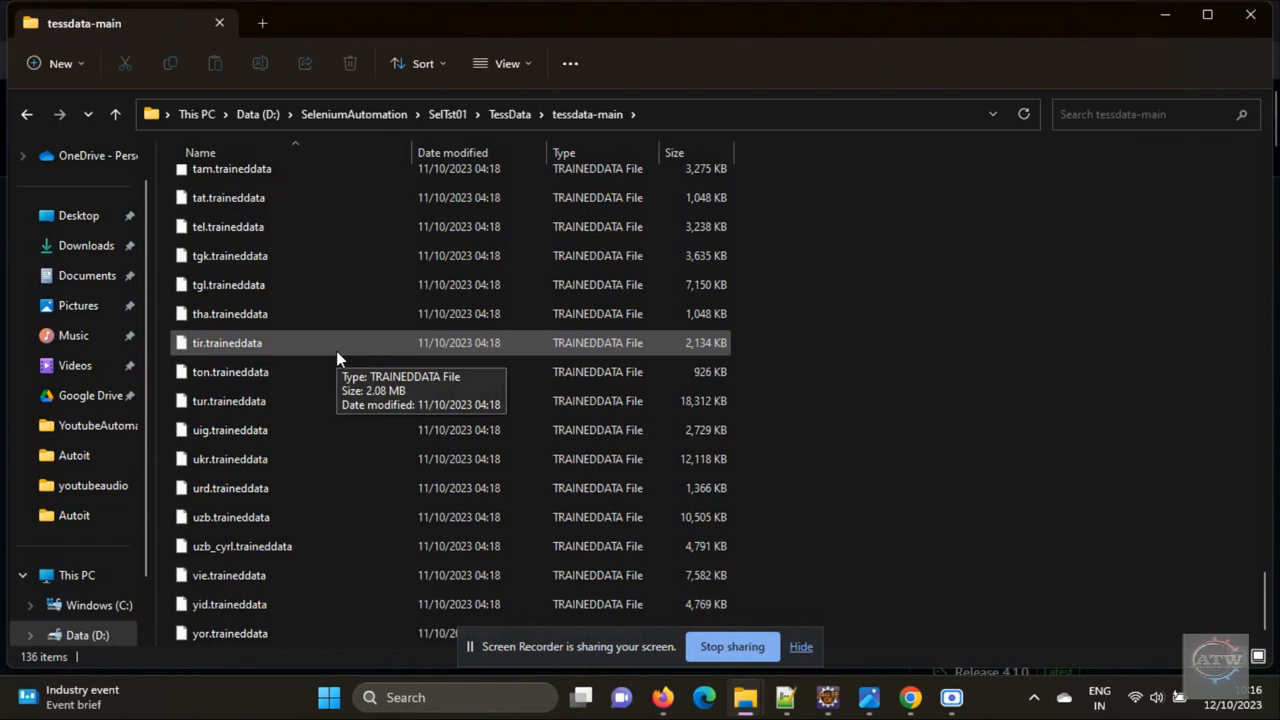
{"action": "scroll", "scroll_direction": "up", "scroll_amount": 3}
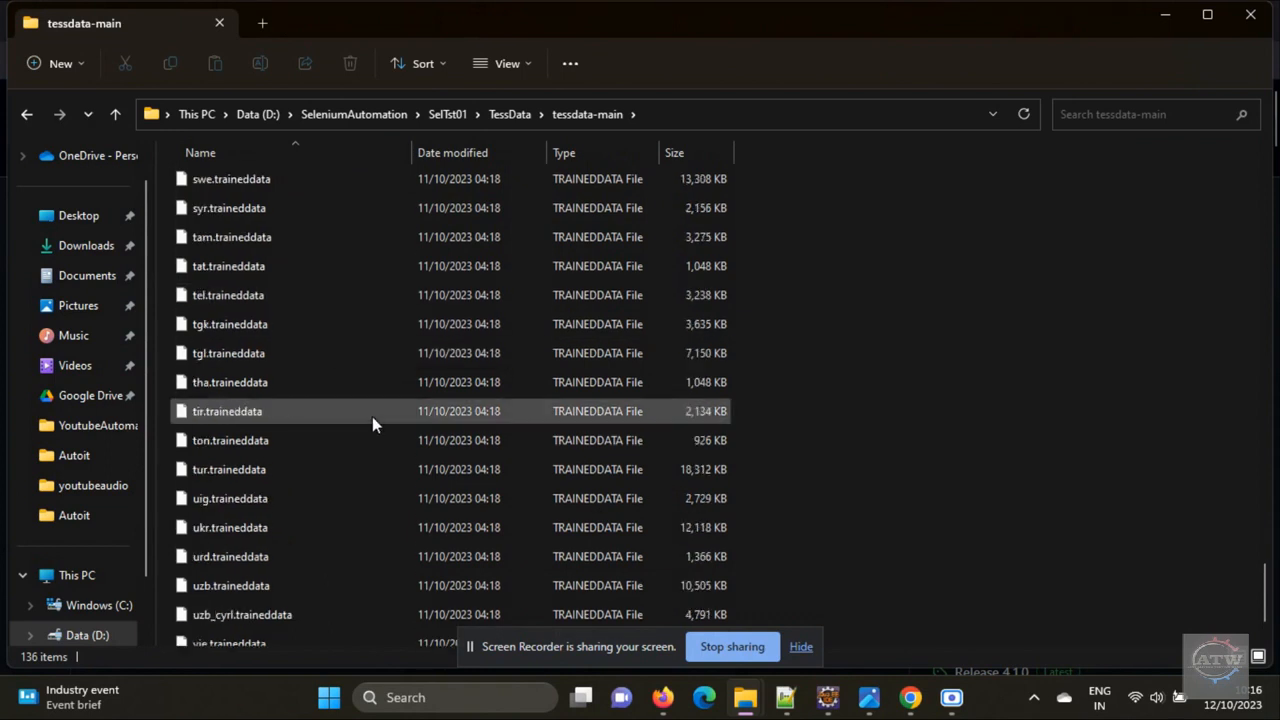
{"action": "scroll", "scroll_direction": "up", "scroll_amount": 3}
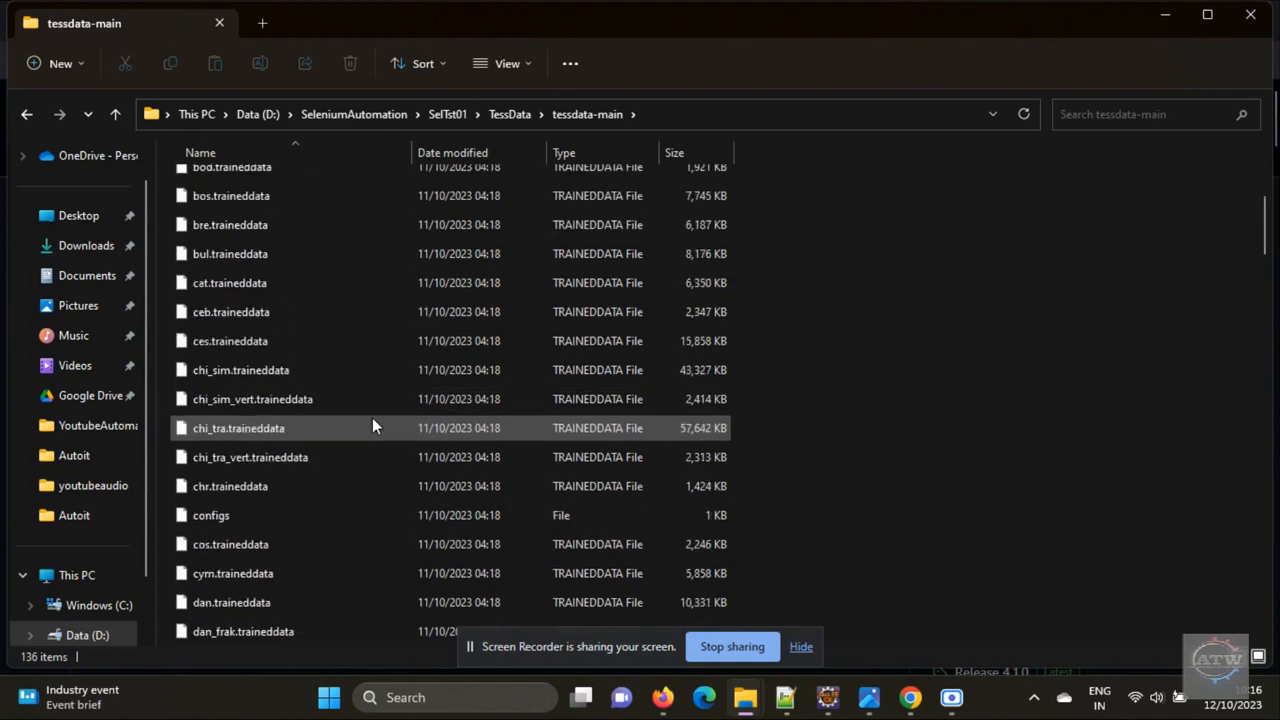
{"action": "scroll", "scroll_direction": "down", "scroll_amount": 3}
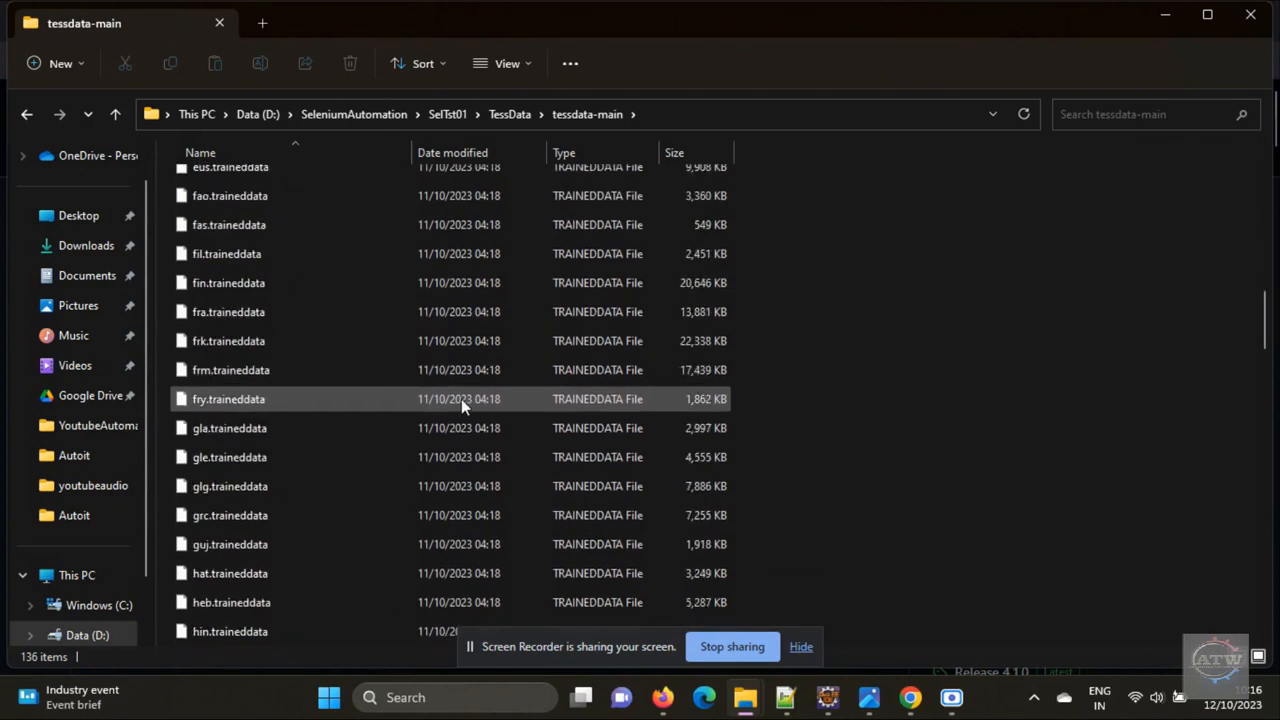
{"action": "scroll", "scroll_direction": "up", "scroll_amount": 3}
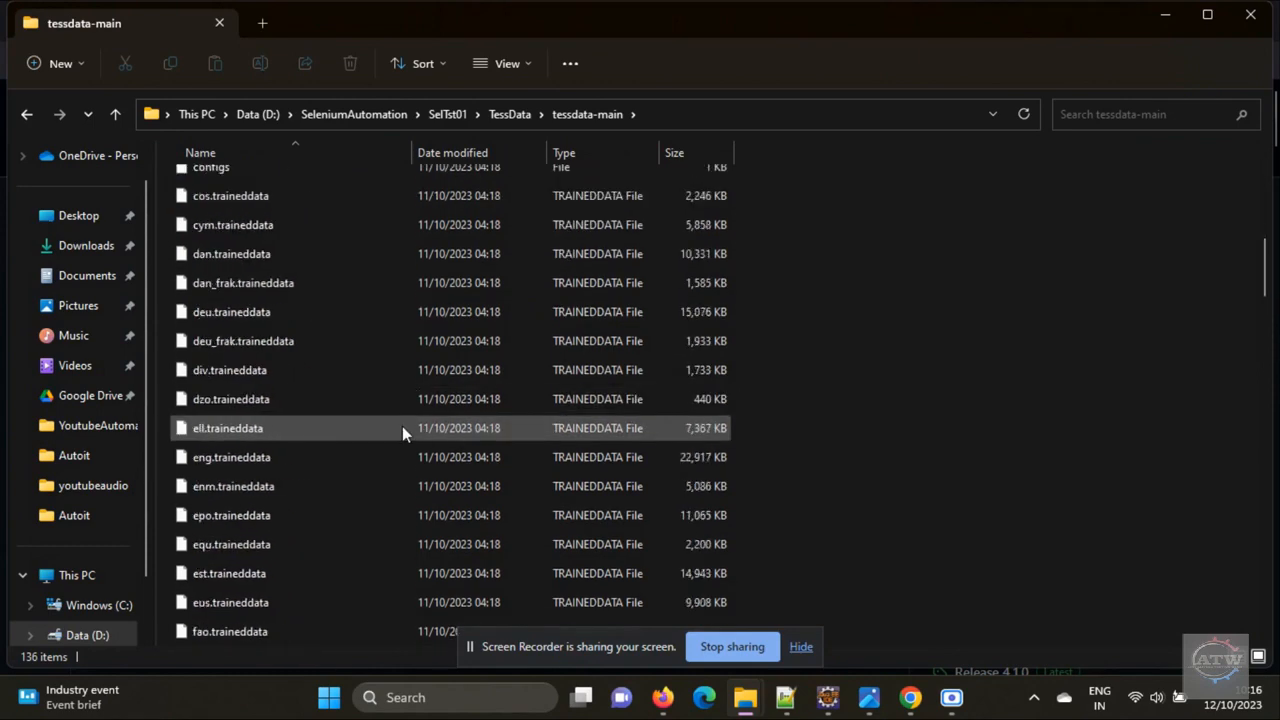
{"action": "scroll", "scroll_direction": "down", "scroll_amount": 3}
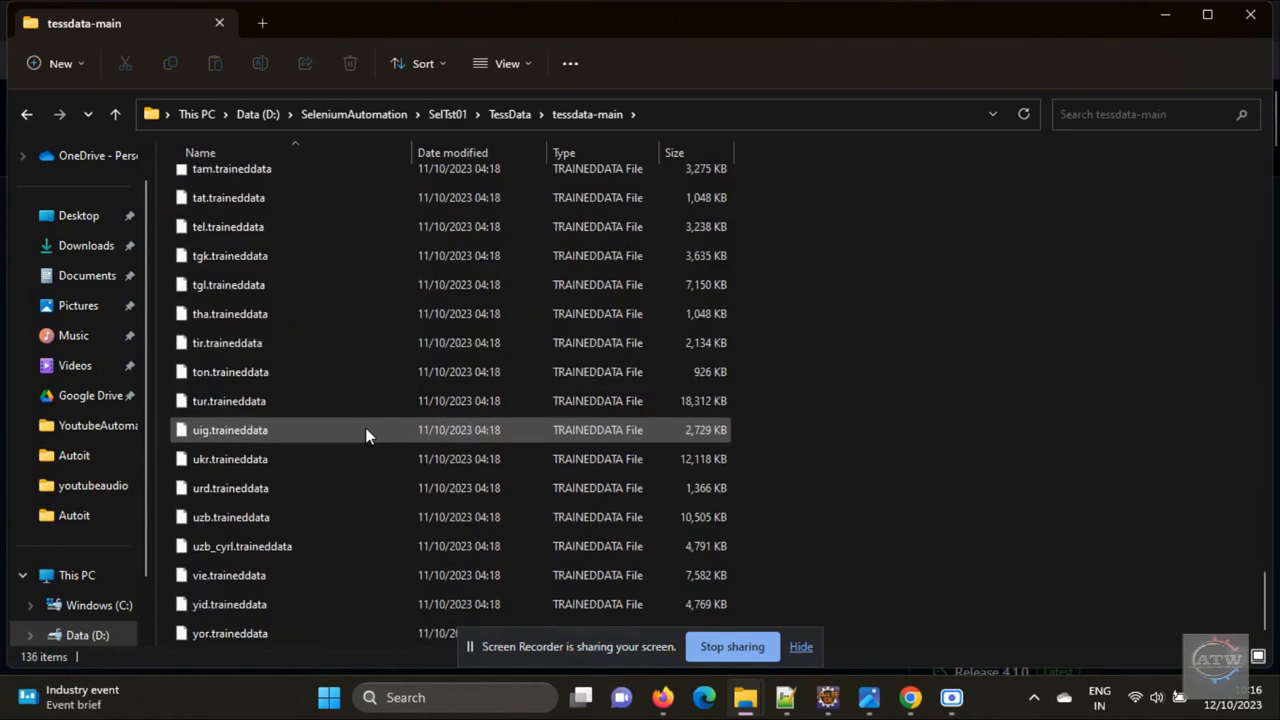
{"action": "scroll", "scroll_direction": "up", "scroll_amount": 3}
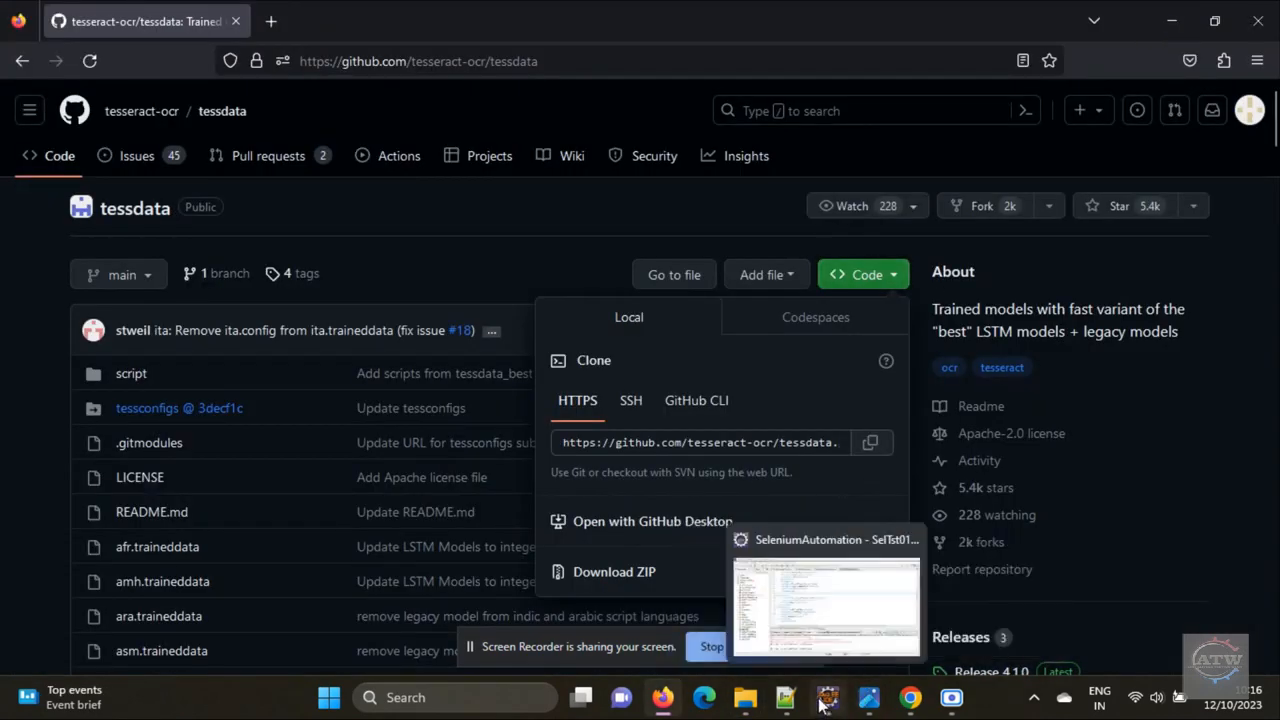
- Open ReadtestImagesOCR.java from src/test/java > Selenium.SelTst01 and highlight the 'eng' language setting
{"action": "left_click", "coordinate": [826, 607]}
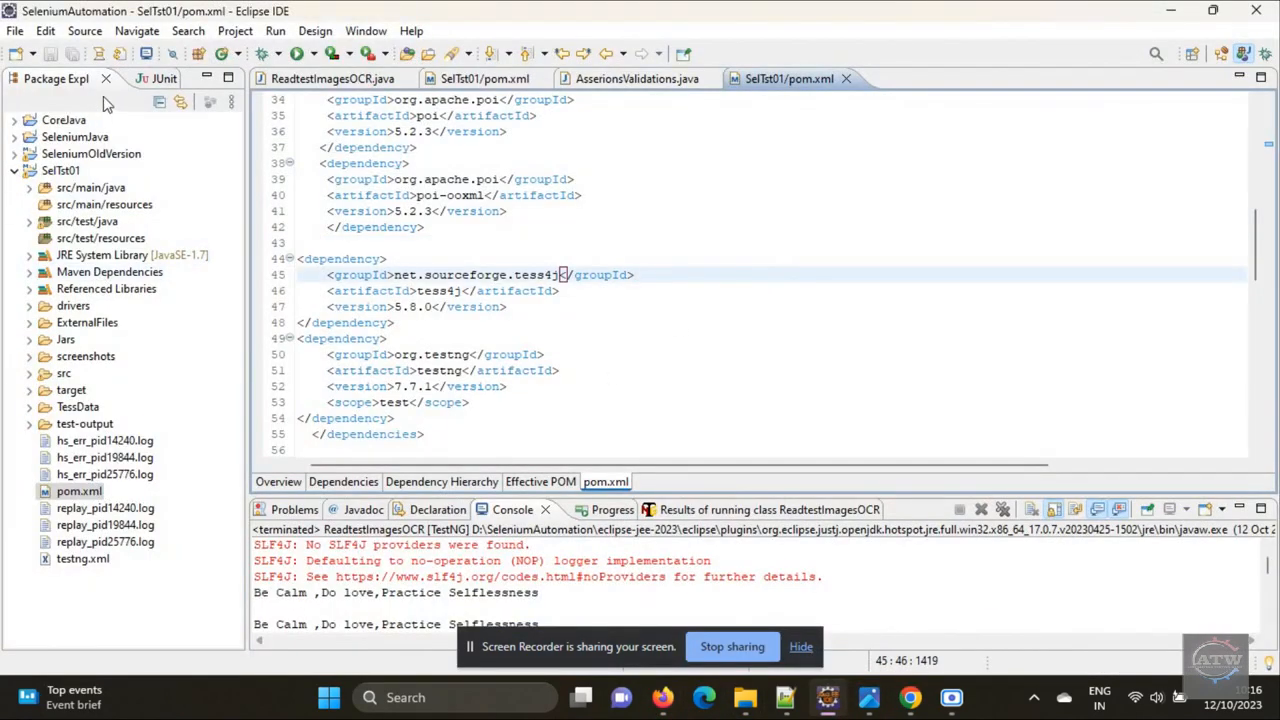
{"action": "left_click", "coordinate": [30, 221]}
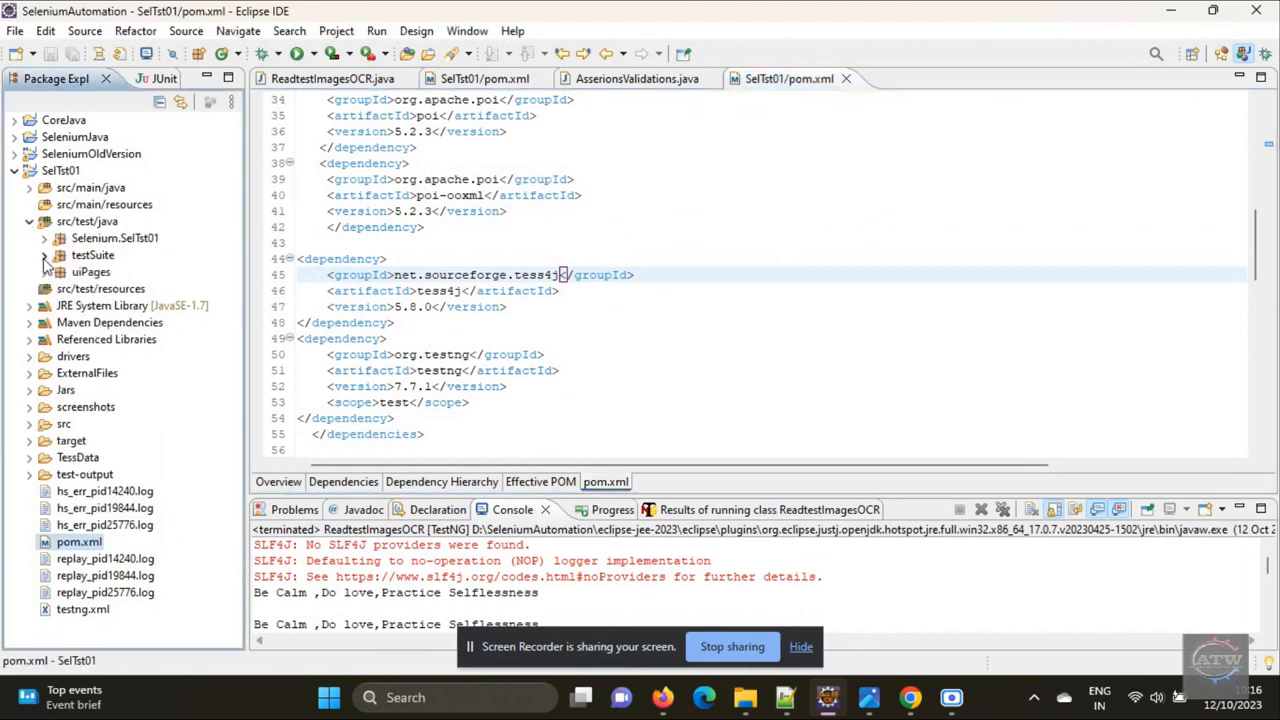
{"action": "left_click", "coordinate": [44, 255]}
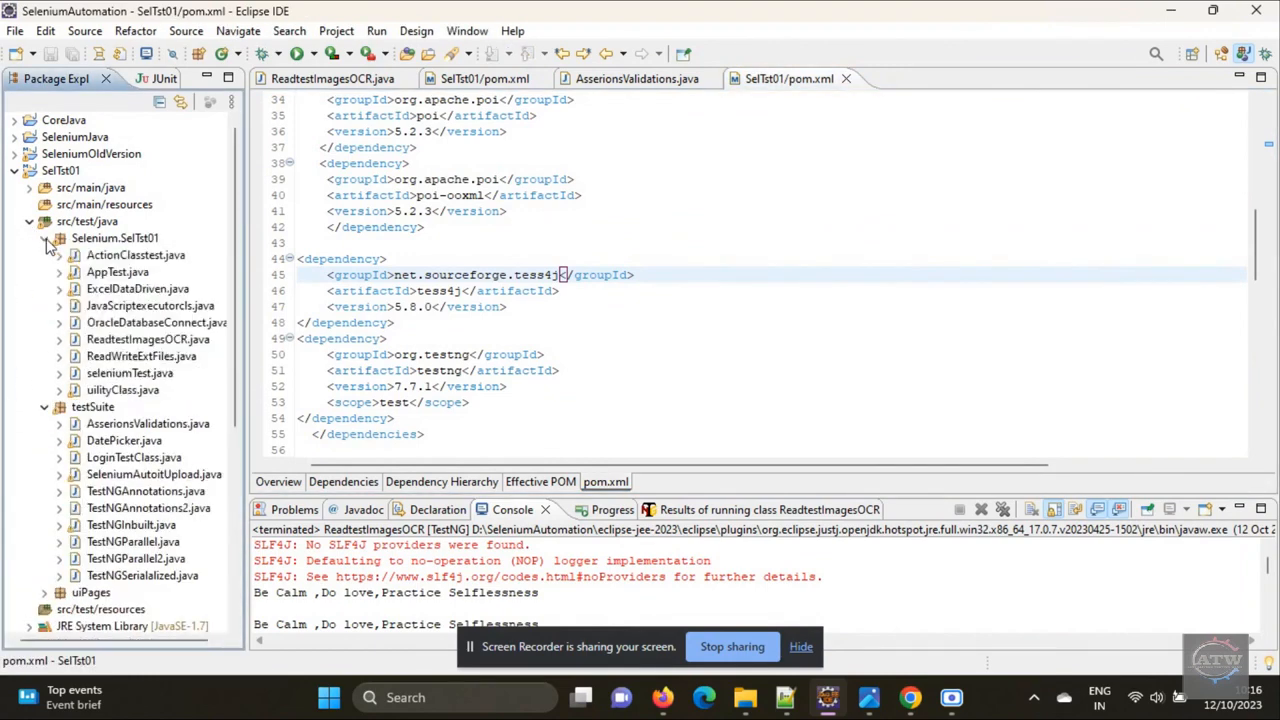
{"action": "left_click", "coordinate": [333, 78]}
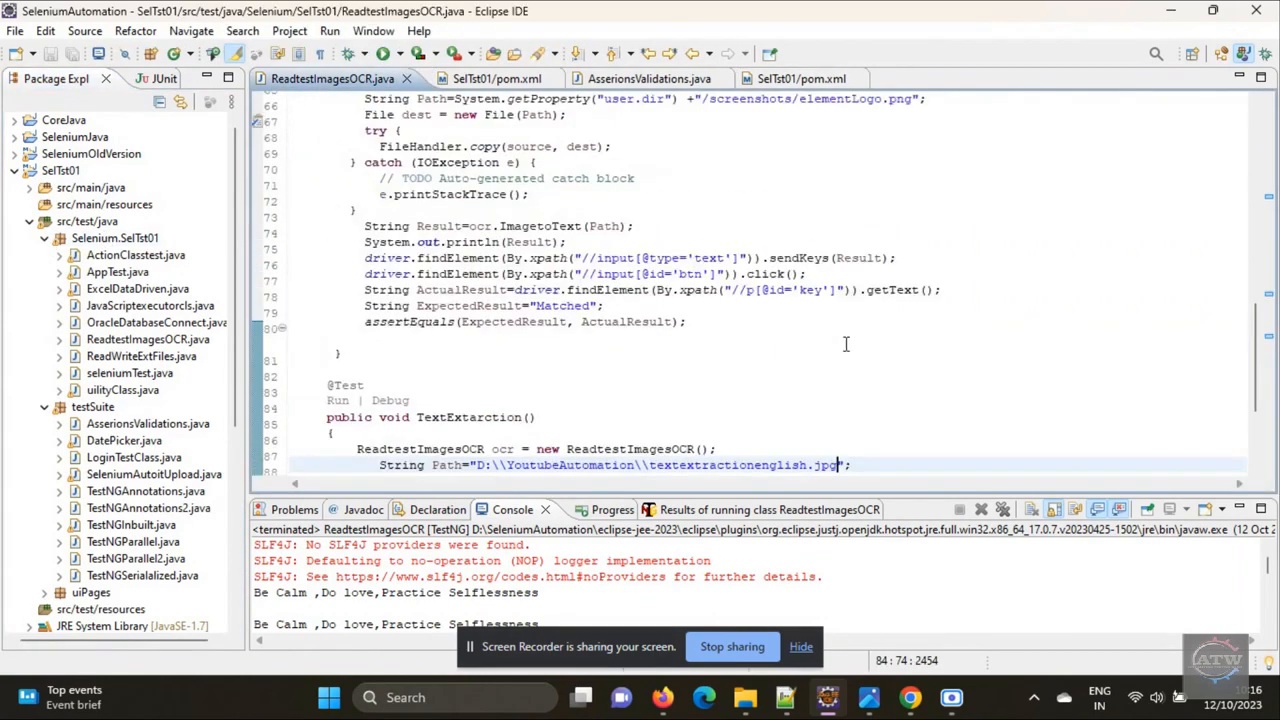
{"action": "scroll", "scroll_direction": "up", "scroll_amount": 3}
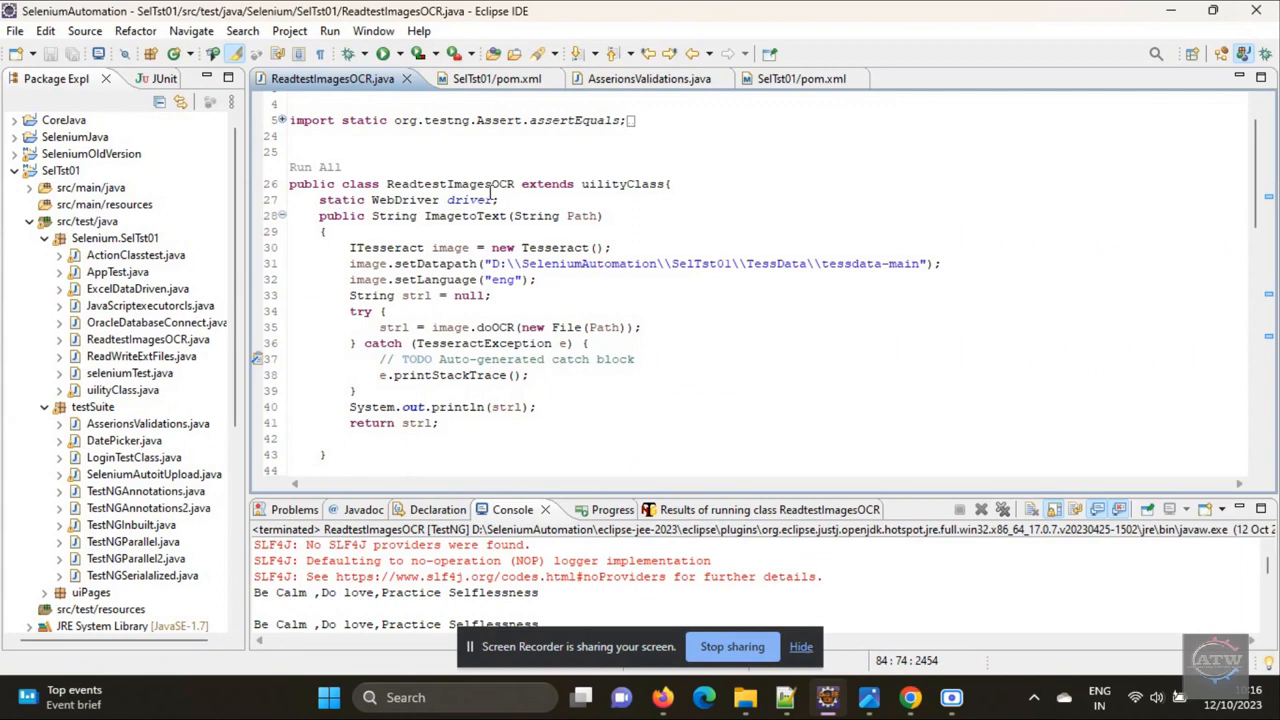
{"action": "mouse_move", "coordinate": [465, 215]}
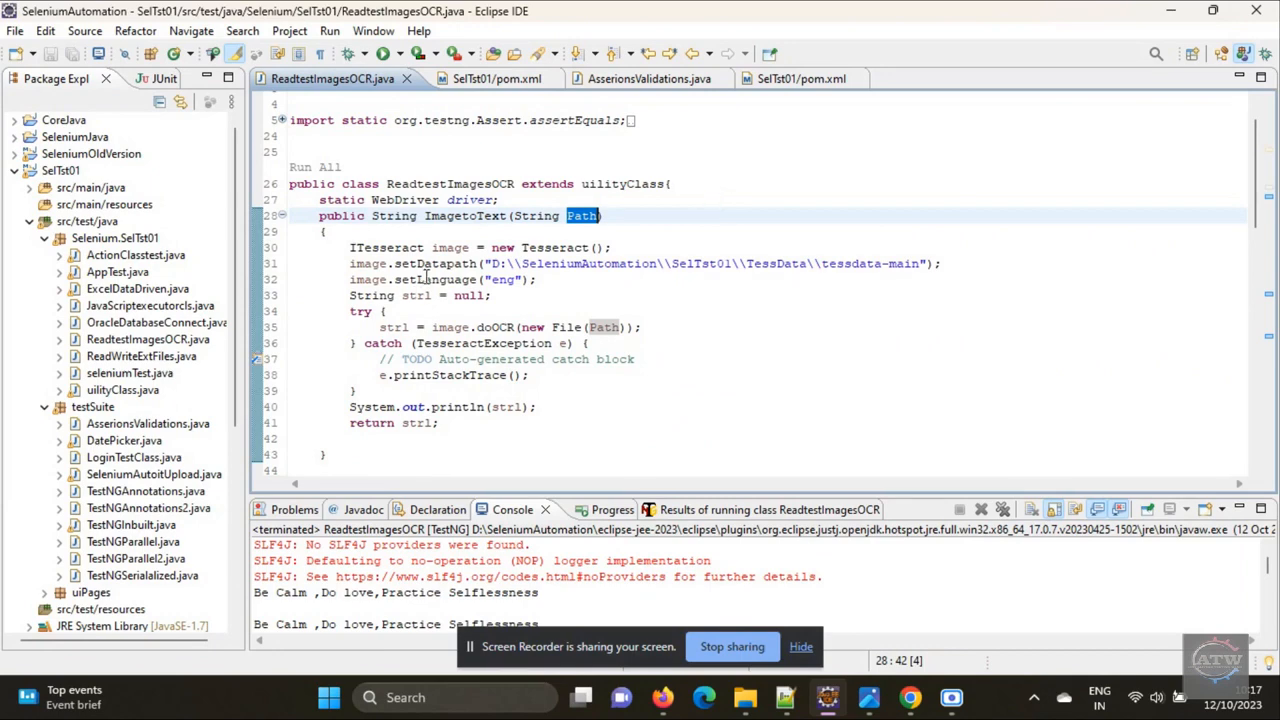
{"action": "mouse_move", "coordinate": [650, 258]}
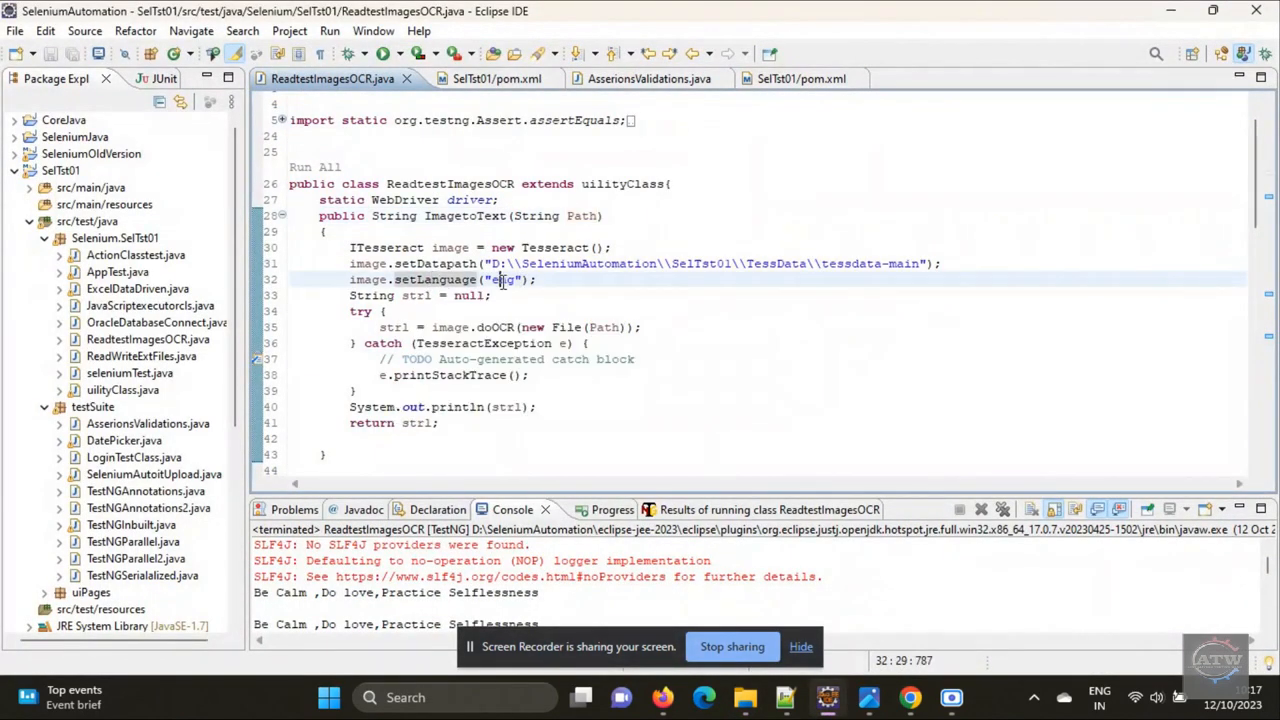
{"action": "double_click", "coordinate": [500, 279]}
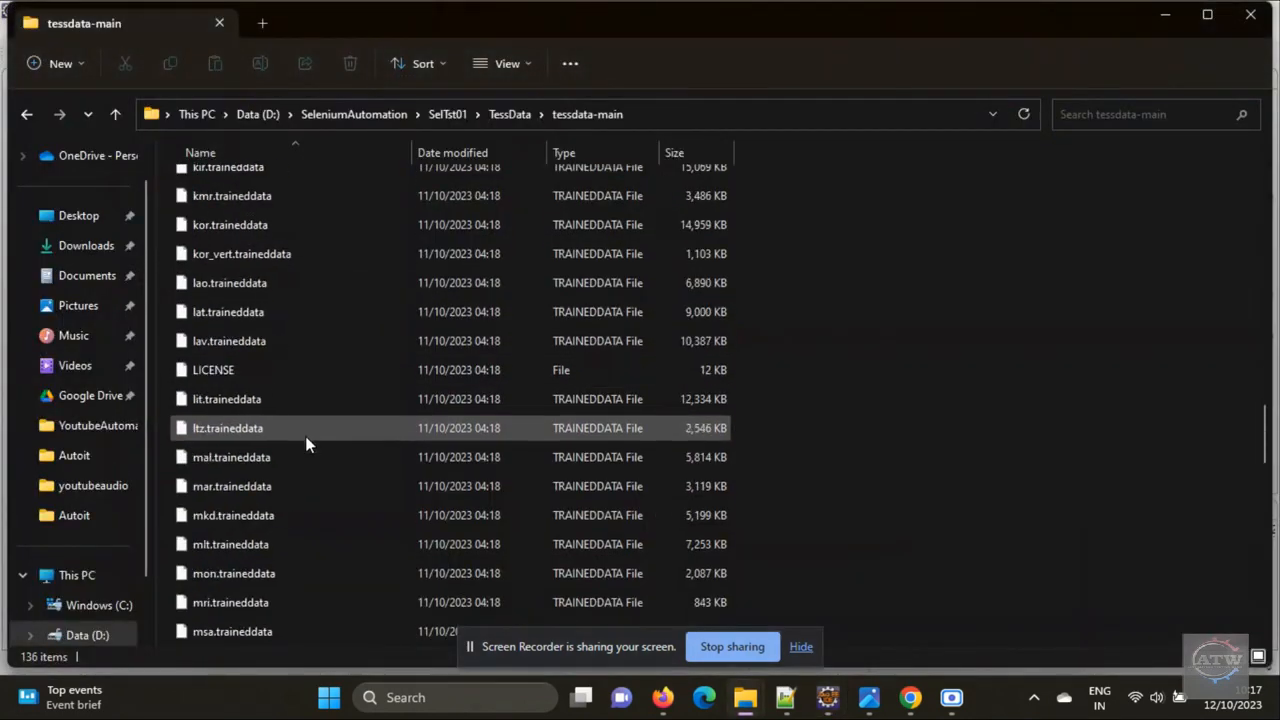
- Scroll through tessdata-main in File Explorer to find eng.traineddata
{"action": "scroll", "scroll_direction": "up", "scroll_amount": 3}
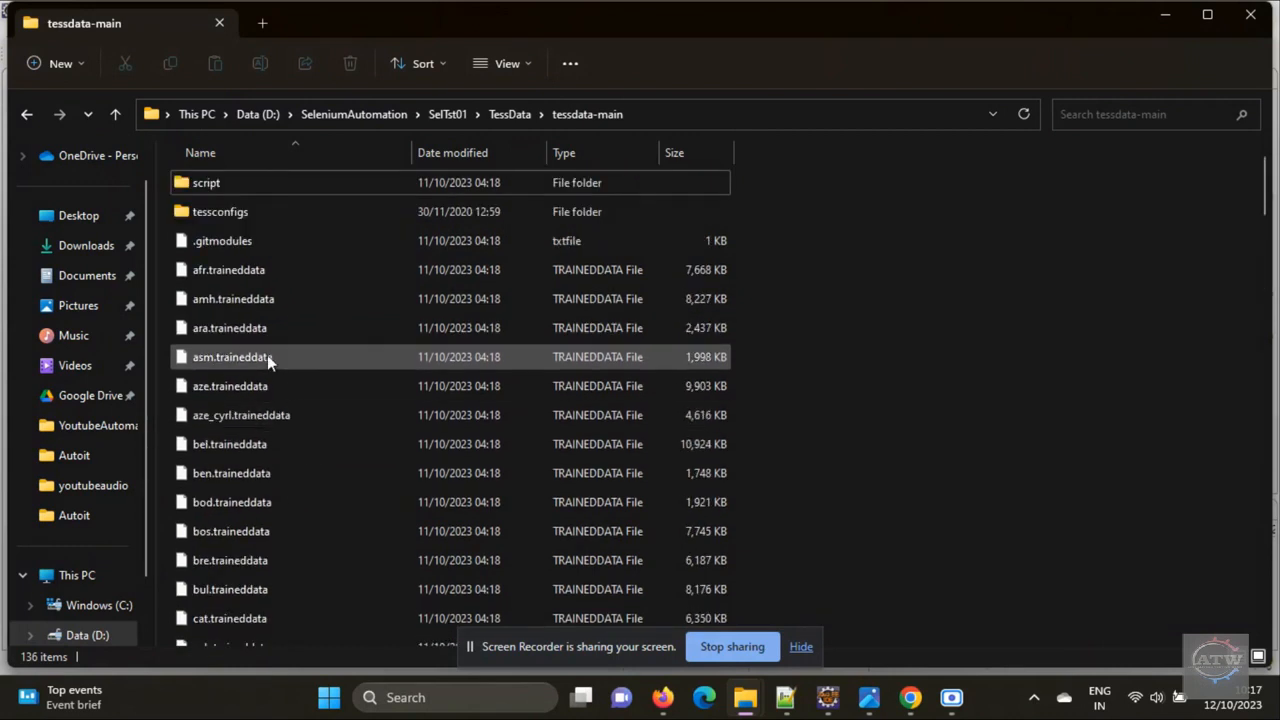
{"action": "scroll", "scroll_direction": "down", "scroll_amount": 3}
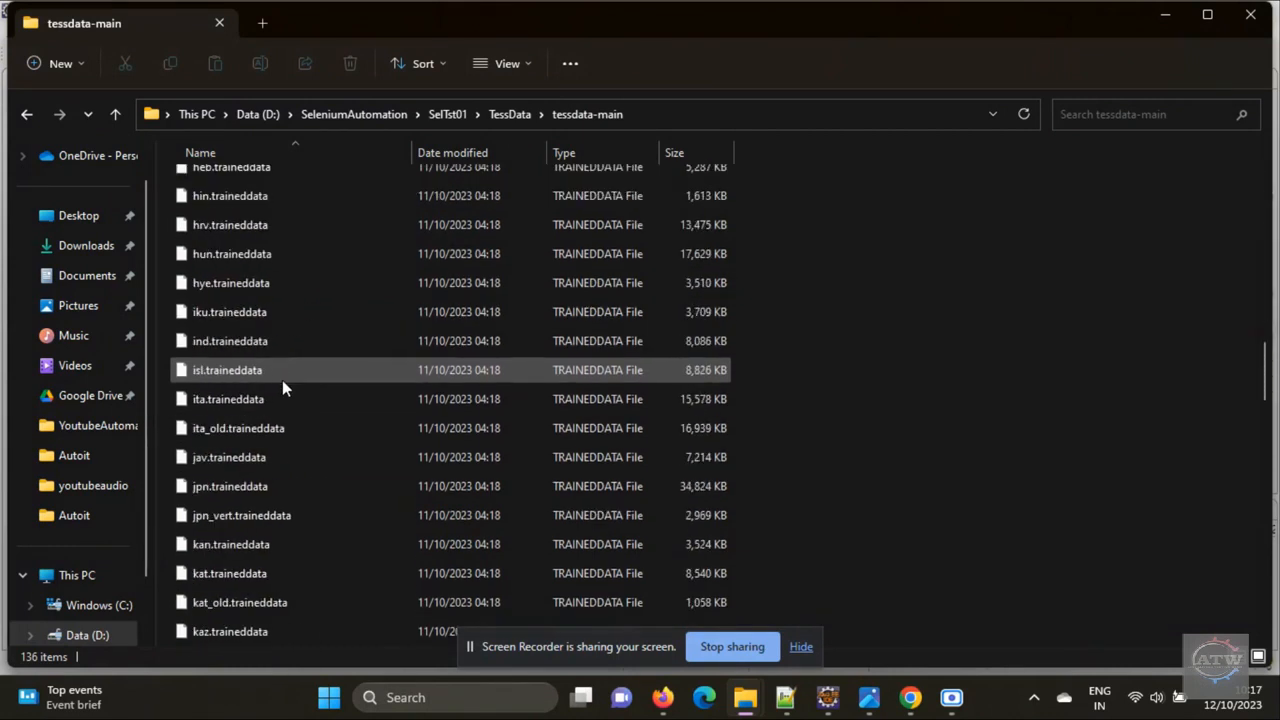
{"action": "scroll", "scroll_direction": "up", "scroll_amount": 3}
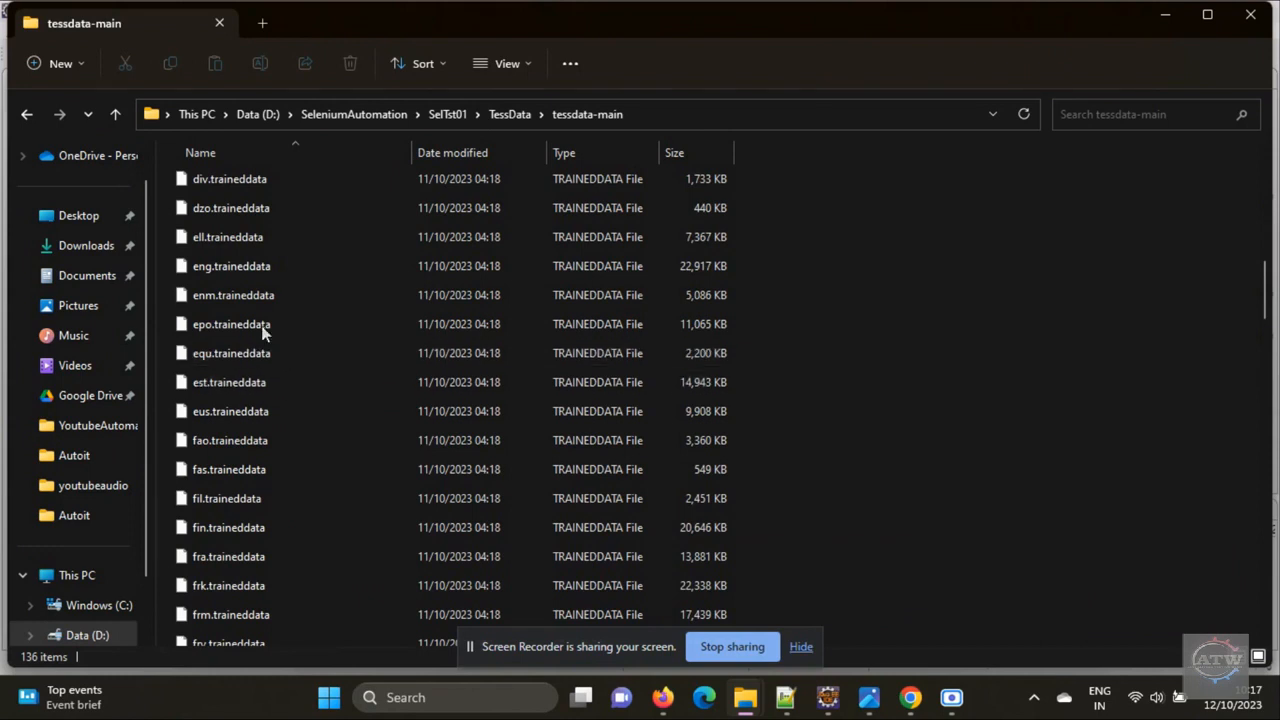
{"action": "mouse_move", "coordinate": [240, 250]}
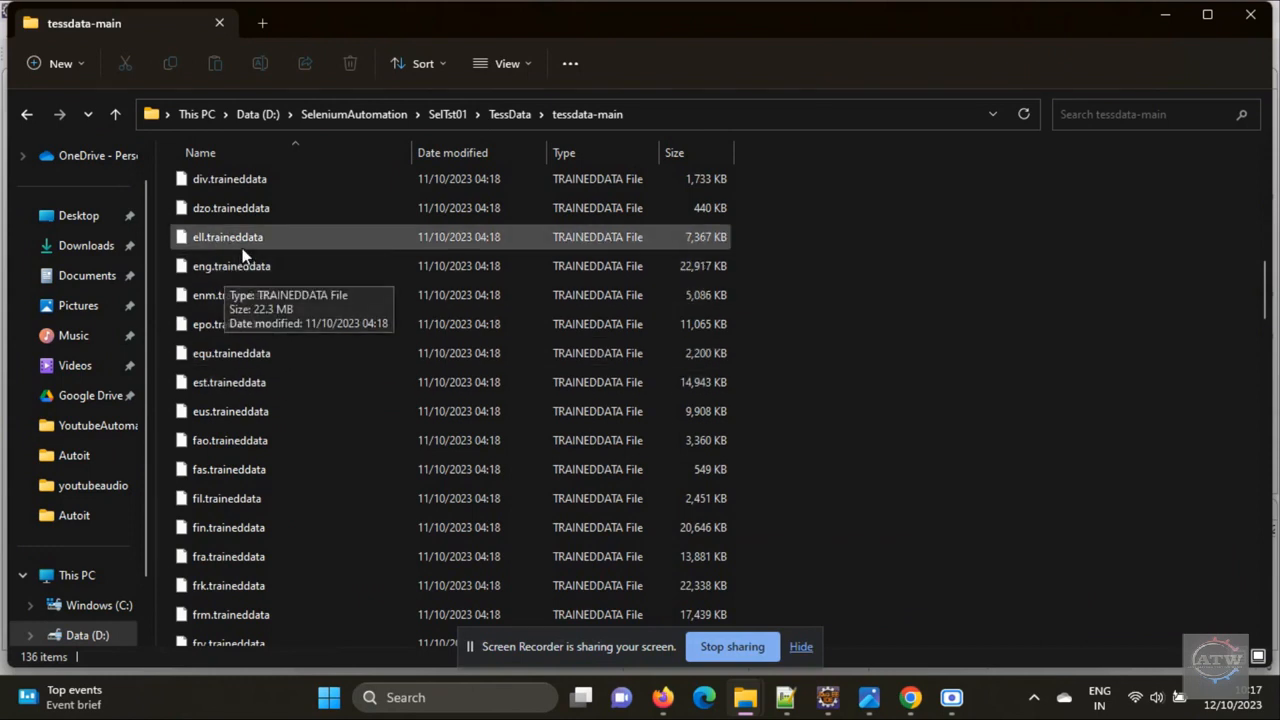
{"action": "scroll", "scroll_direction": "down", "scroll_amount": 3}
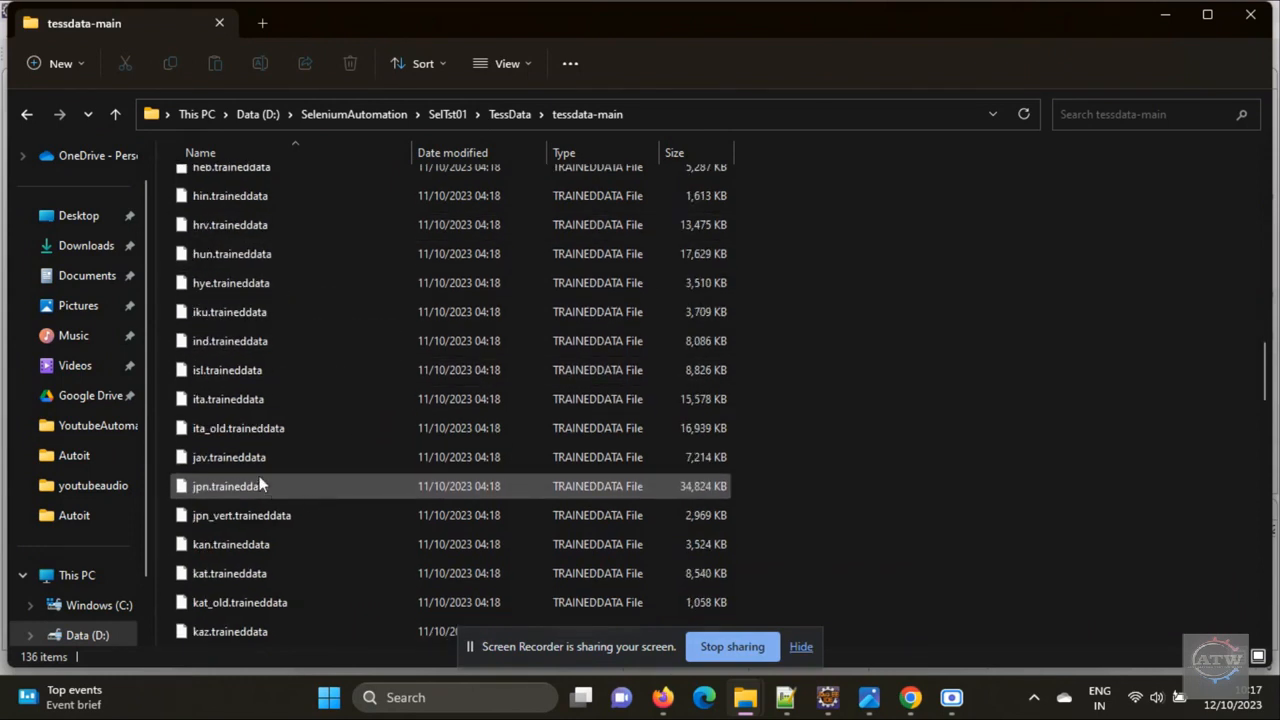
{"action": "scroll", "scroll_direction": "down", "scroll_amount": 3}
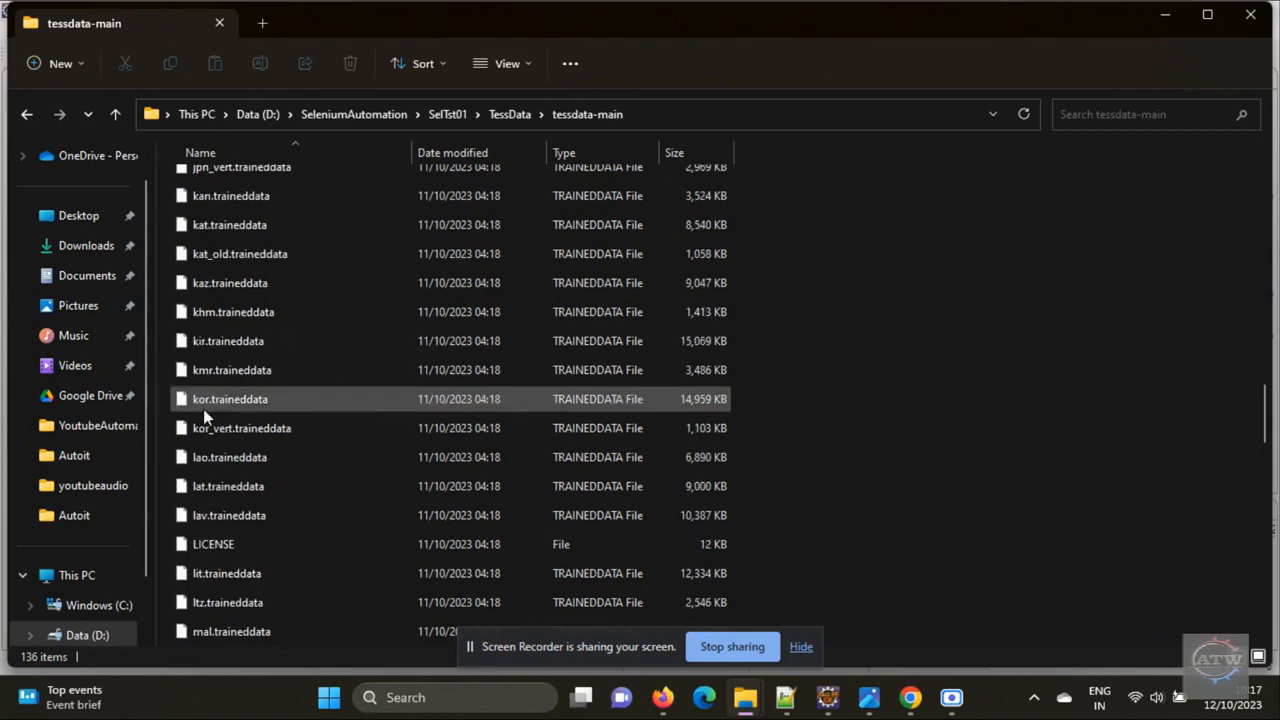
{"action": "scroll", "scroll_direction": "down", "scroll_amount": 3}
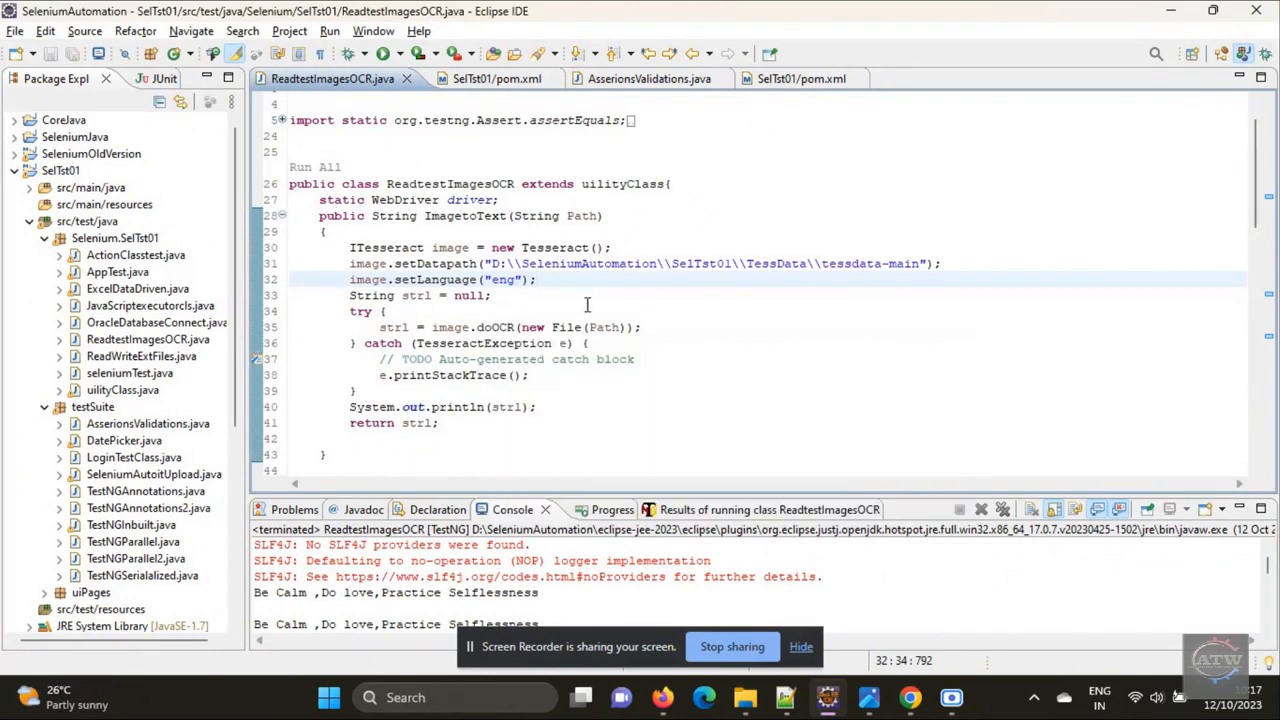
{"action": "mouse_move", "coordinate": [567, 327]}
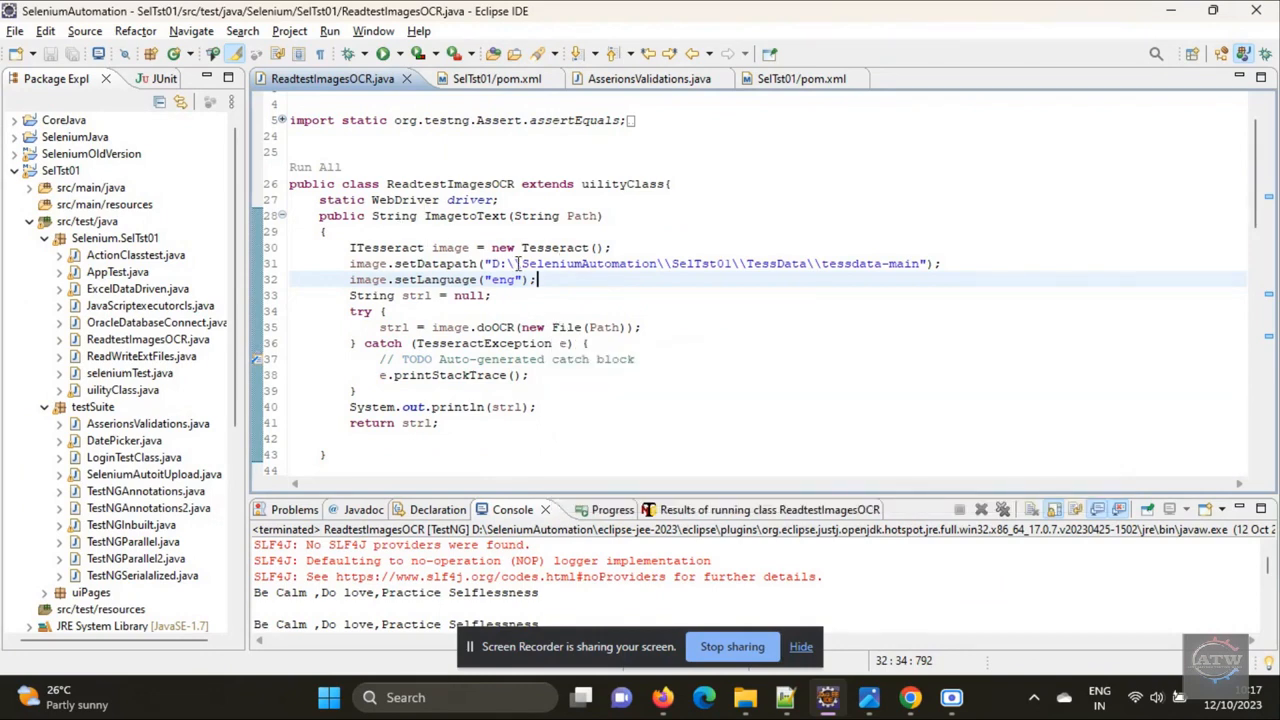
- Highlight the strl OCR result in ImagetoText and scroll down to the CaptchaVerification test
{"action": "double_click", "coordinate": [604, 327]}
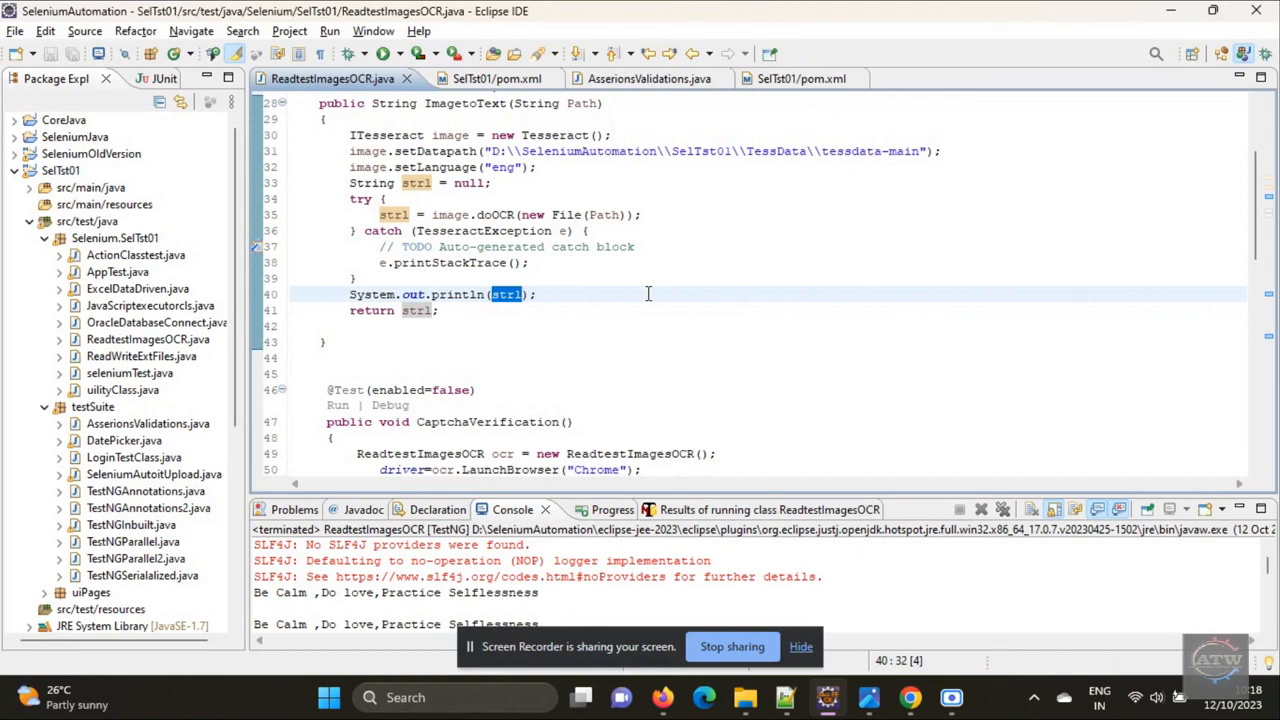
{"action": "scroll", "scroll_direction": "down", "scroll_amount": 3}
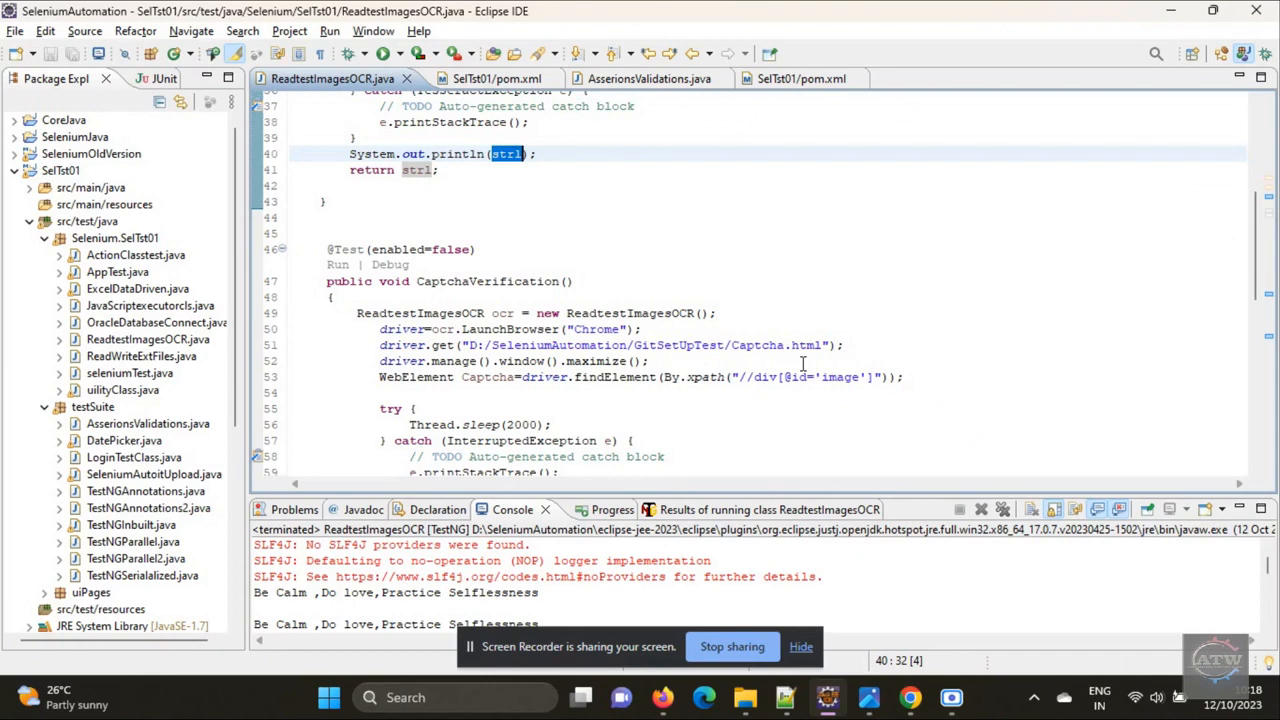
{"action": "mouse_move", "coordinate": [555, 426]}
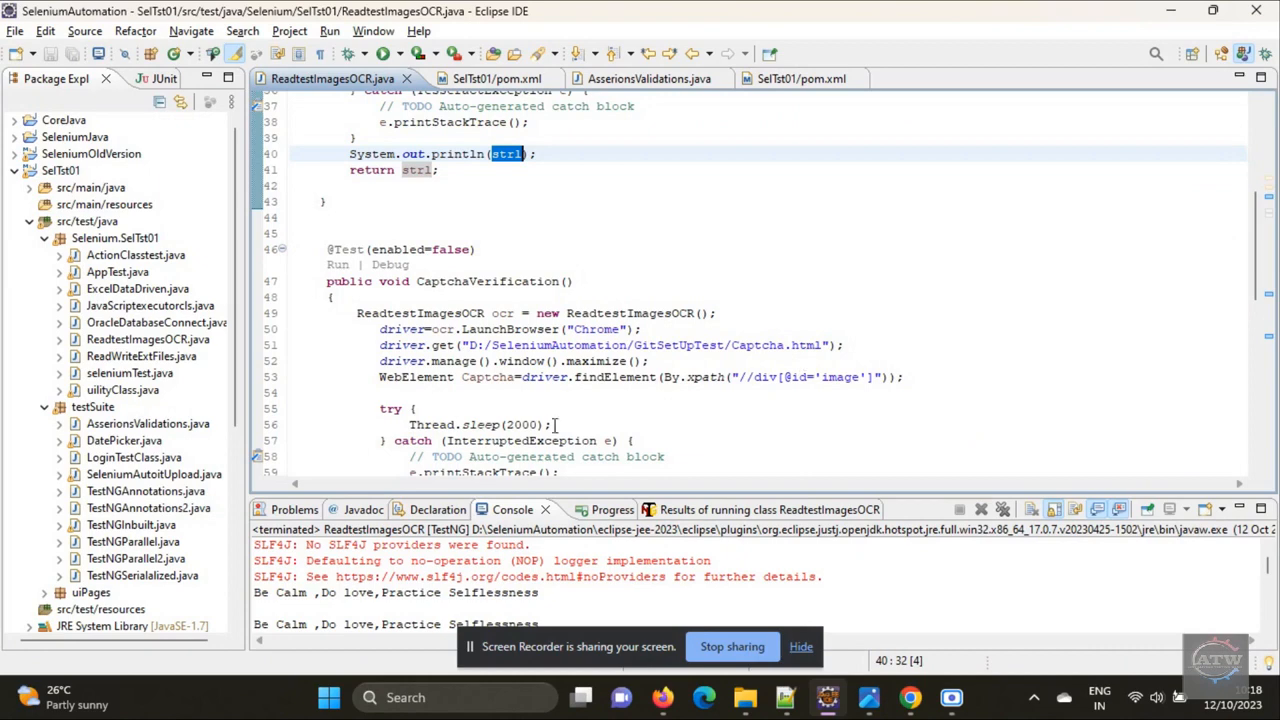
{"action": "mouse_move", "coordinate": [784, 697]}
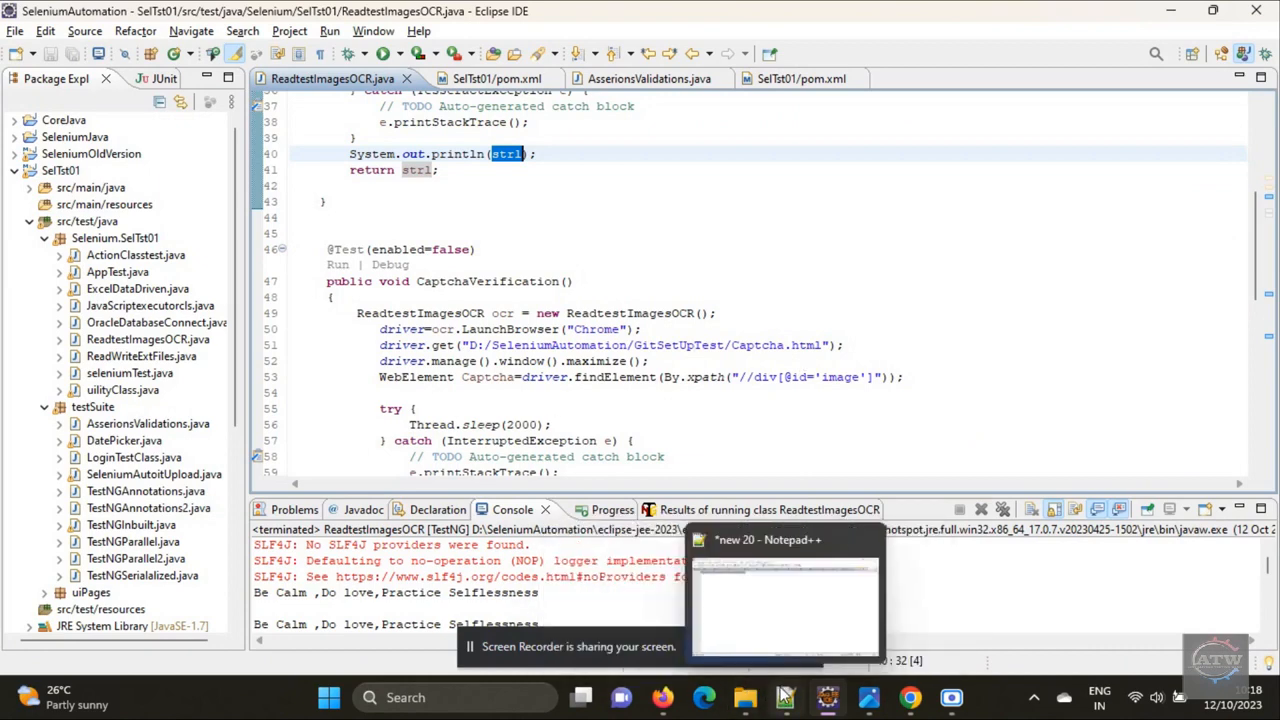
- Review the captcha page's captcha.js, Captcha.html and CaptchaCSS.css sources in Notepad++
{"action": "left_click", "coordinate": [785, 590]}
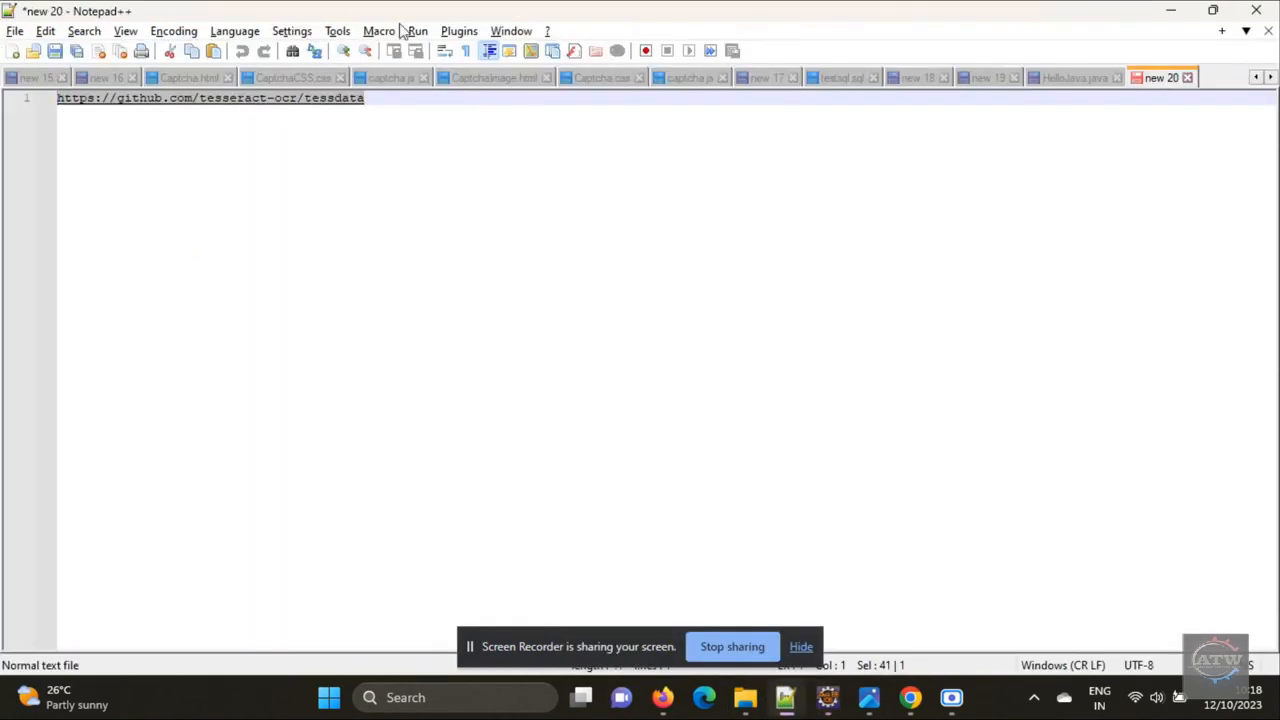
{"action": "left_click", "coordinate": [187, 77]}
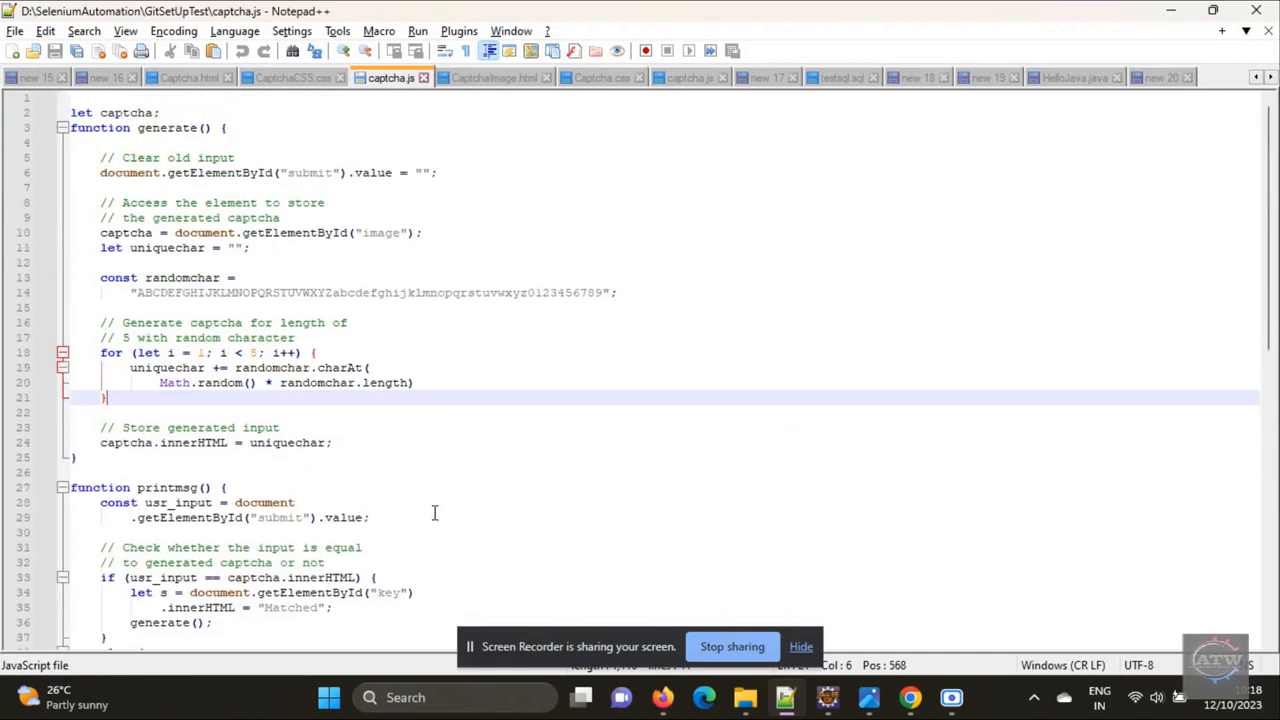
{"action": "mouse_move", "coordinate": [376, 451]}
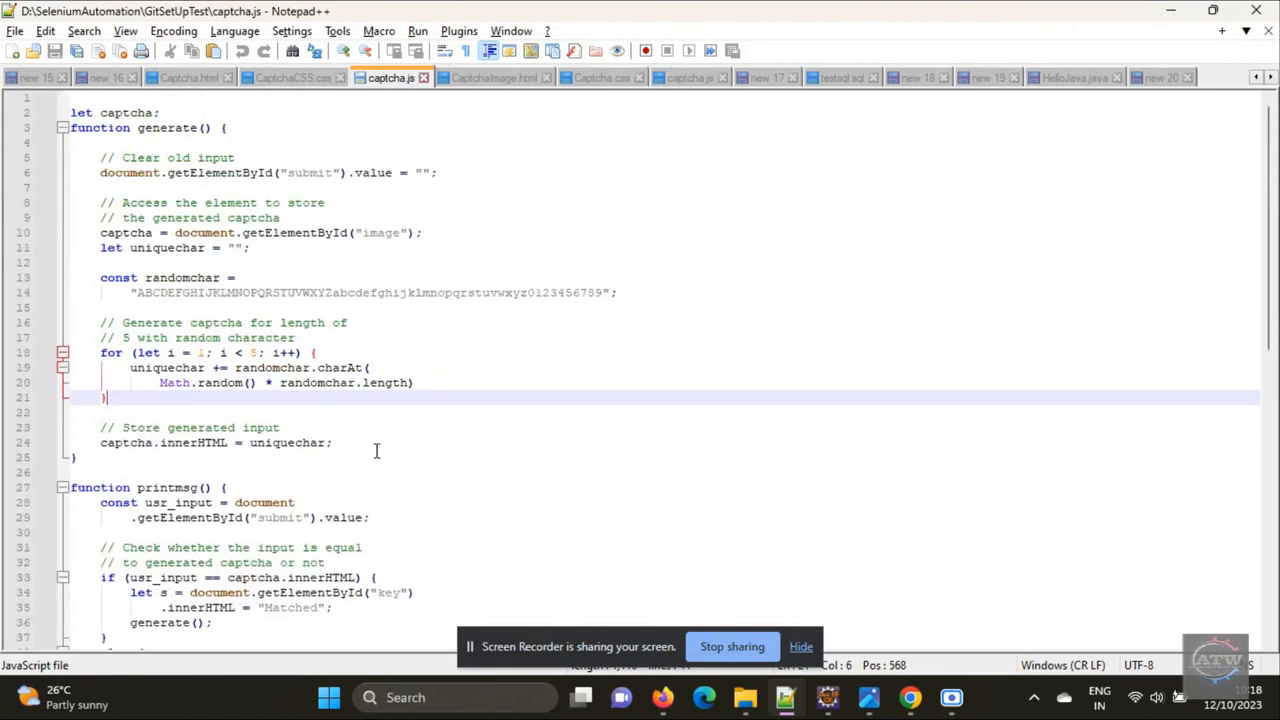
{"action": "left_click", "coordinate": [187, 77]}
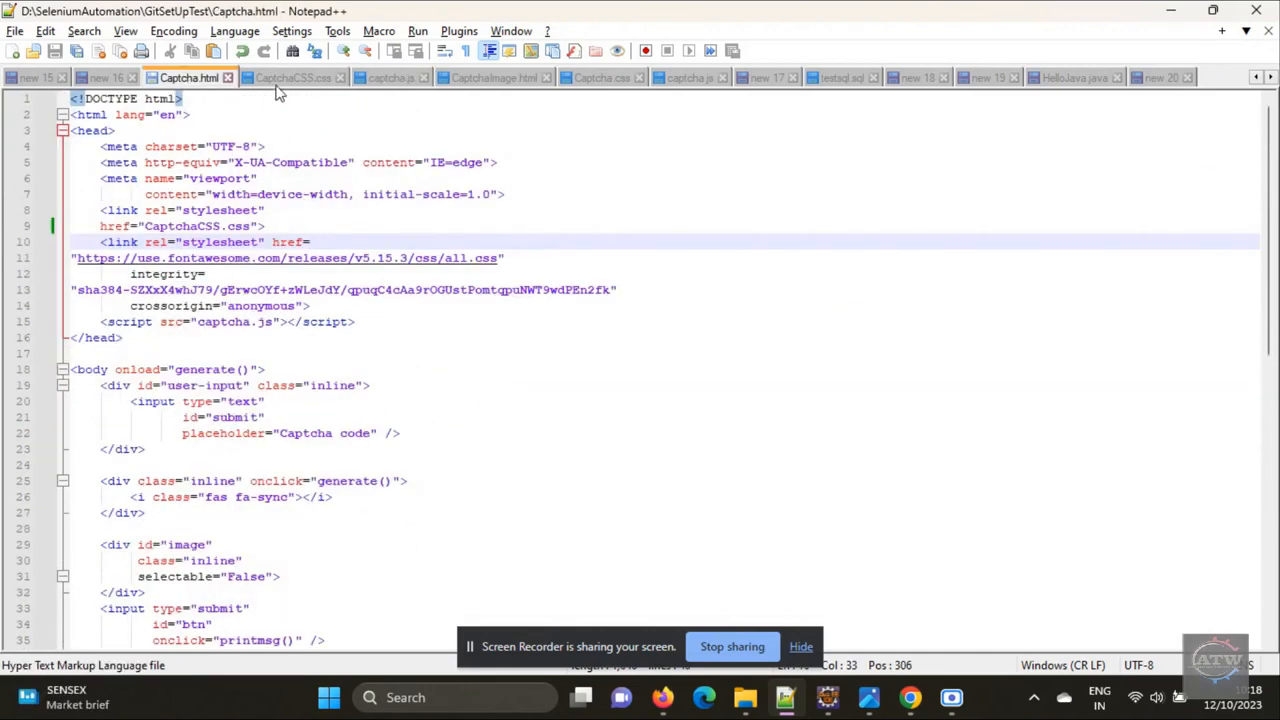
{"action": "left_click", "coordinate": [293, 77]}
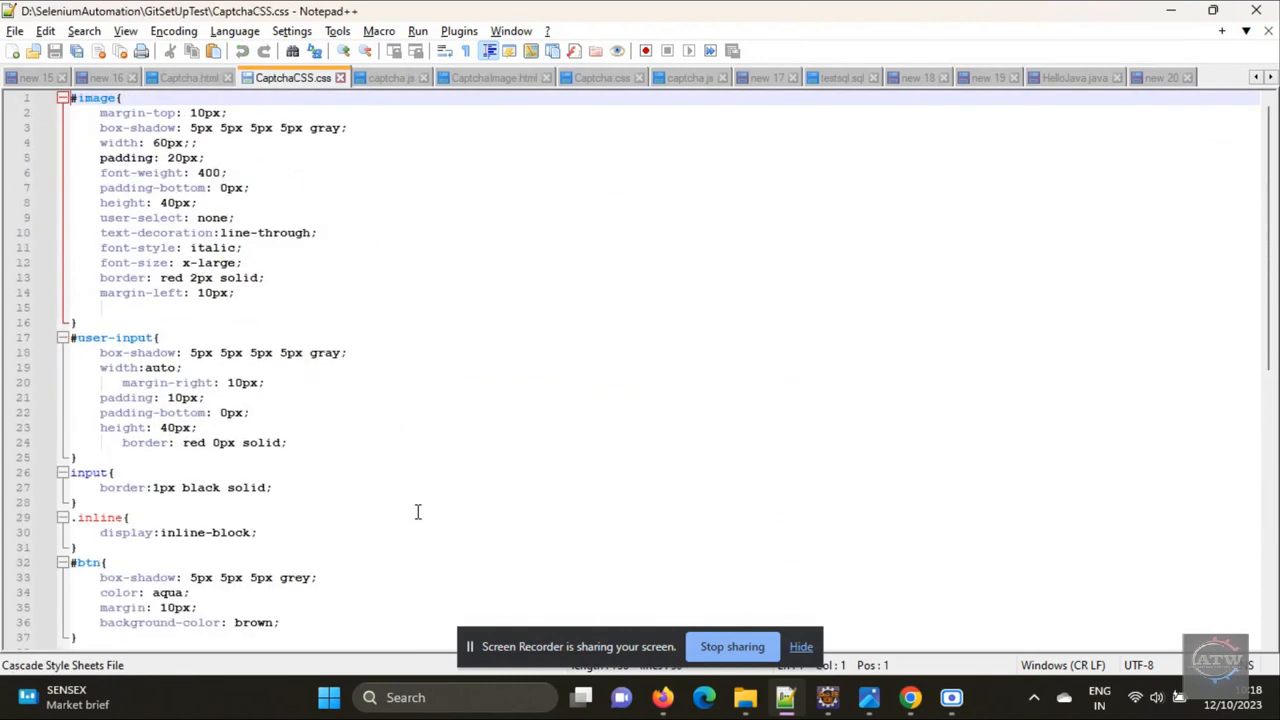
{"action": "left_click", "coordinate": [188, 77]}
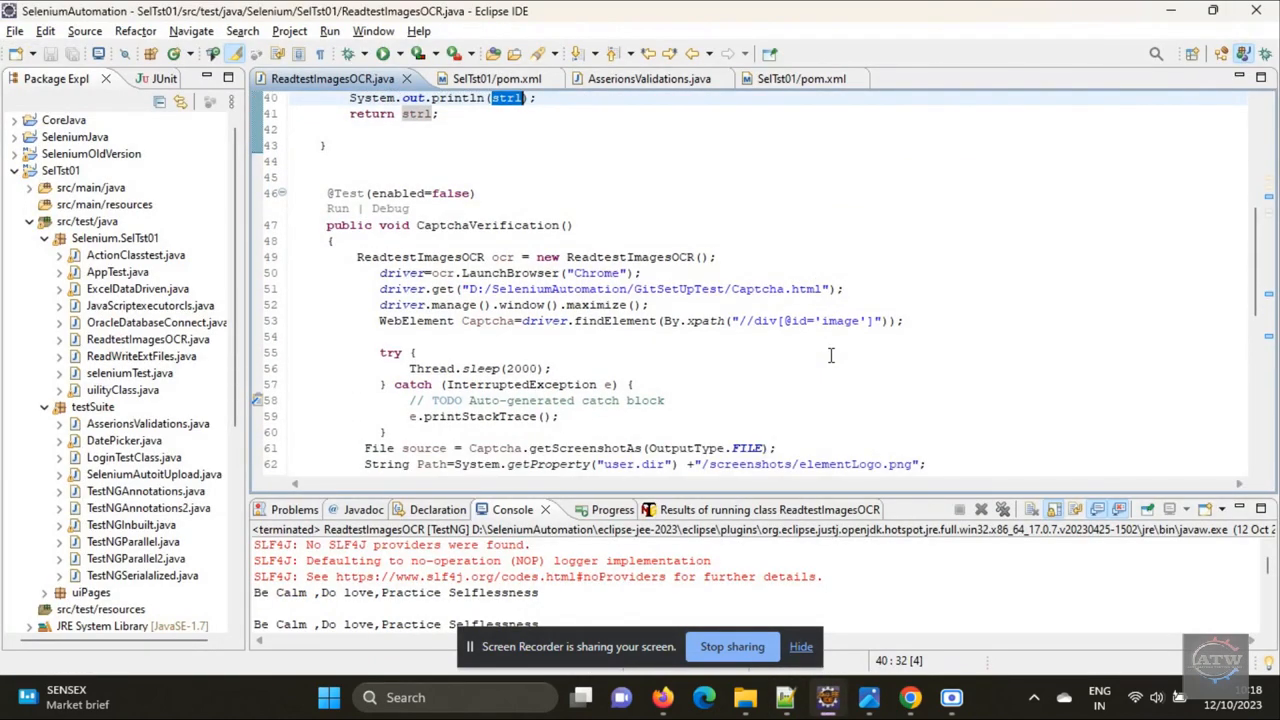
- Scroll to the CaptchaVerification method and highlight the driver variable in its launch line
{"action": "scroll", "scroll_direction": "down", "scroll_amount": 3}
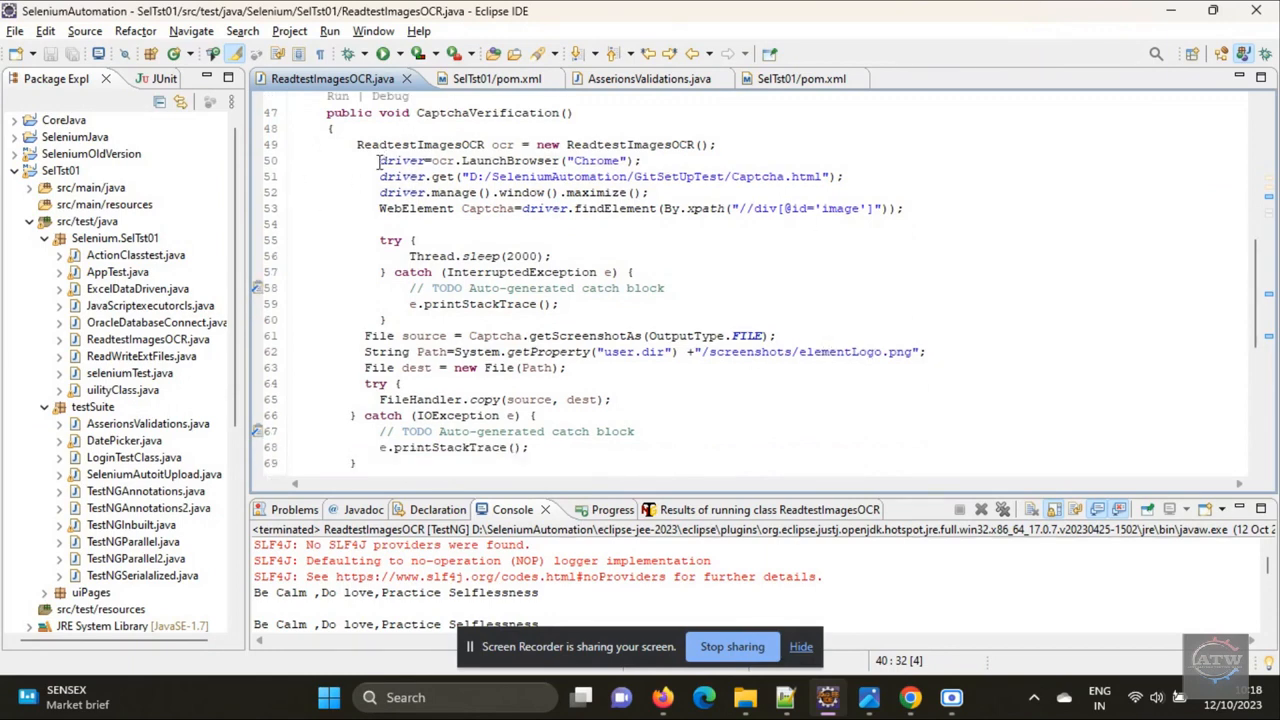
{"action": "double_click", "coordinate": [510, 160]}
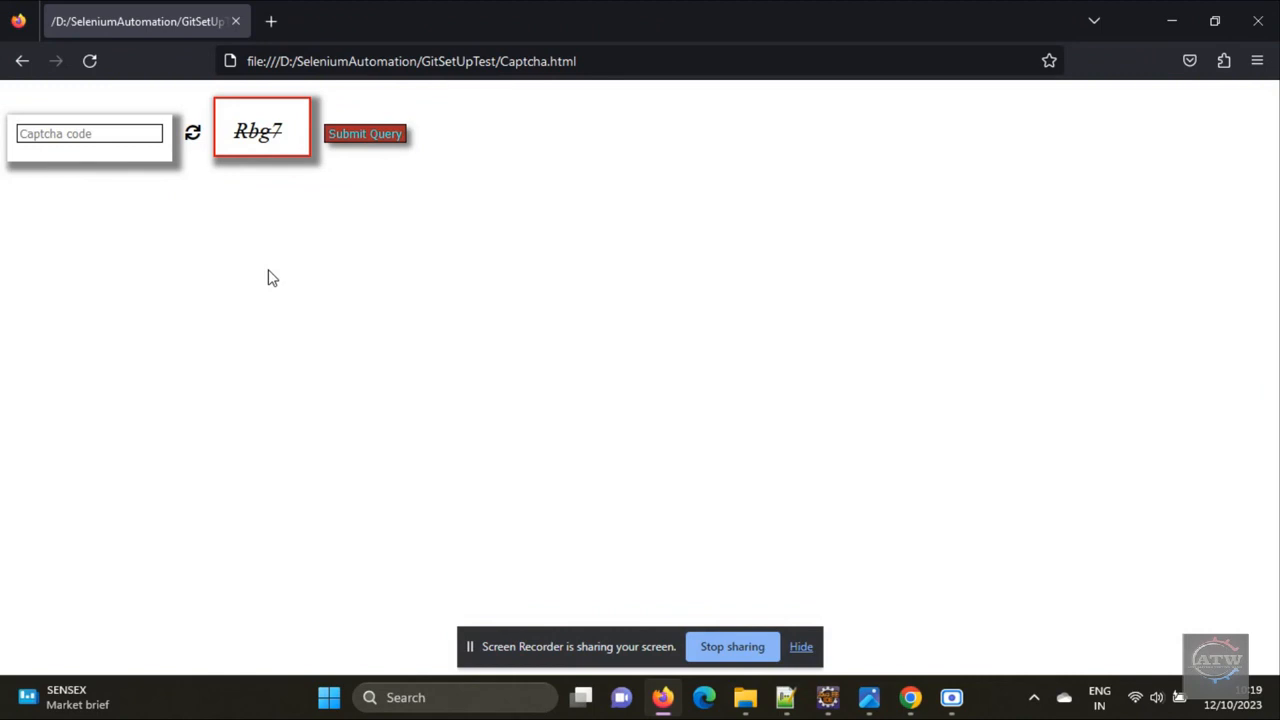
- Refresh the captcha, enter and submit code 73YE, then return to Eclipse
{"action": "left_click", "coordinate": [192, 133]}
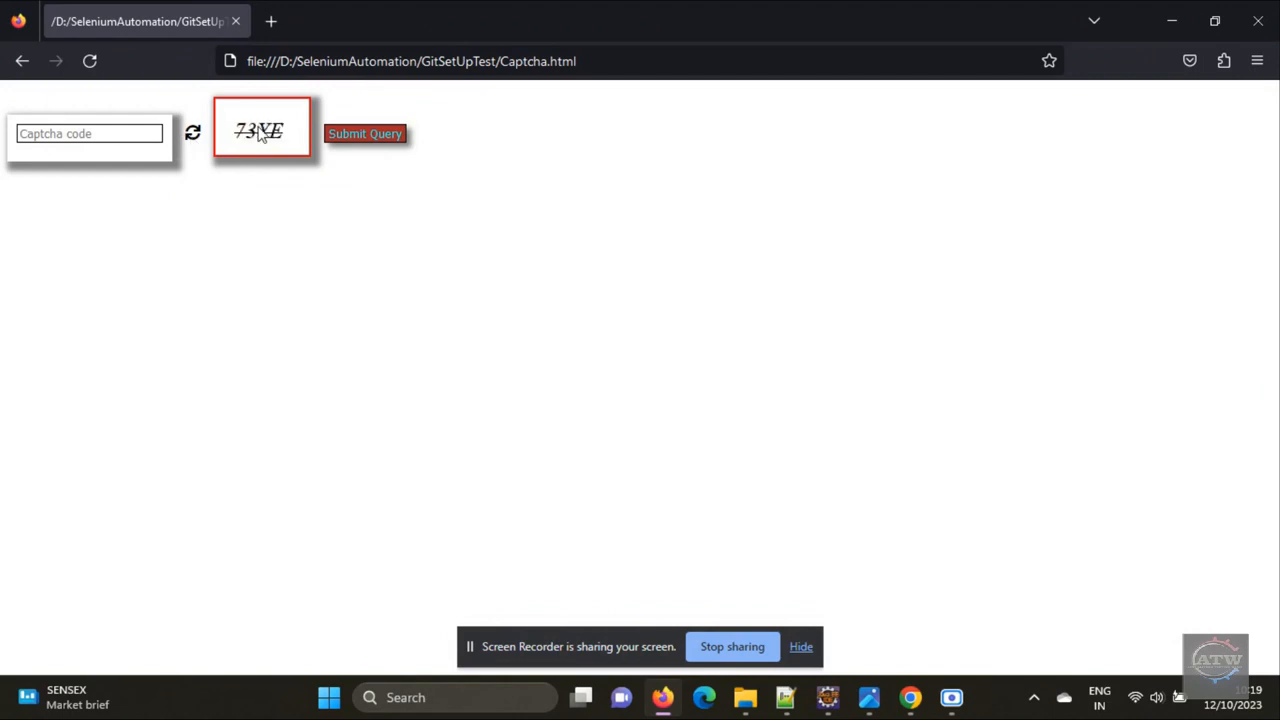
{"action": "left_click", "coordinate": [89, 133]}
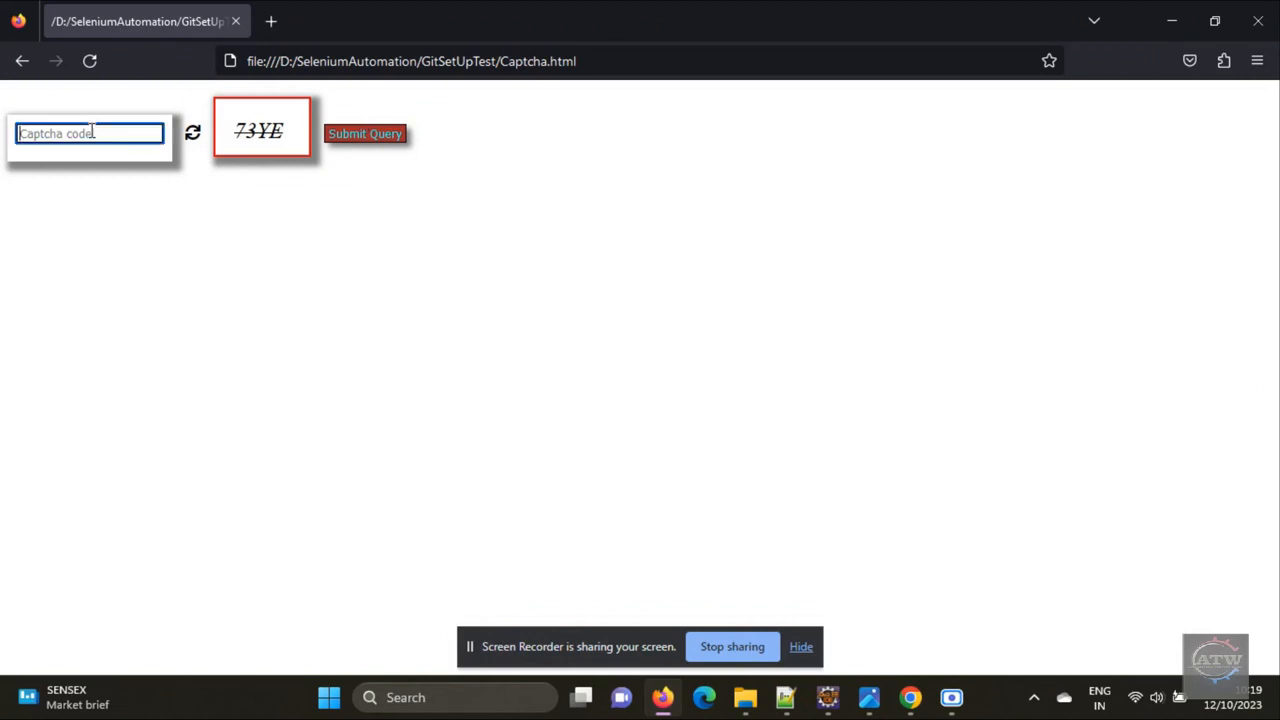
{"action": "type", "text": "7"}
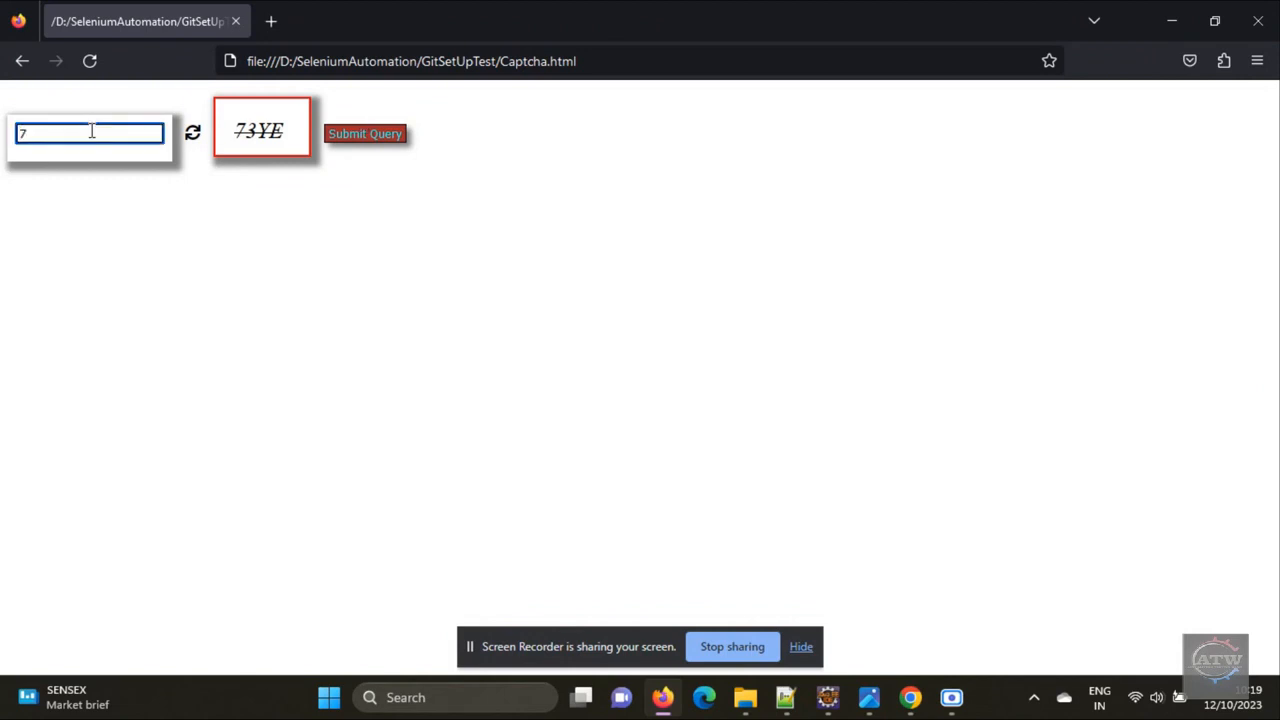
{"action": "type", "text": "3"}
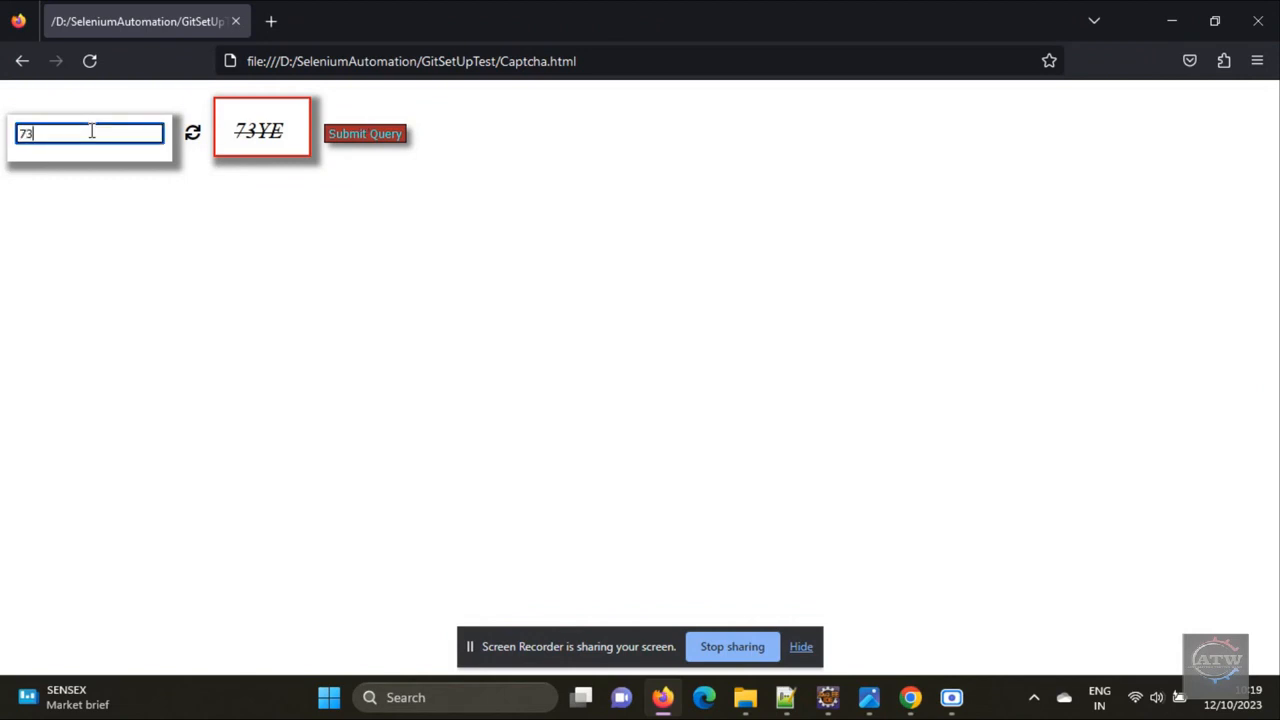
{"action": "type", "text": "YE"}
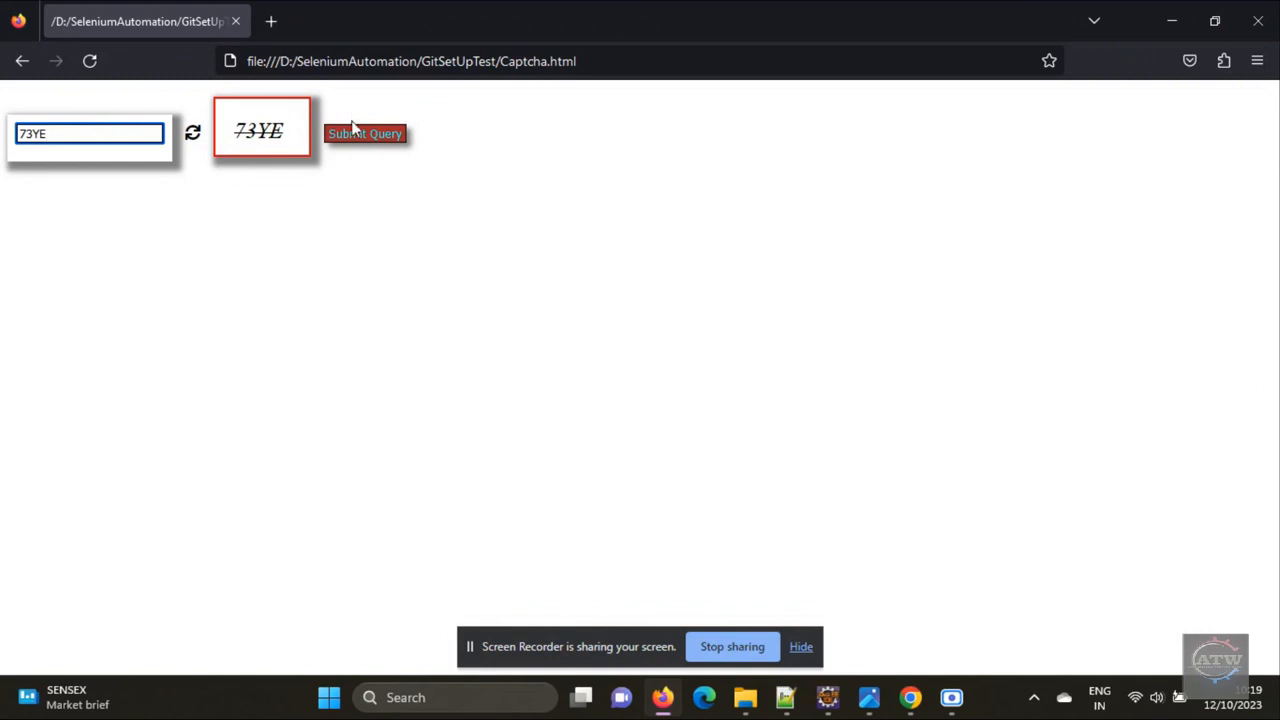
{"action": "left_click", "coordinate": [365, 133]}
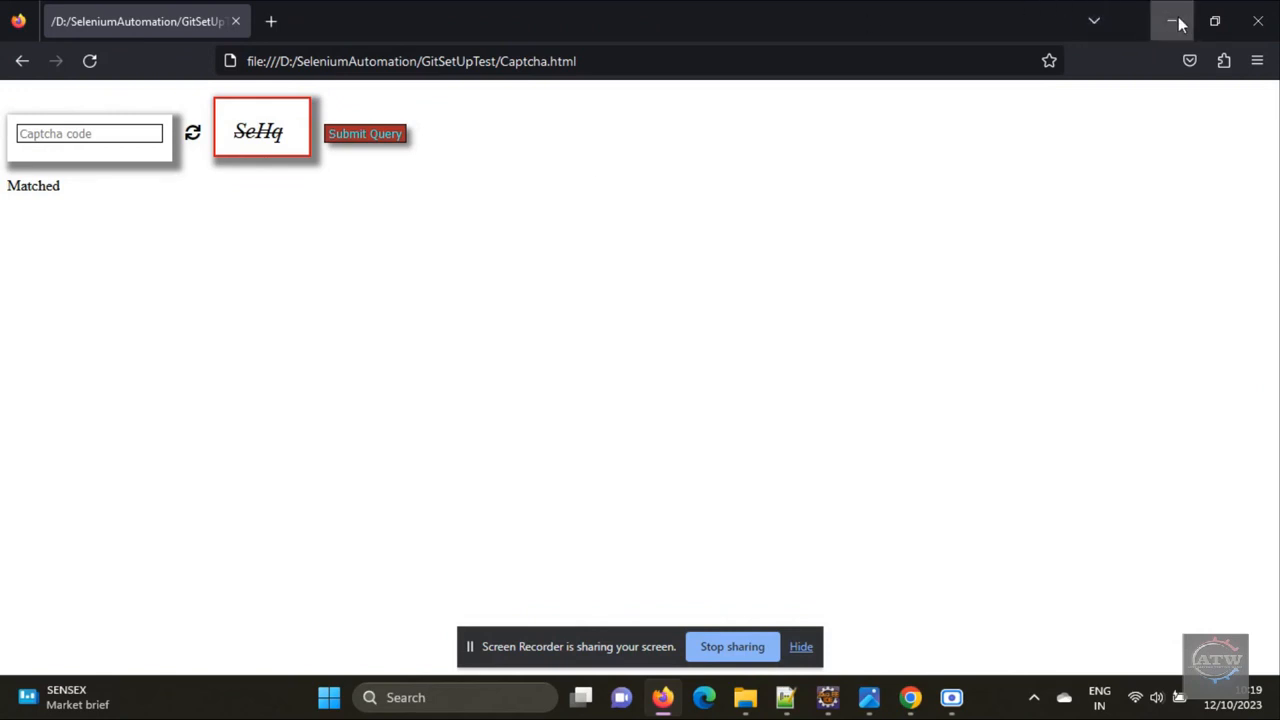
{"action": "mouse_move", "coordinate": [257, 134]}
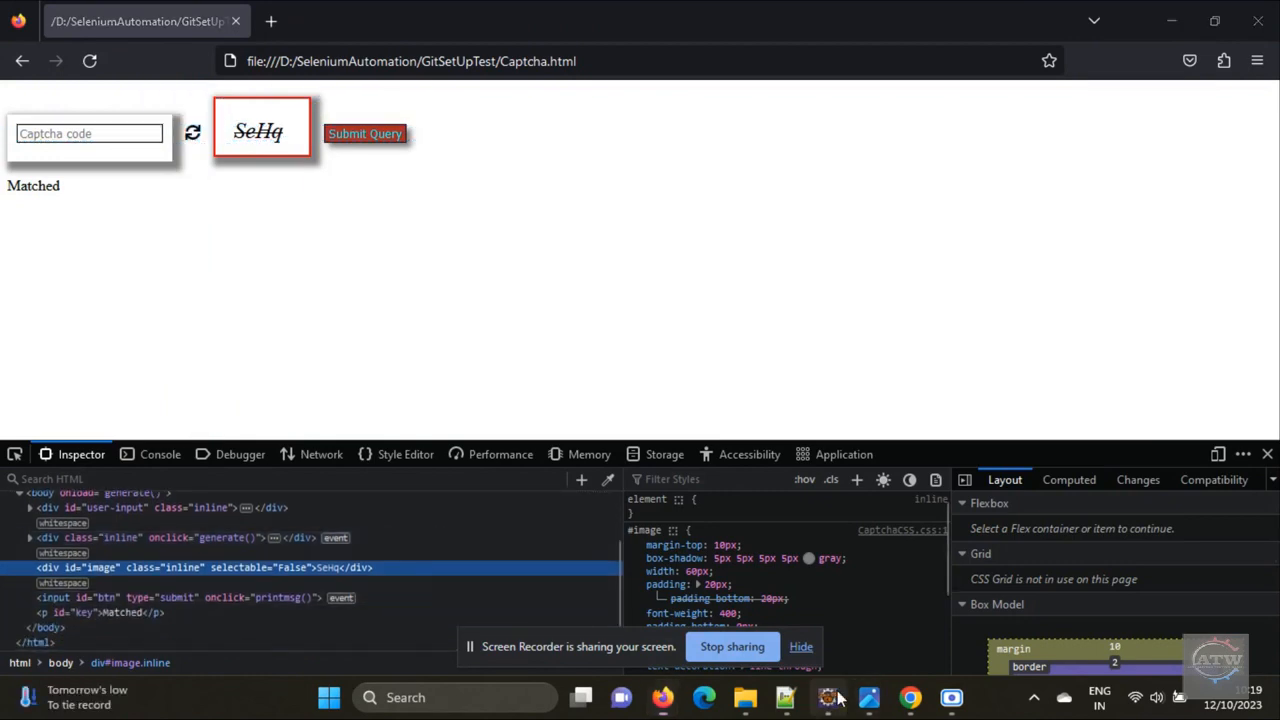
{"action": "left_click", "coordinate": [828, 697]}
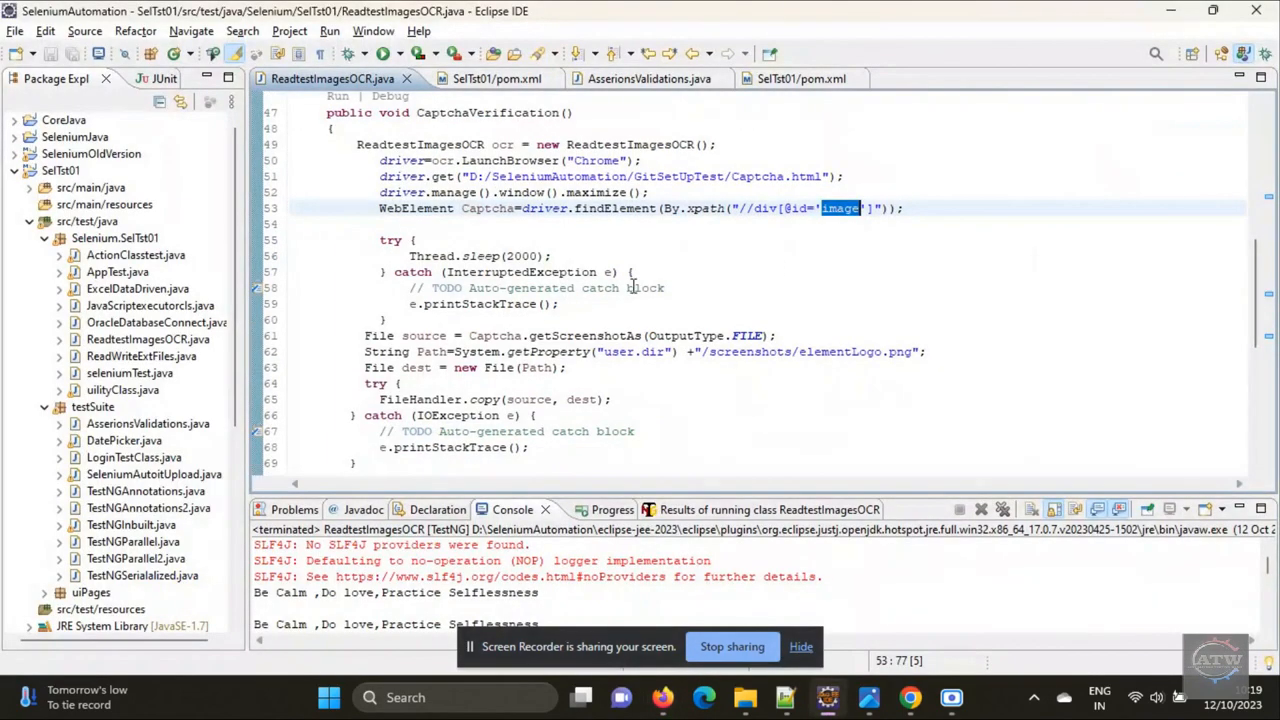
- Highlight the Captcha element variable and scroll through the captcha screenshot code
{"action": "double_click", "coordinate": [489, 208]}
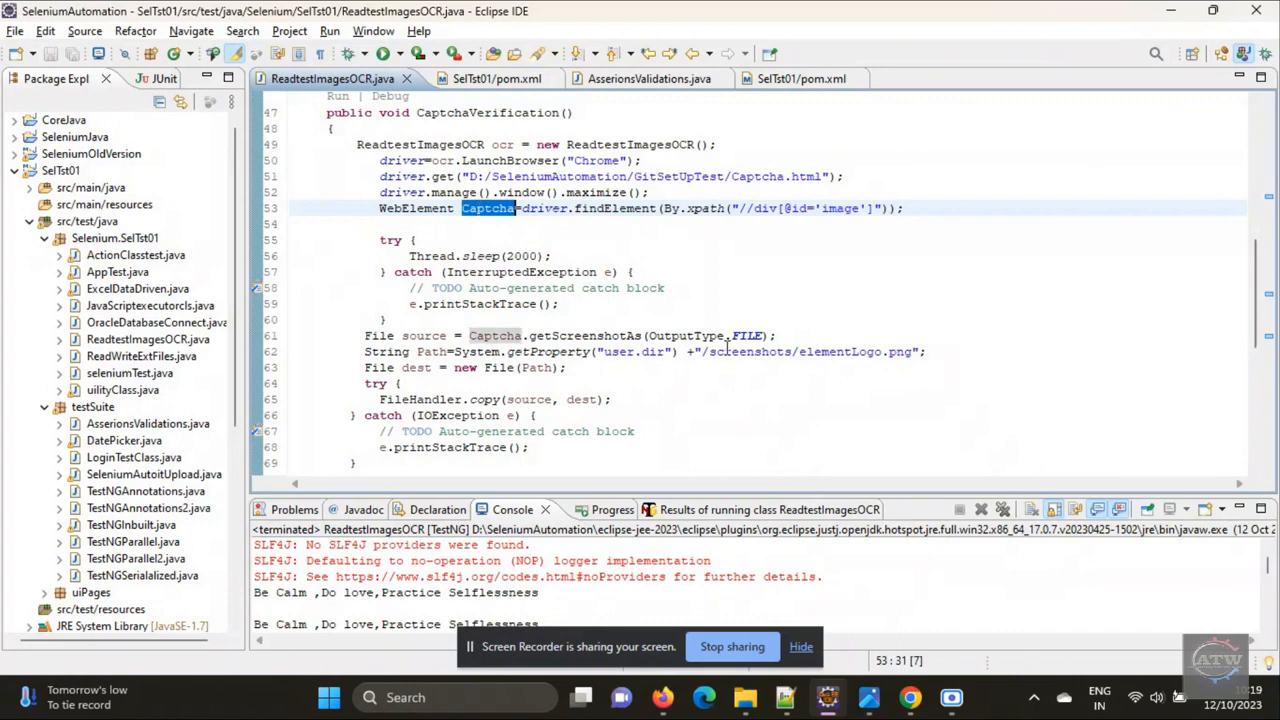
{"action": "scroll", "scroll_direction": "down", "scroll_amount": 3}
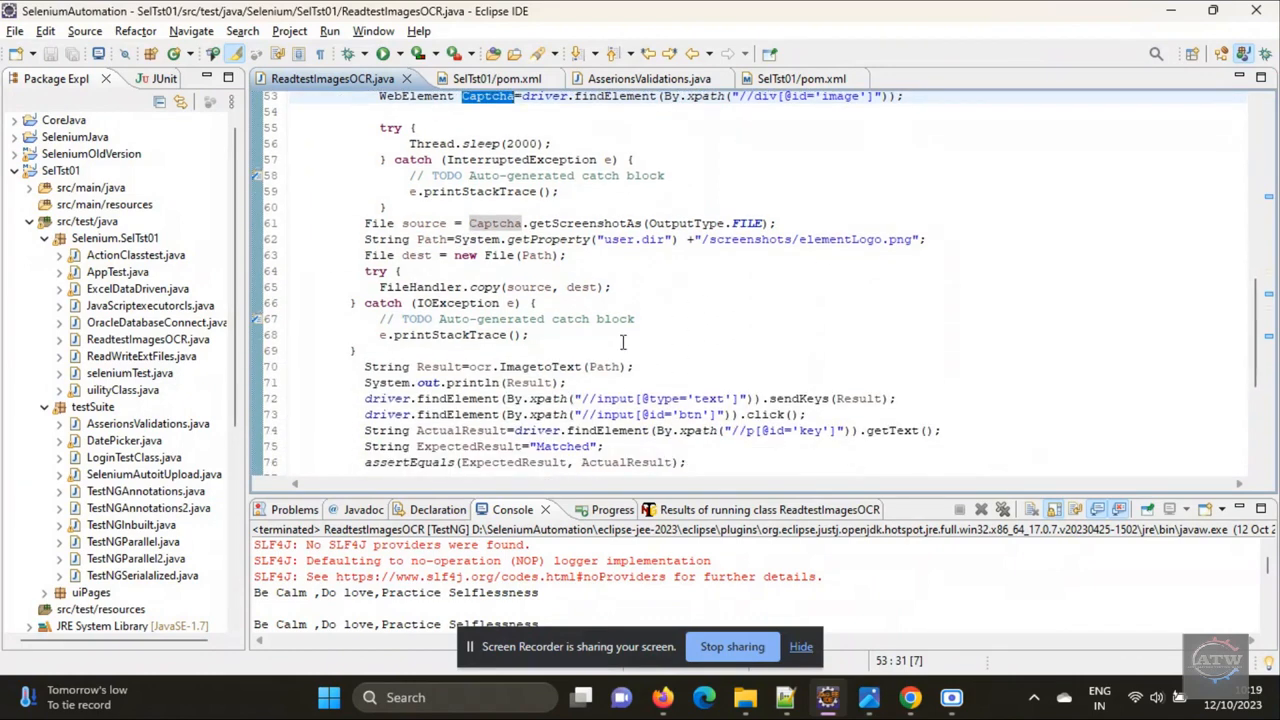
{"action": "scroll", "scroll_direction": "down", "scroll_amount": 3}
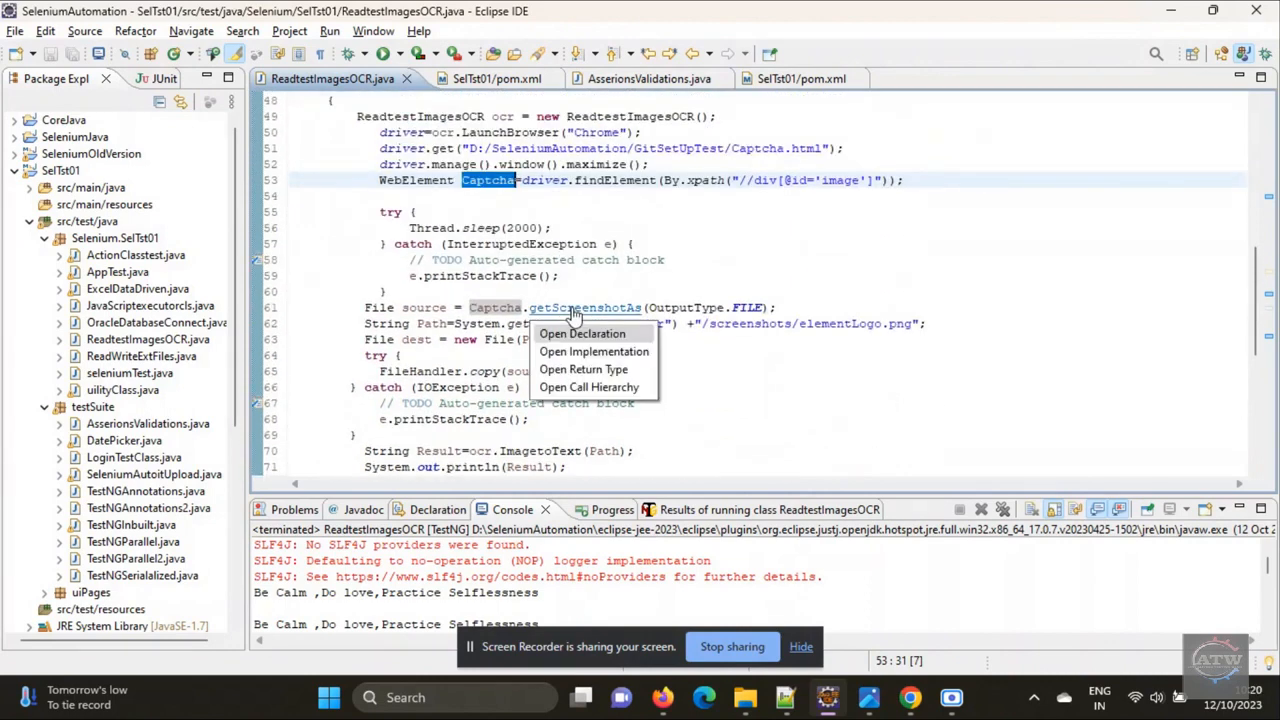
{"action": "left_click", "coordinate": [874, 273]}
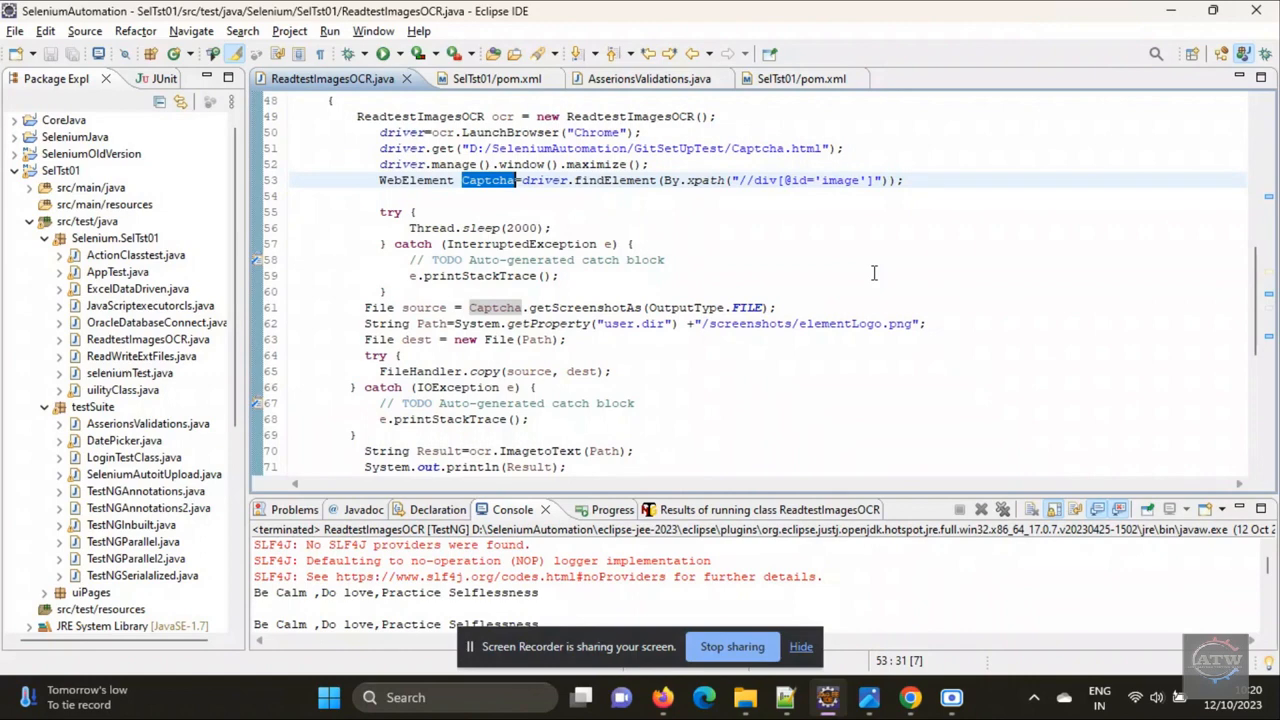
{"action": "mouse_move", "coordinate": [424, 307]}
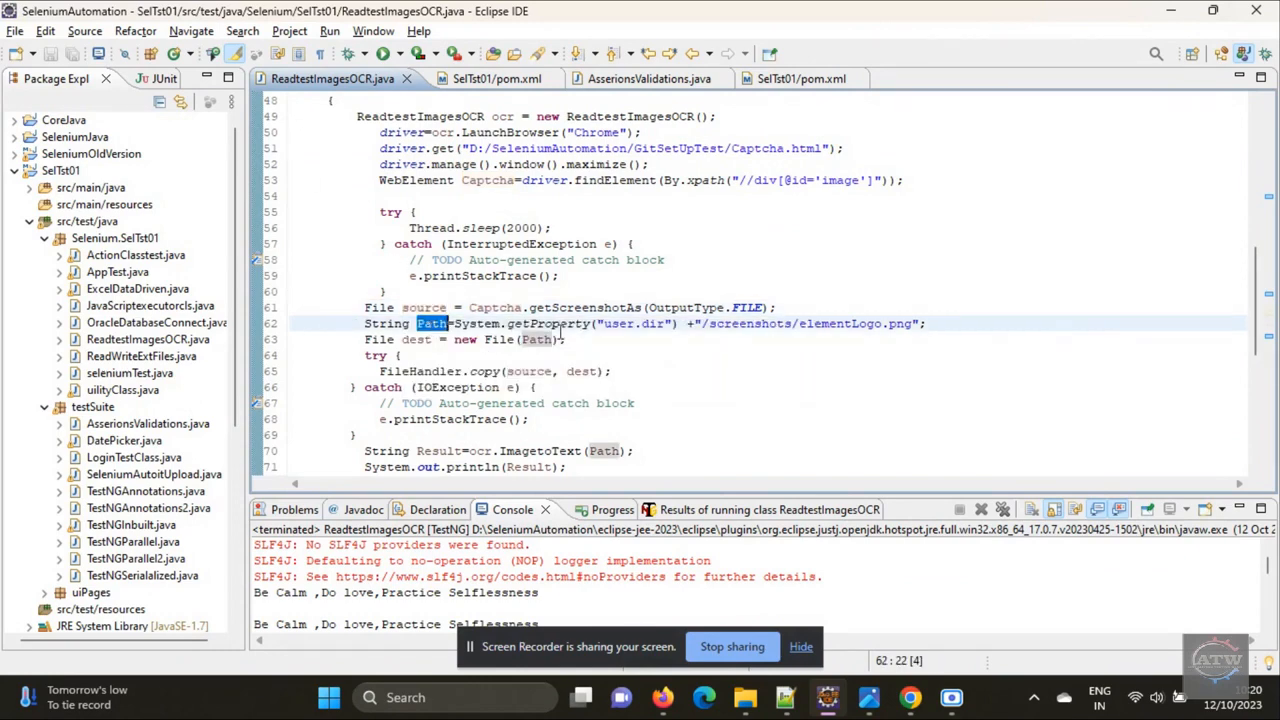
- Trace the dest screenshot file down to the ImagetoText OCR helper
{"action": "left_click", "coordinate": [910, 323]}
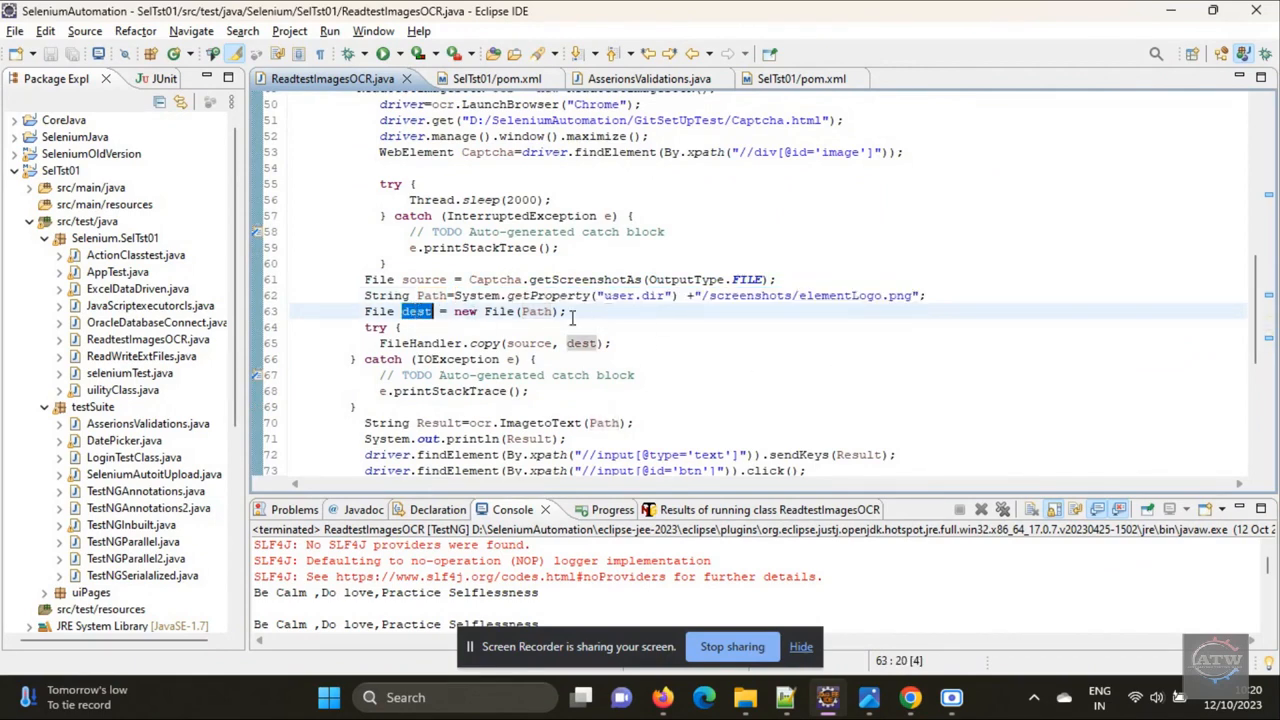
{"action": "mouse_move", "coordinate": [640, 330]}
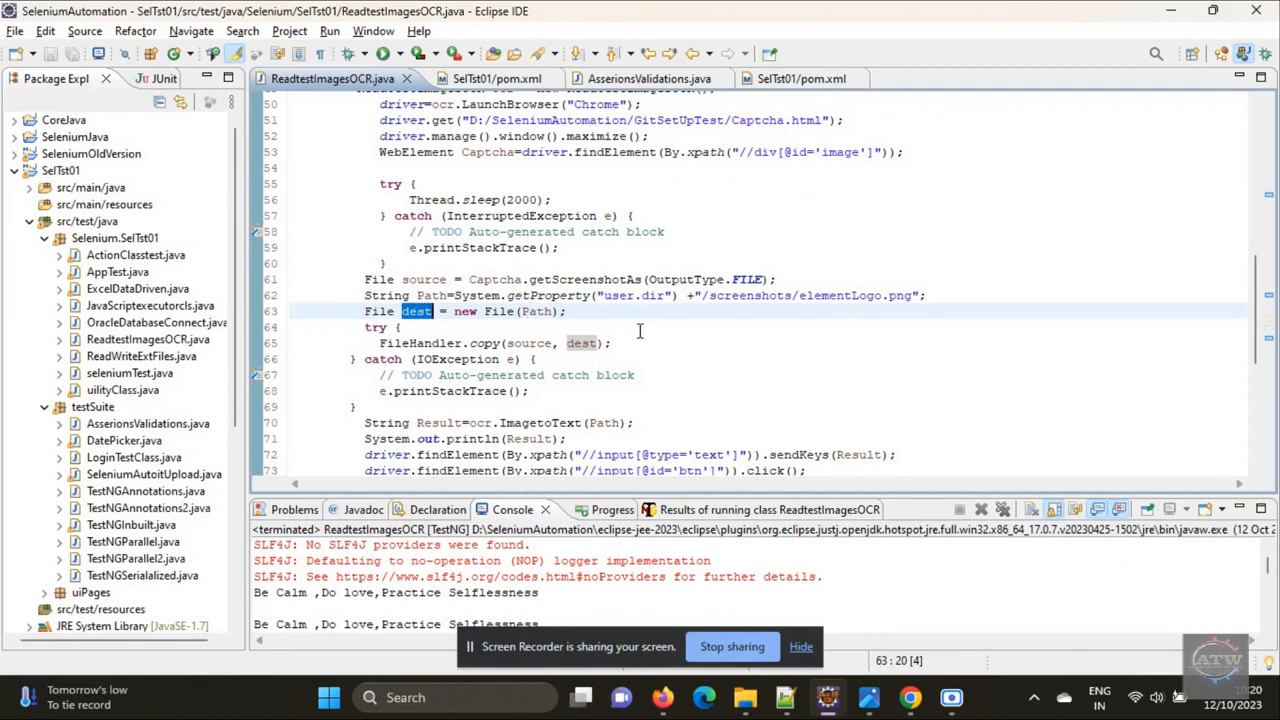
{"action": "scroll", "scroll_direction": "down", "scroll_amount": 3}
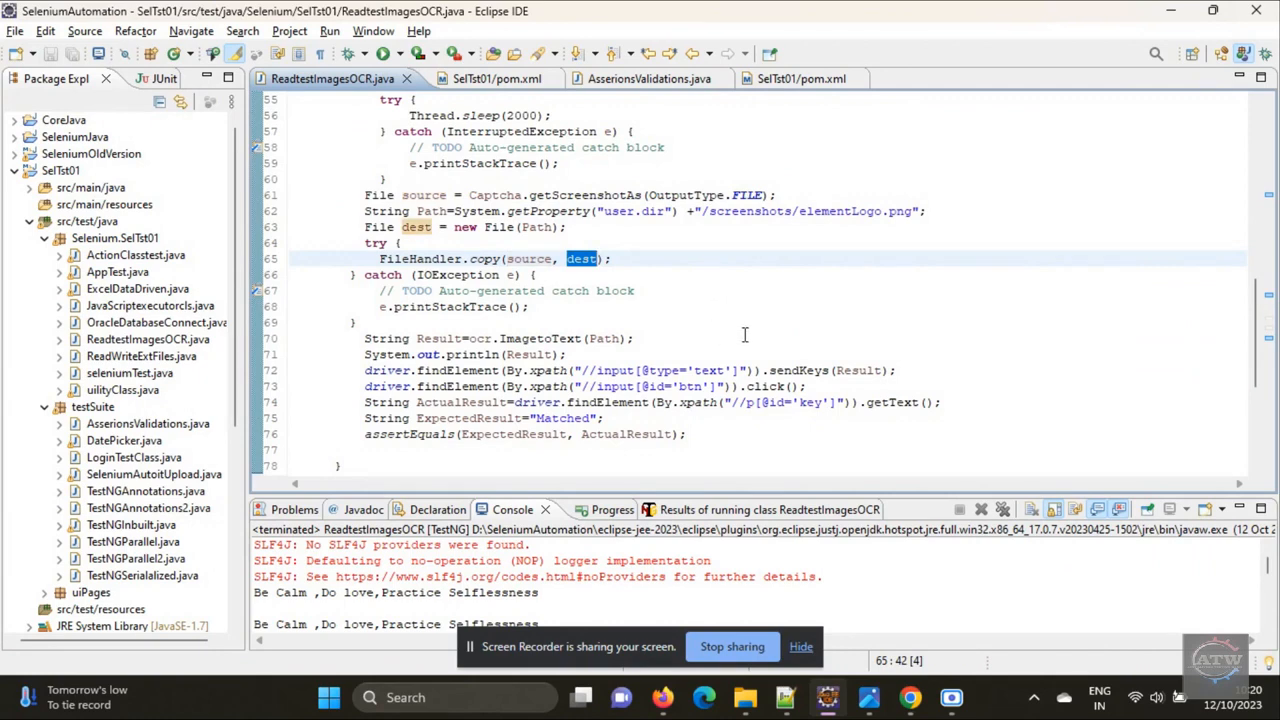
{"action": "scroll", "scroll_direction": "down", "scroll_amount": 3}
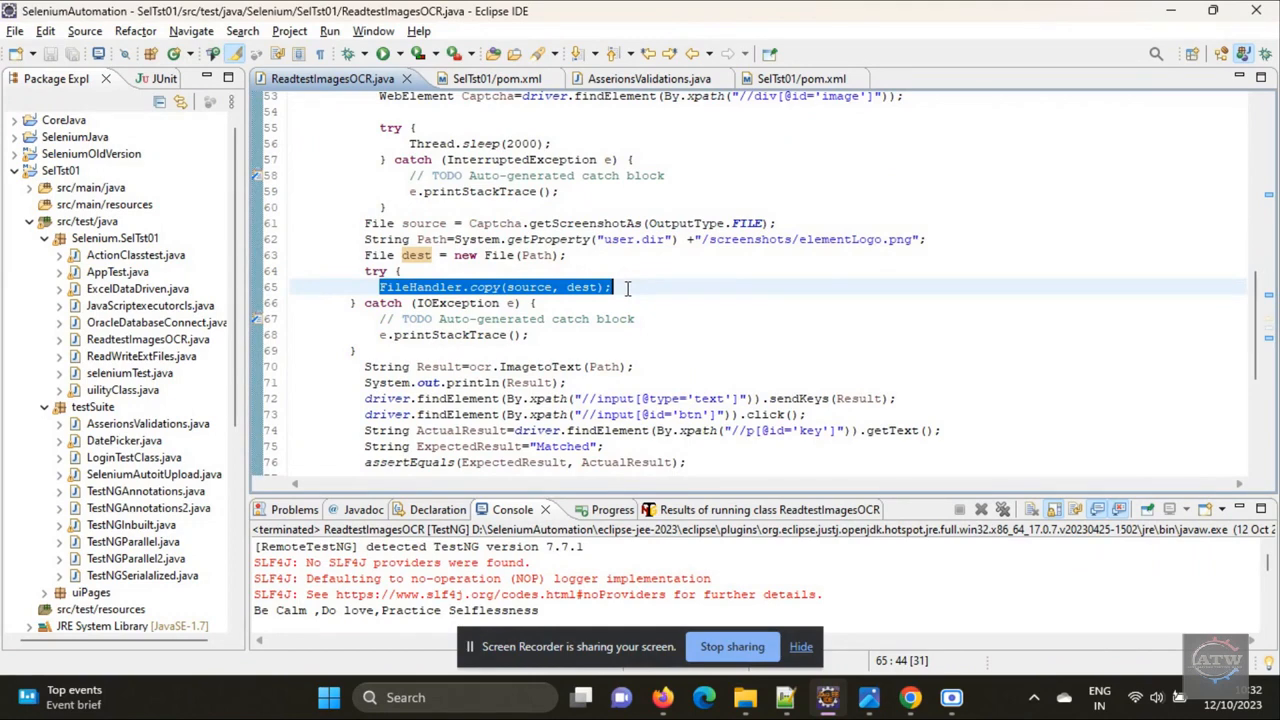
{"action": "mouse_move", "coordinate": [435, 352]}
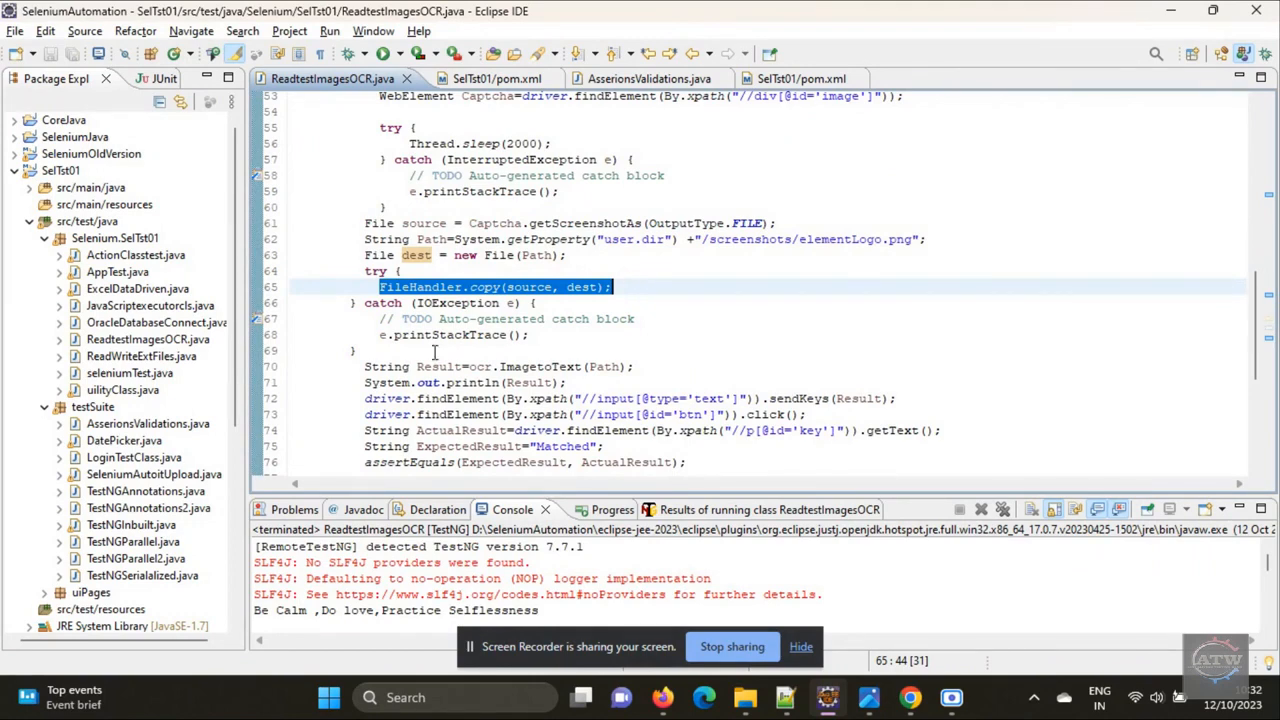
{"action": "scroll", "scroll_direction": "down", "scroll_amount": 3}
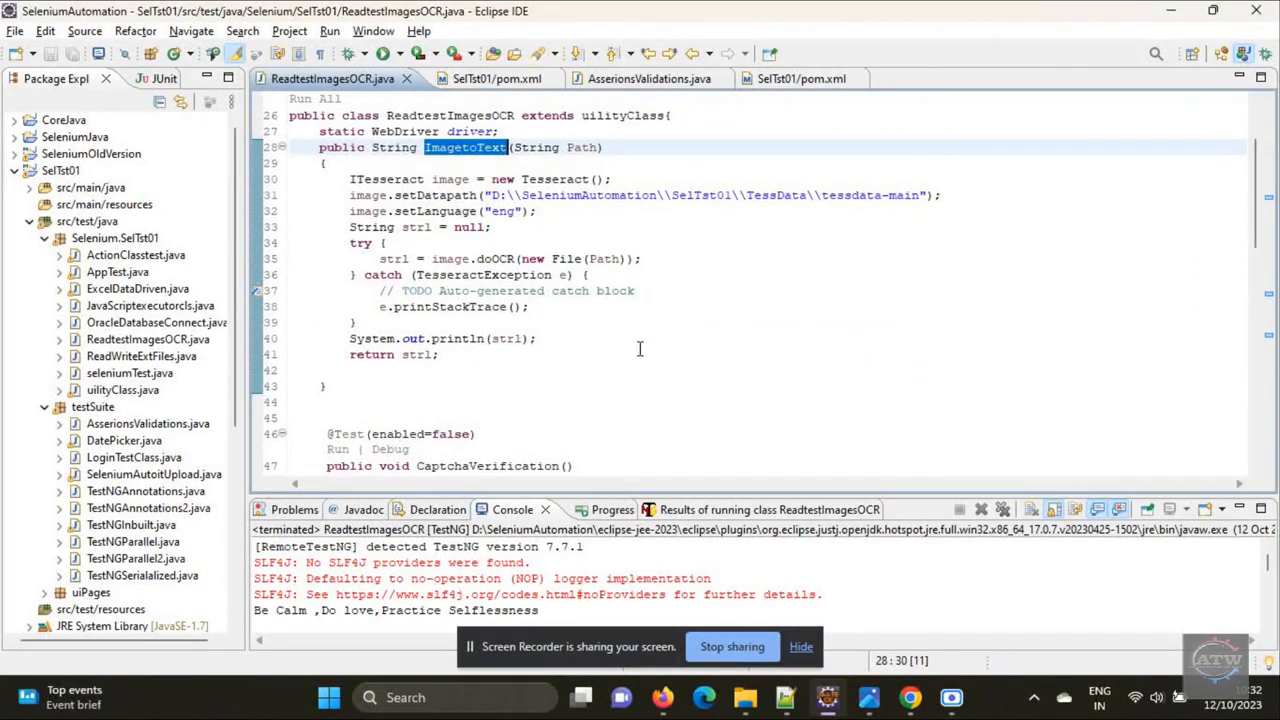
{"action": "scroll", "scroll_direction": "up", "scroll_amount": 3}
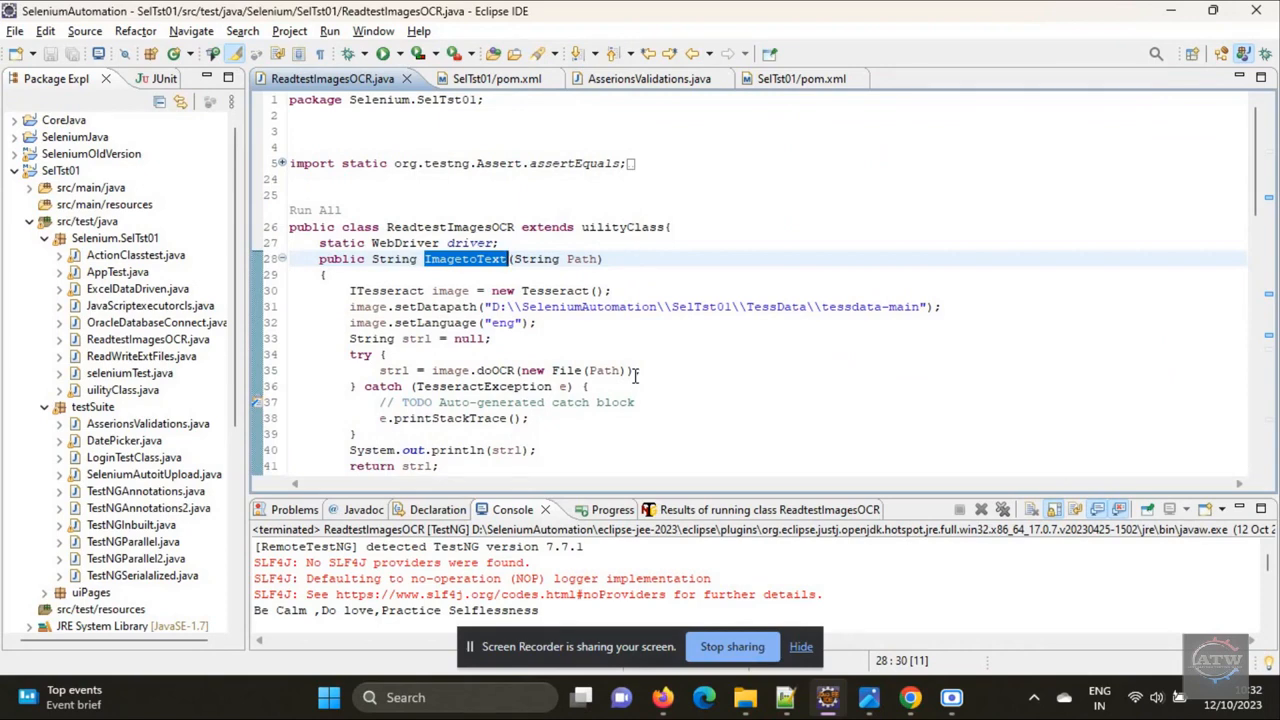
{"action": "scroll", "scroll_direction": "up", "scroll_amount": 3}
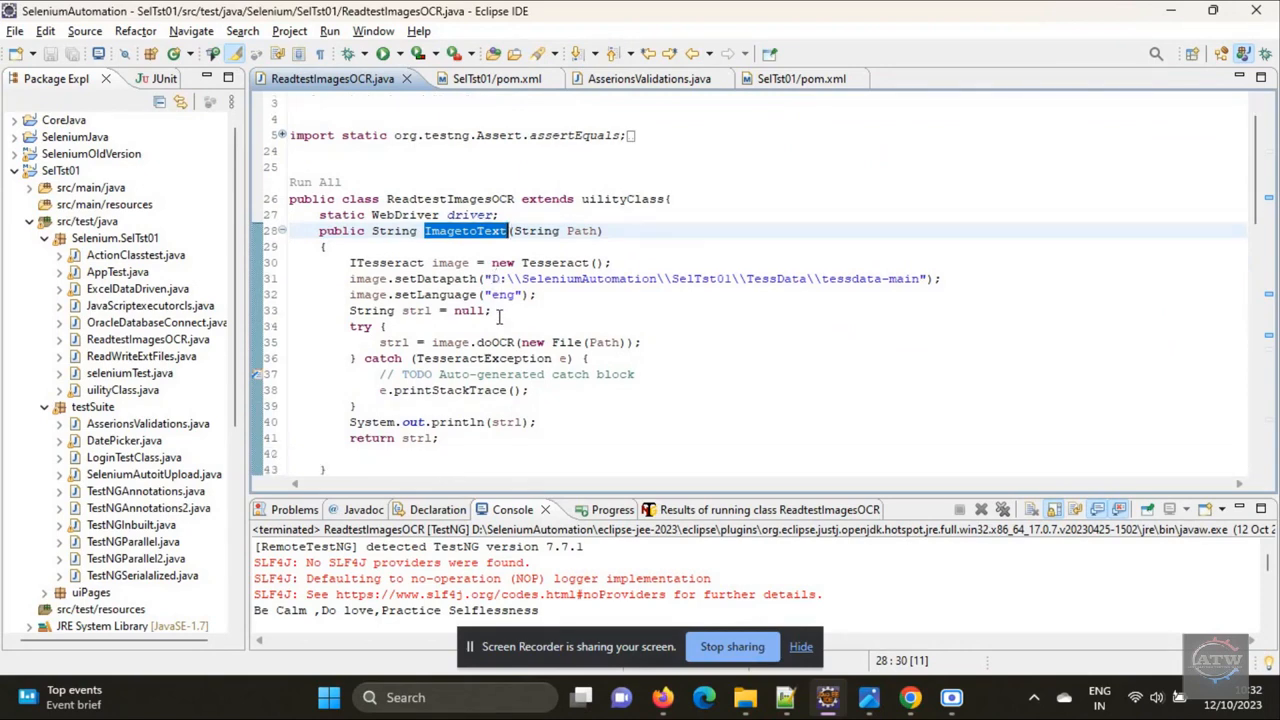
{"action": "double_click", "coordinate": [450, 262]}
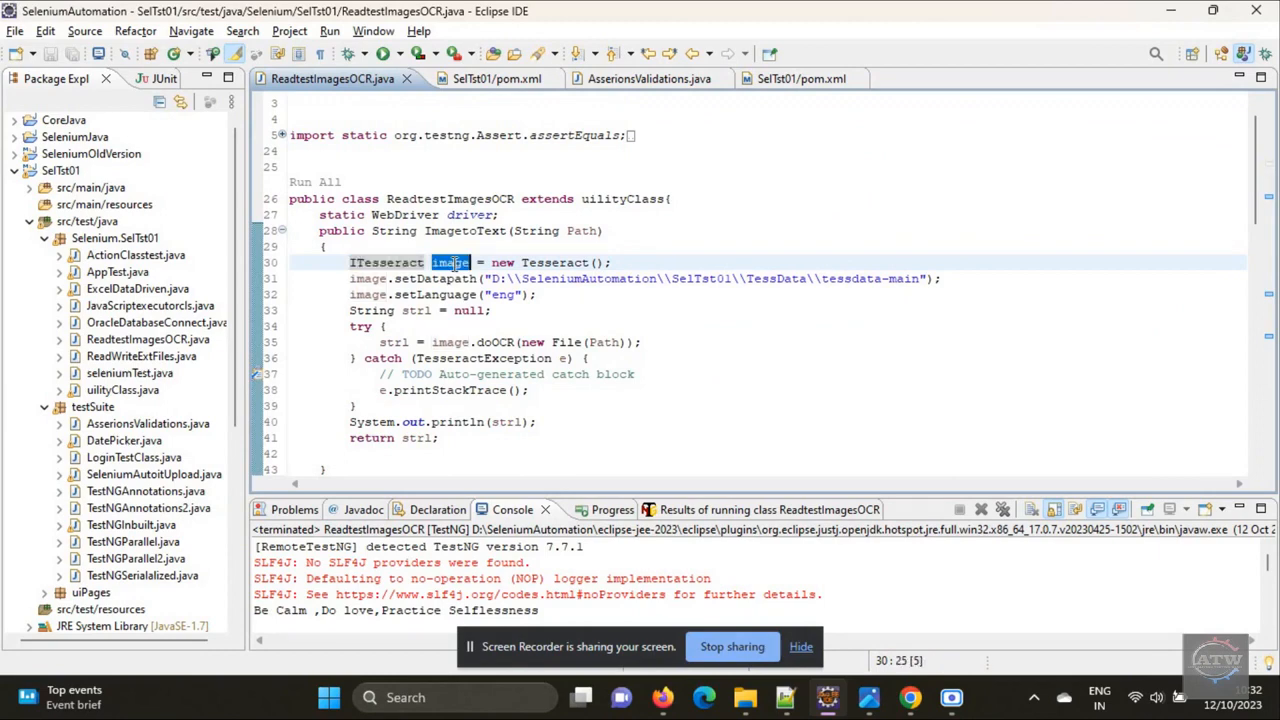
{"action": "mouse_move", "coordinate": [451, 262]}
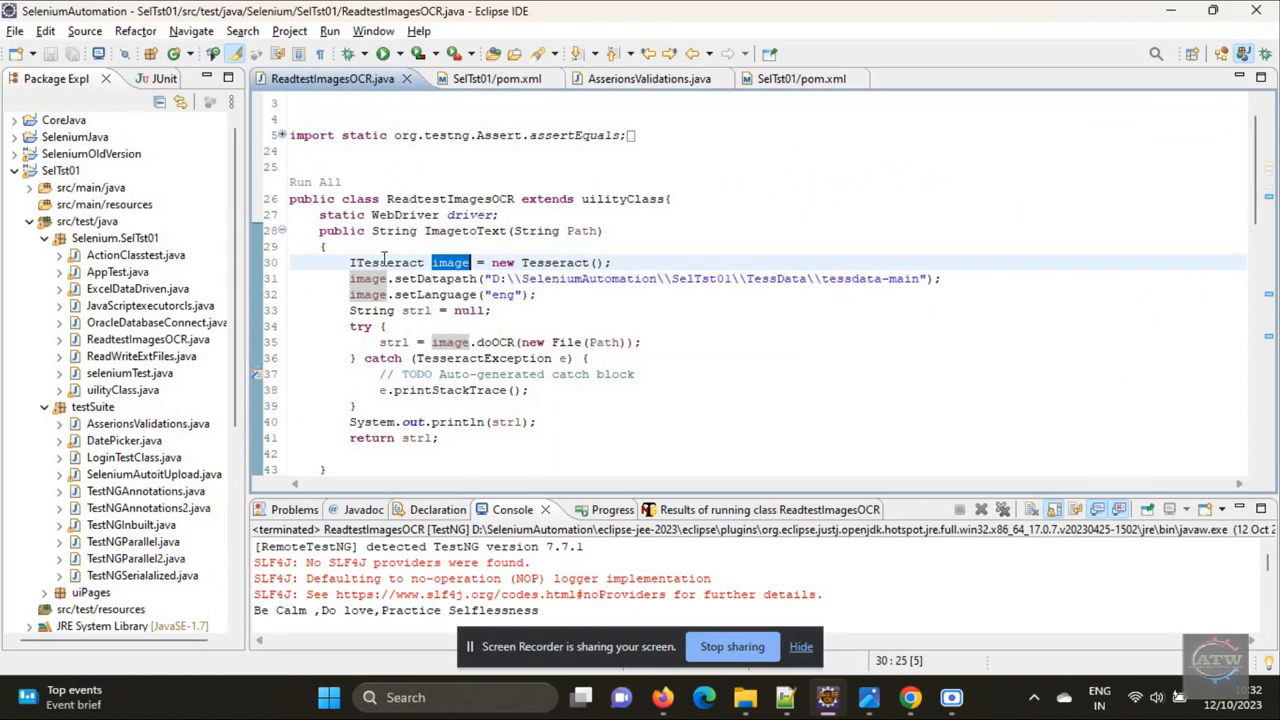
{"action": "left_click", "coordinate": [368, 278]}
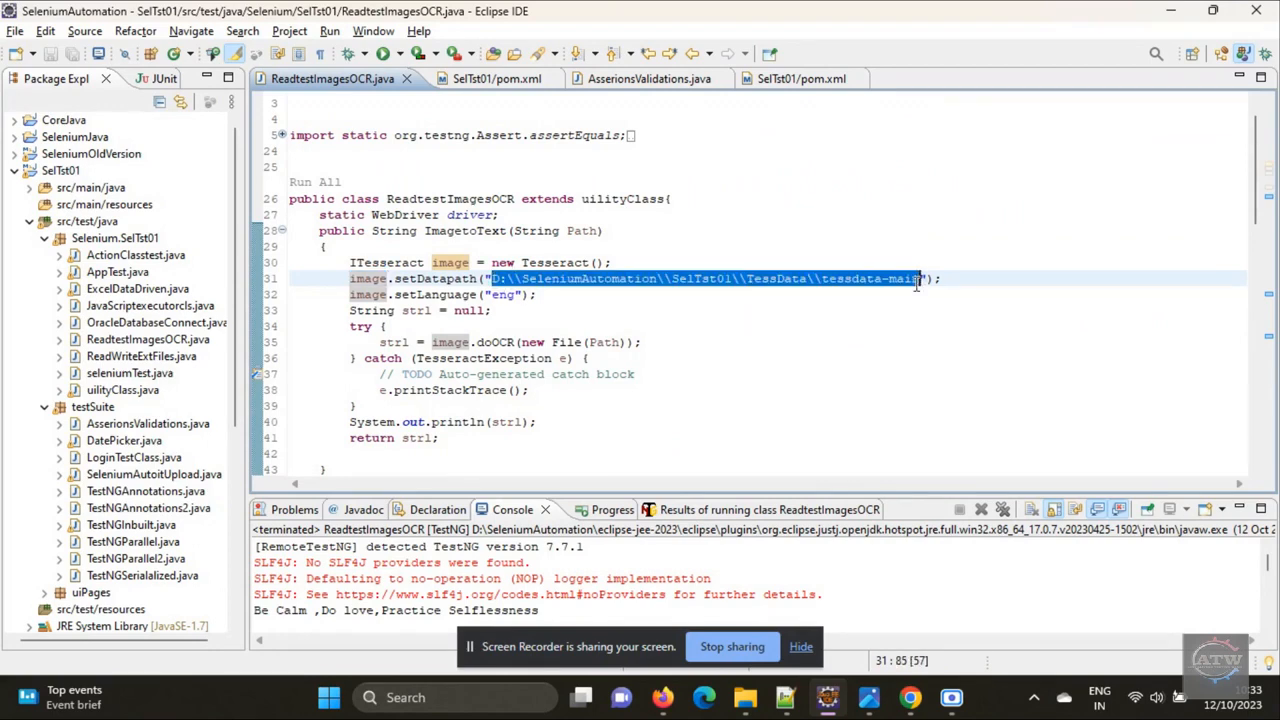
{"action": "left_click", "coordinate": [375, 294]}
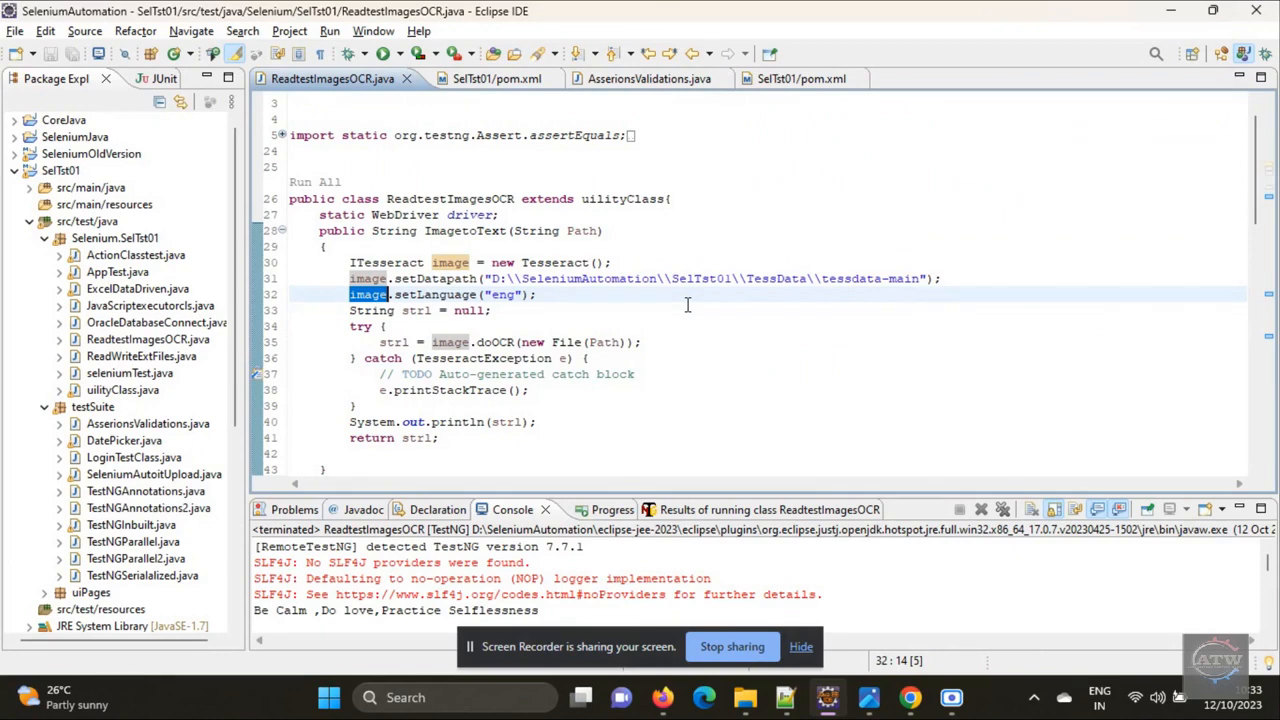
{"action": "mouse_move", "coordinate": [773, 347]}
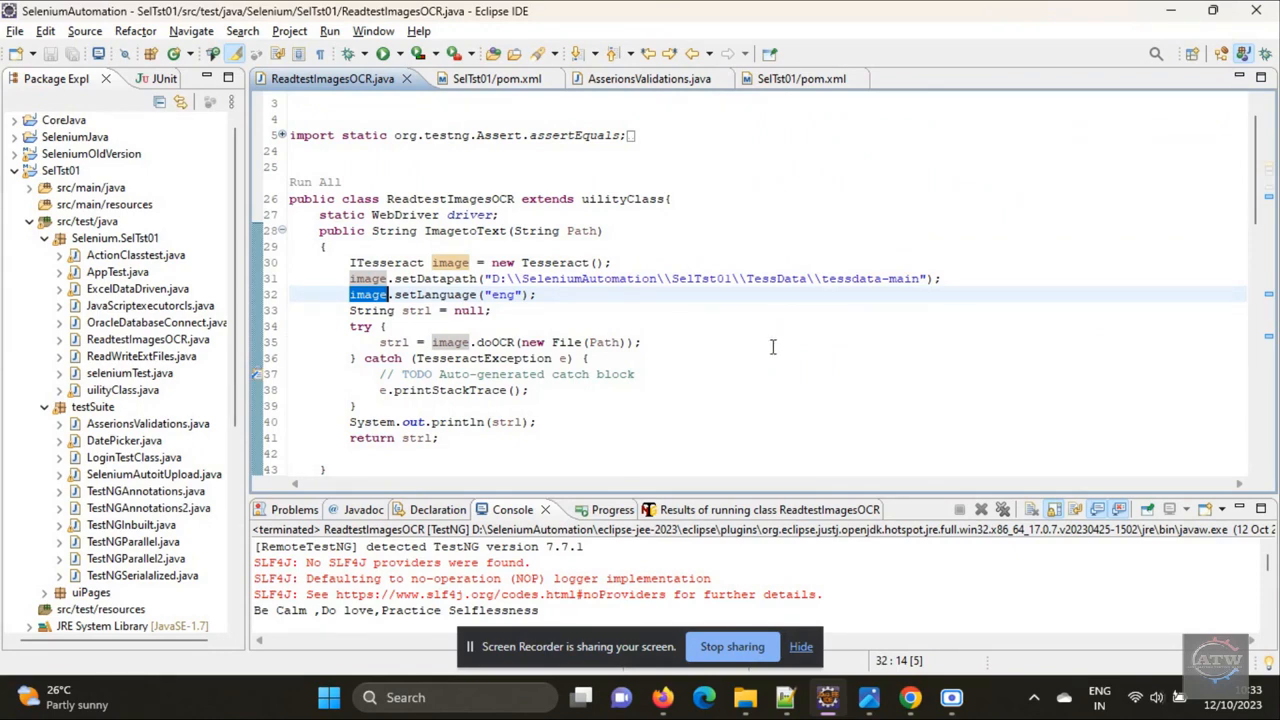
{"action": "scroll", "scroll_direction": "down", "scroll_amount": 3}
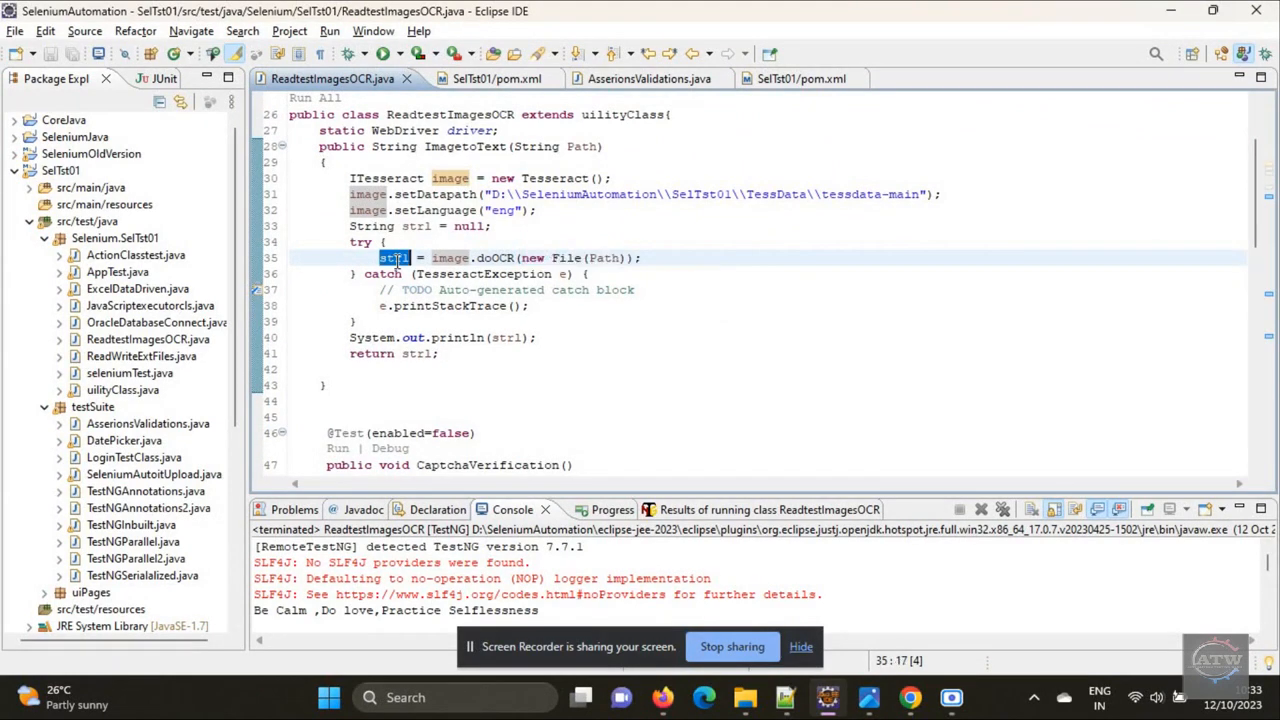
{"action": "scroll", "scroll_direction": "down", "scroll_amount": 3}
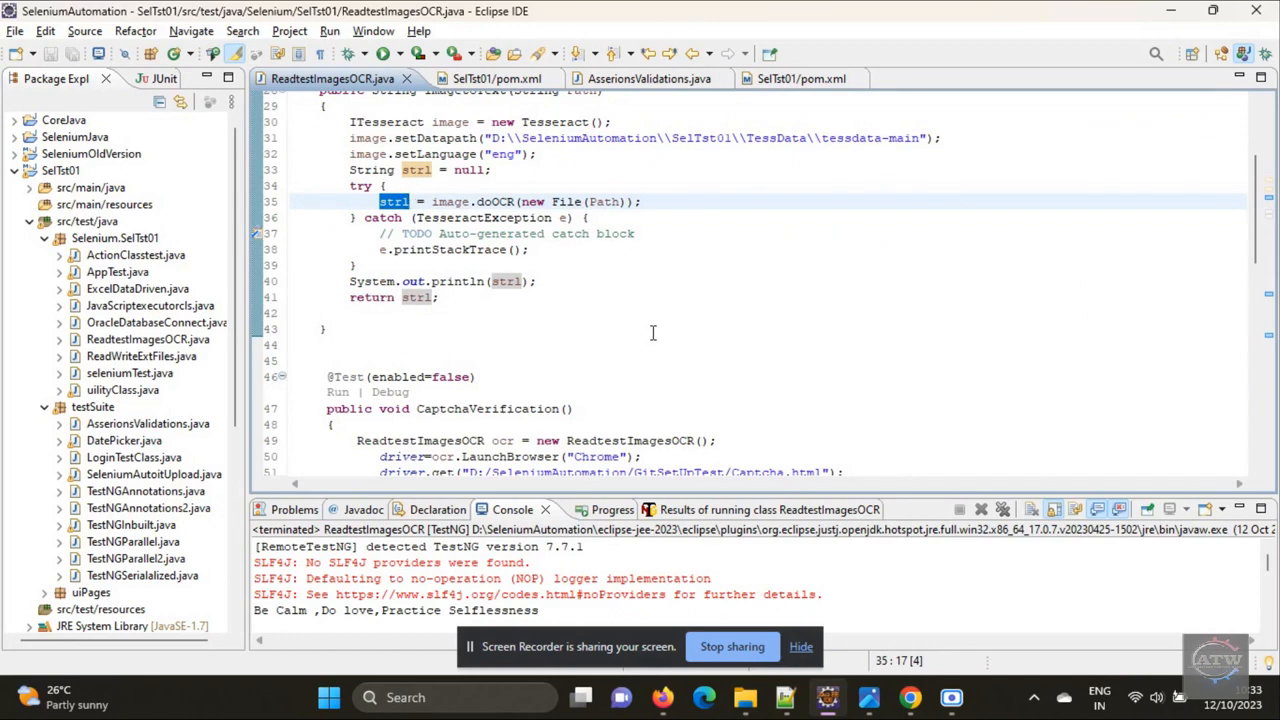
{"action": "scroll", "scroll_direction": "down", "scroll_amount": 3}
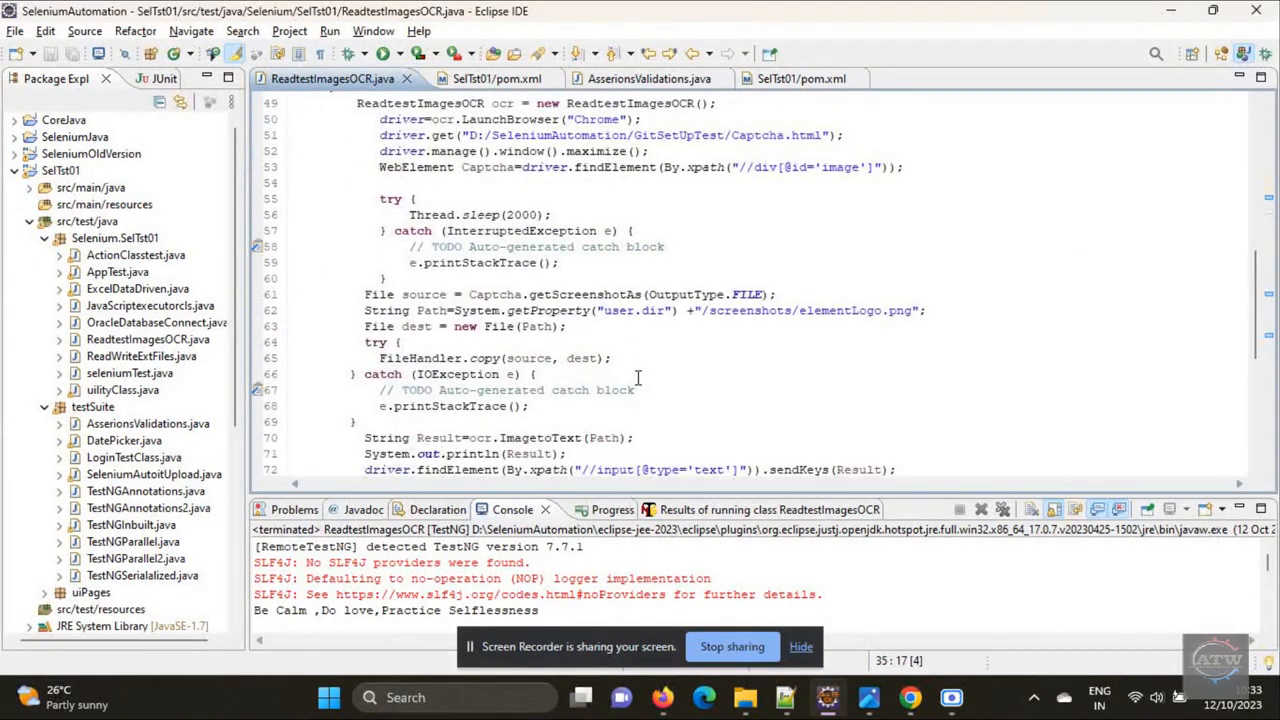
{"action": "scroll", "scroll_direction": "down", "scroll_amount": 3}
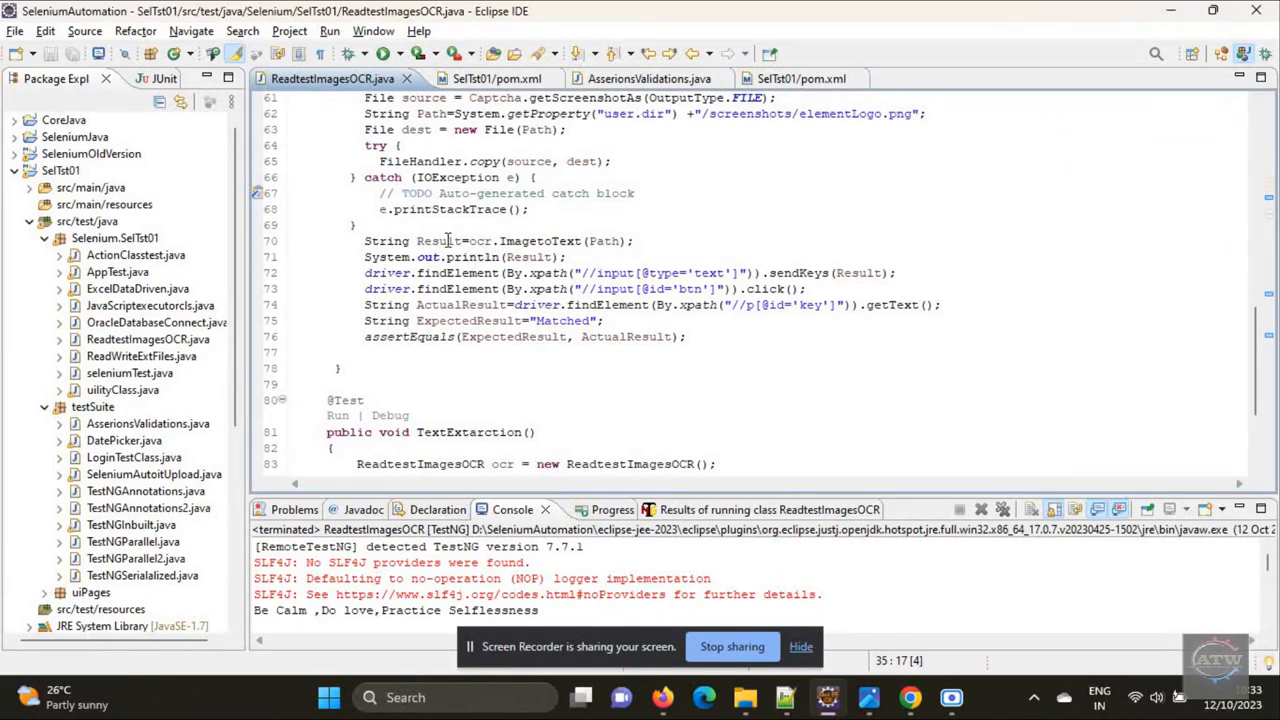
{"action": "double_click", "coordinate": [439, 240]}
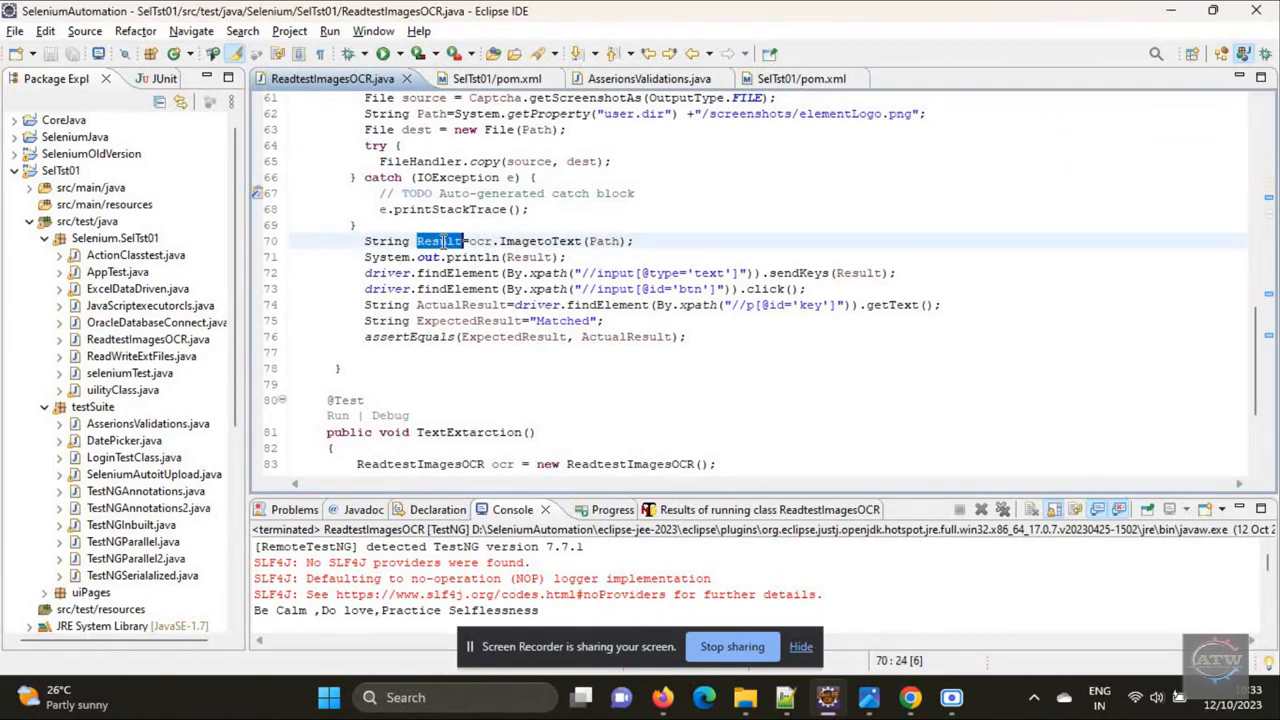
{"action": "scroll", "scroll_direction": "down", "scroll_amount": 3}
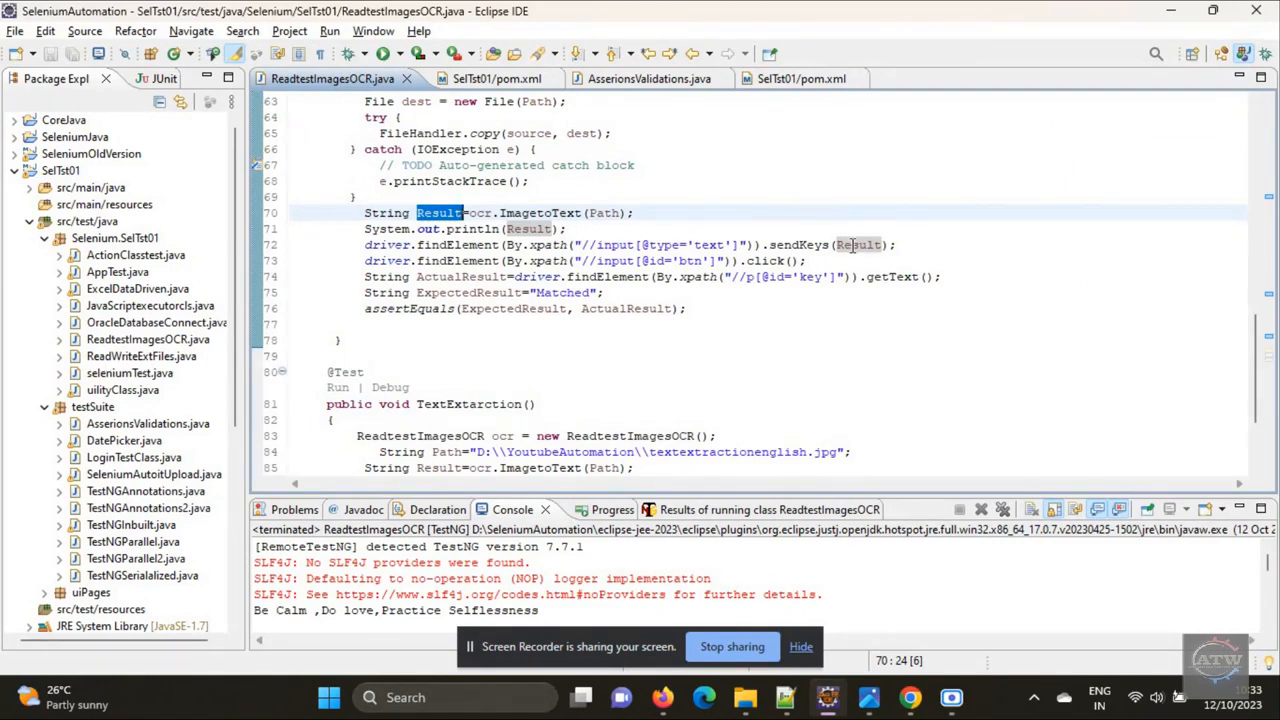
{"action": "double_click", "coordinate": [858, 244]}
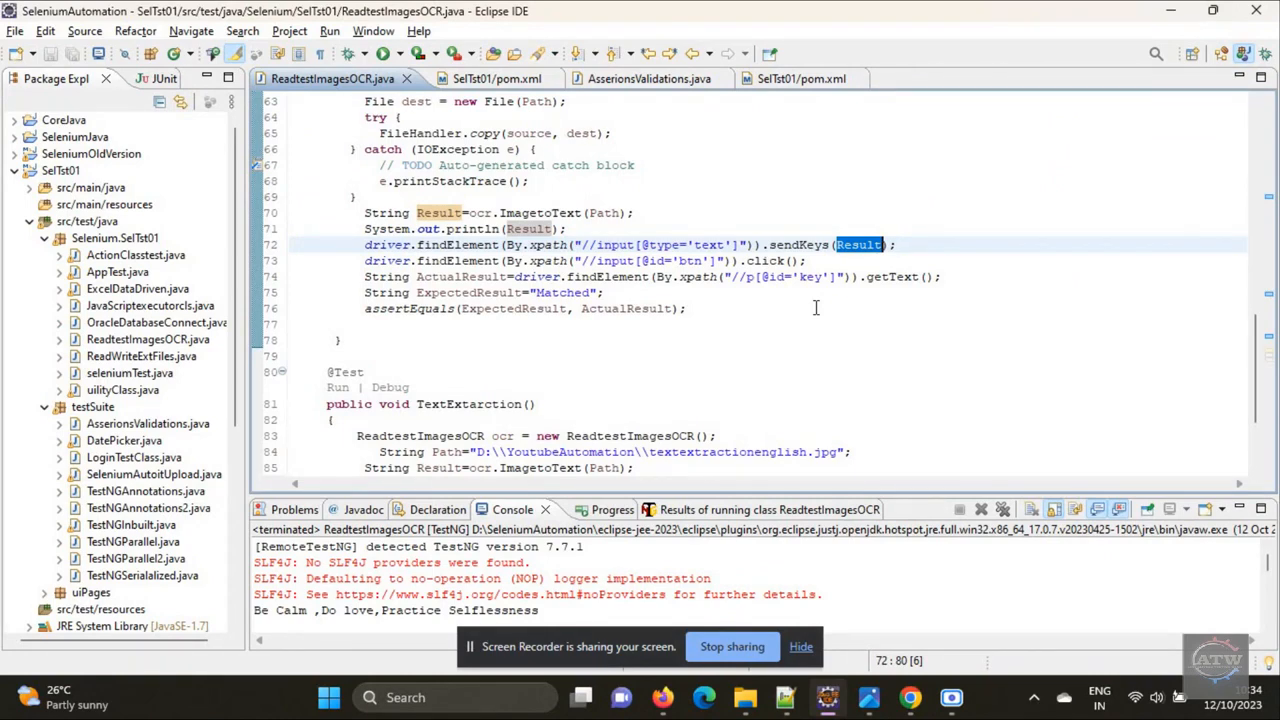
{"action": "left_click", "coordinate": [476, 277]}
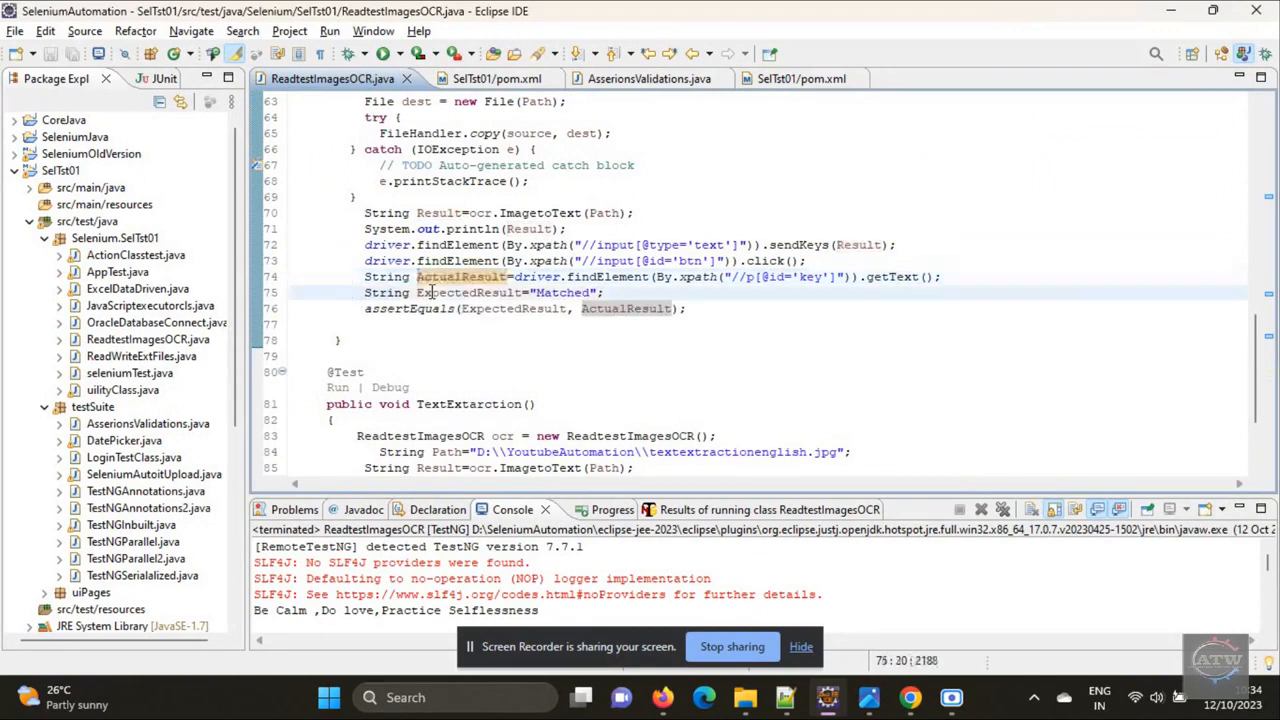
{"action": "double_click", "coordinate": [470, 292]}
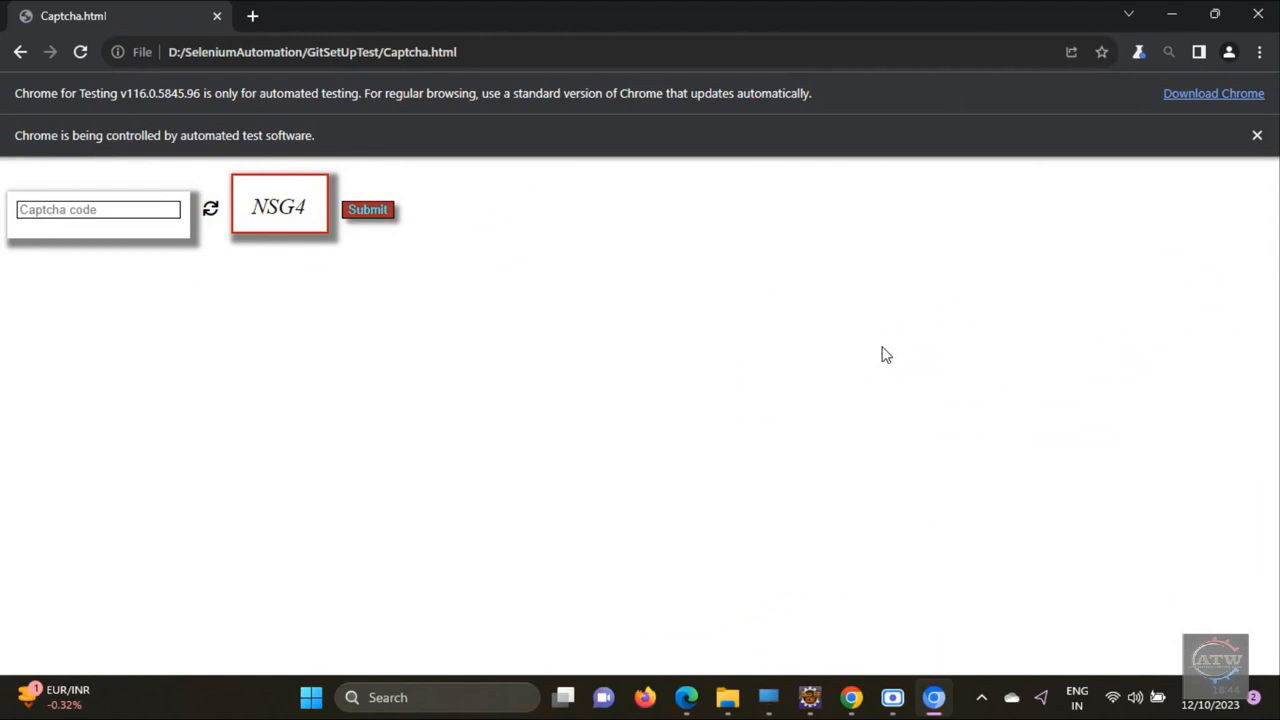
- Enter captcha code NSG4 and submit it, getting the Matched result
{"action": "type", "text": "NSG4"}
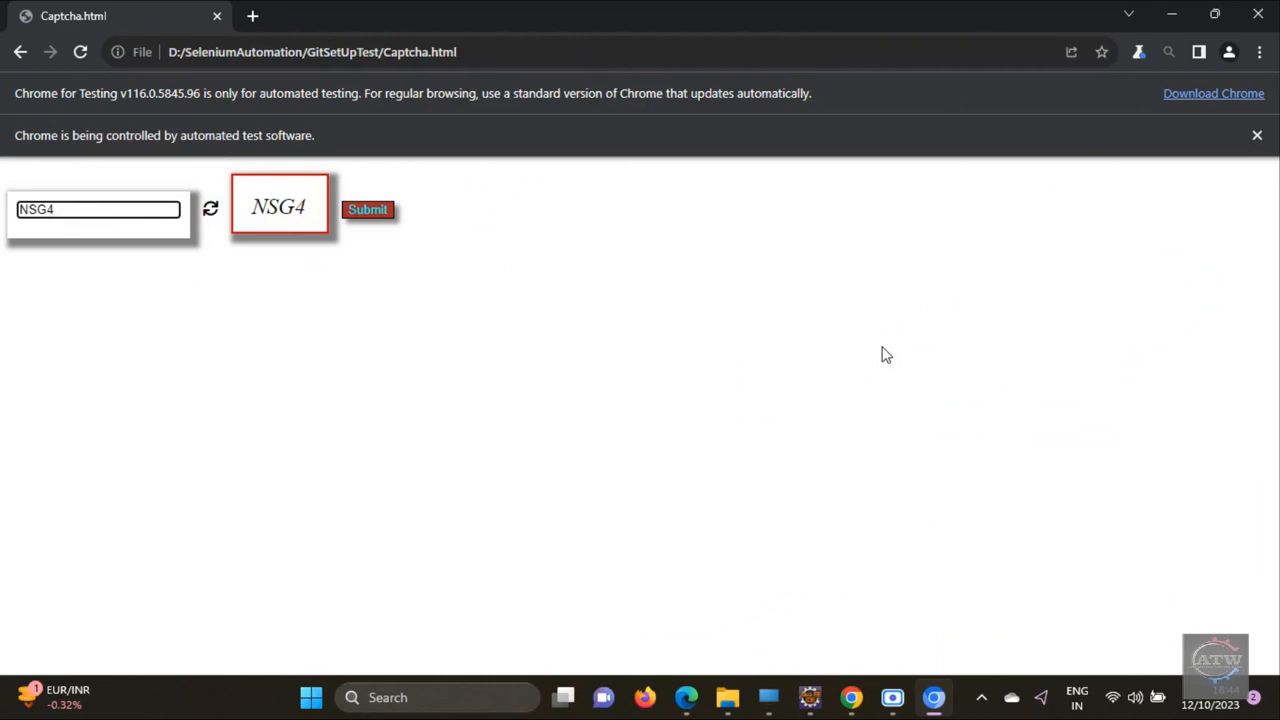
{"action": "left_click", "coordinate": [367, 209]}
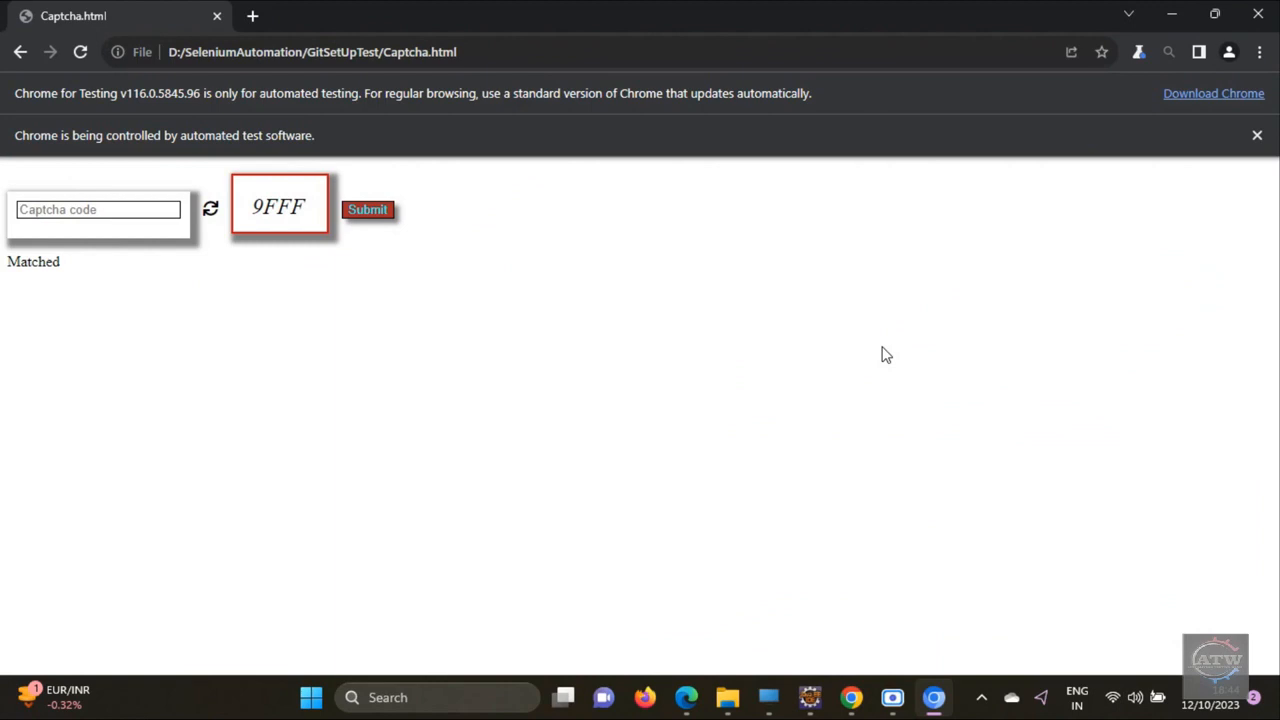
{"action": "mouse_move", "coordinate": [891, 398]}
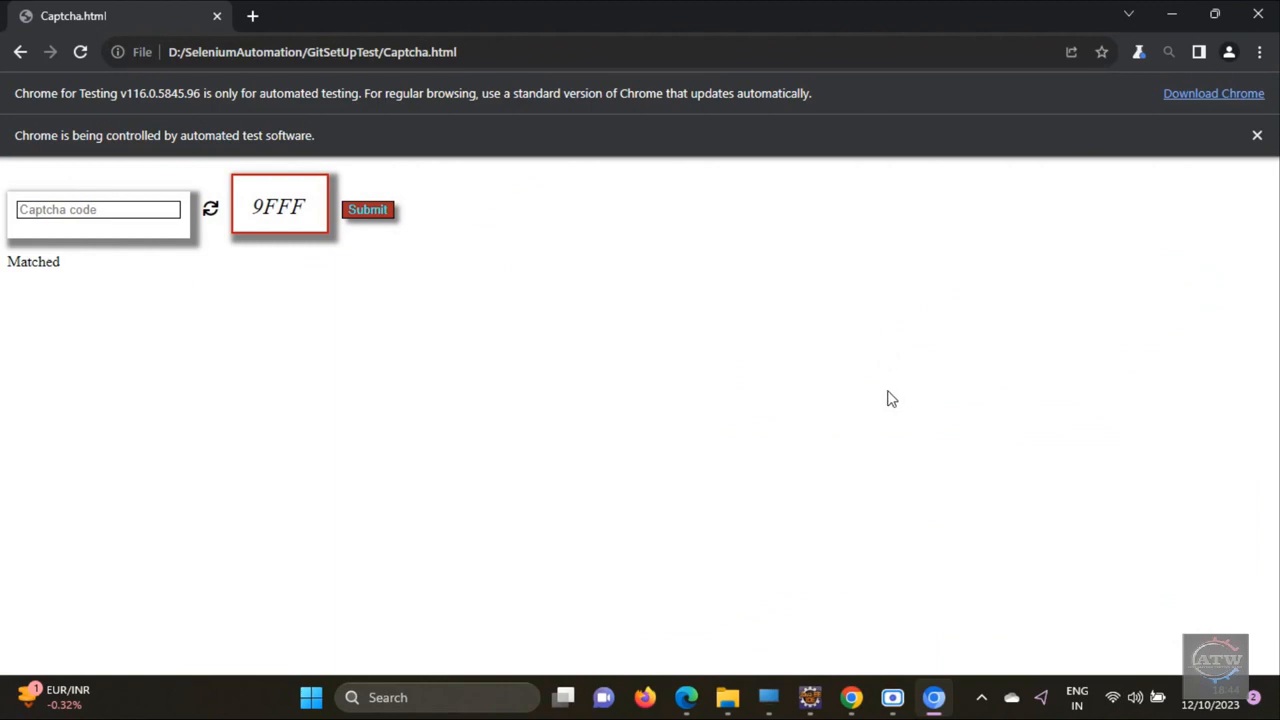
{"action": "left_click", "coordinate": [768, 697]}
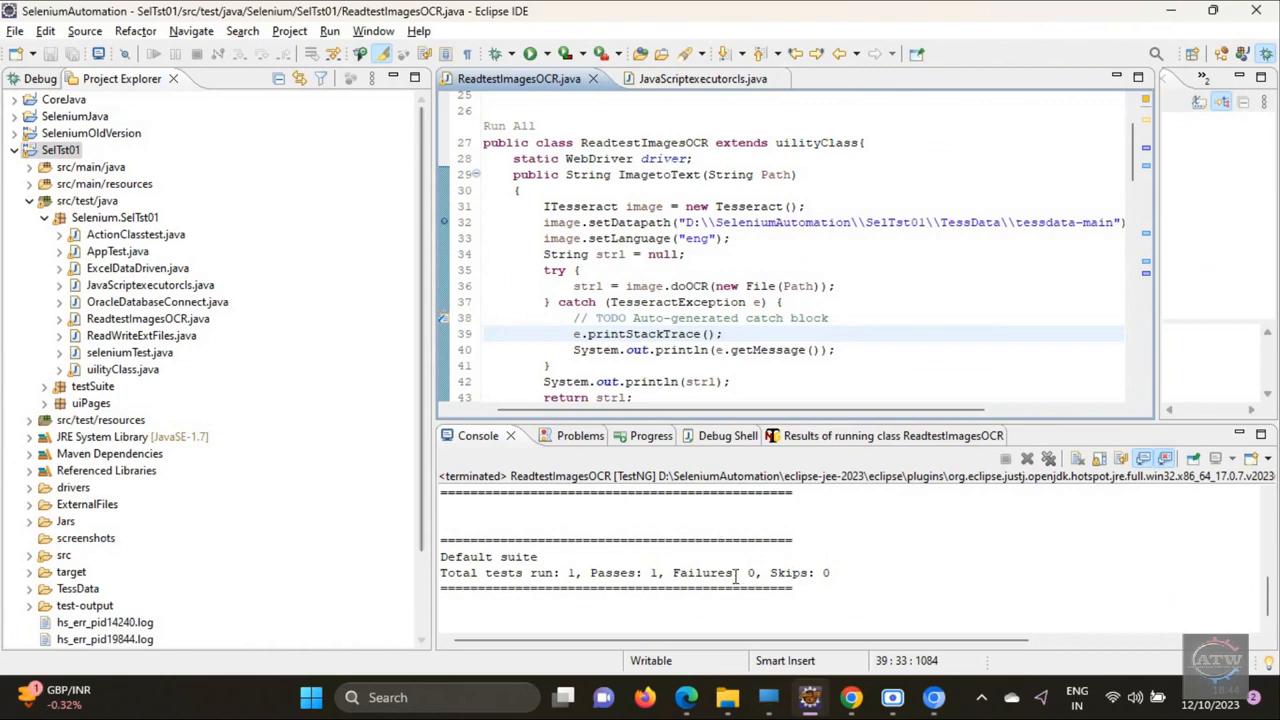
- Select NSG4 in the console, refresh, open elementLogo58.png, then return to ReadtestImagesOCR.java
{"action": "left_click_drag", "start_coordinate": [488, 556], "coordinate": [830, 573]}
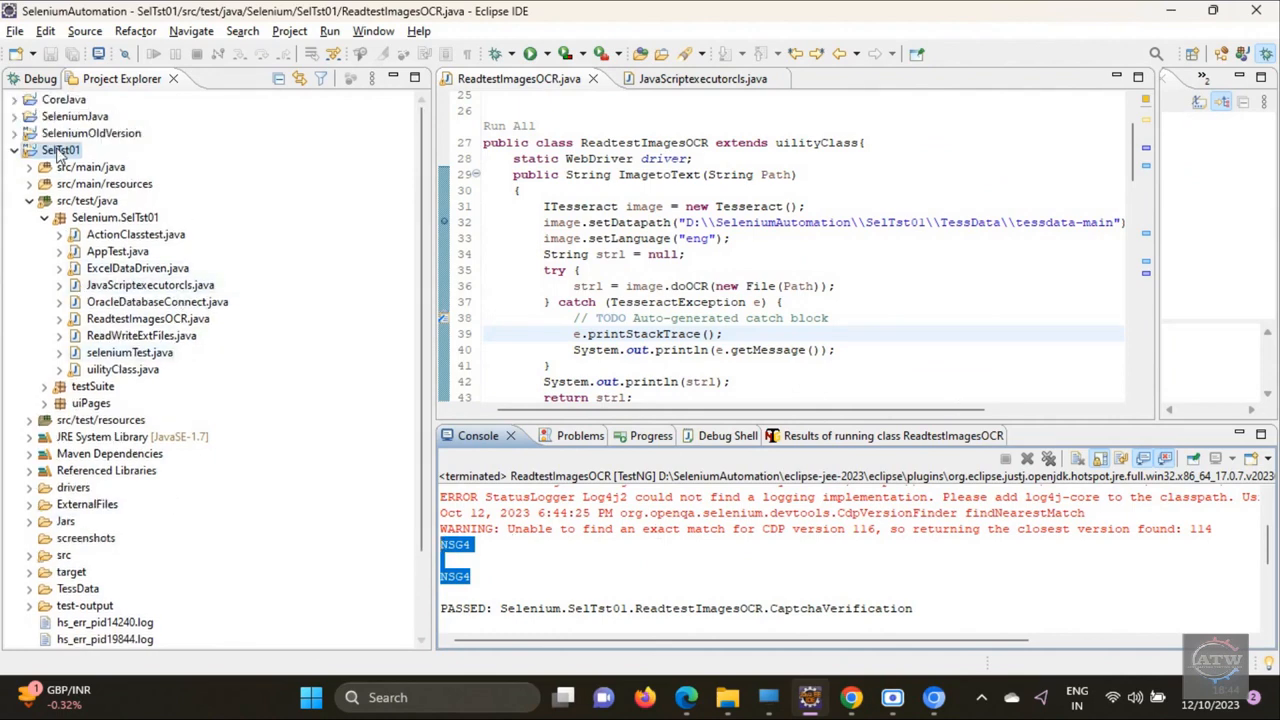
{"action": "right_click", "coordinate": [61, 149]}
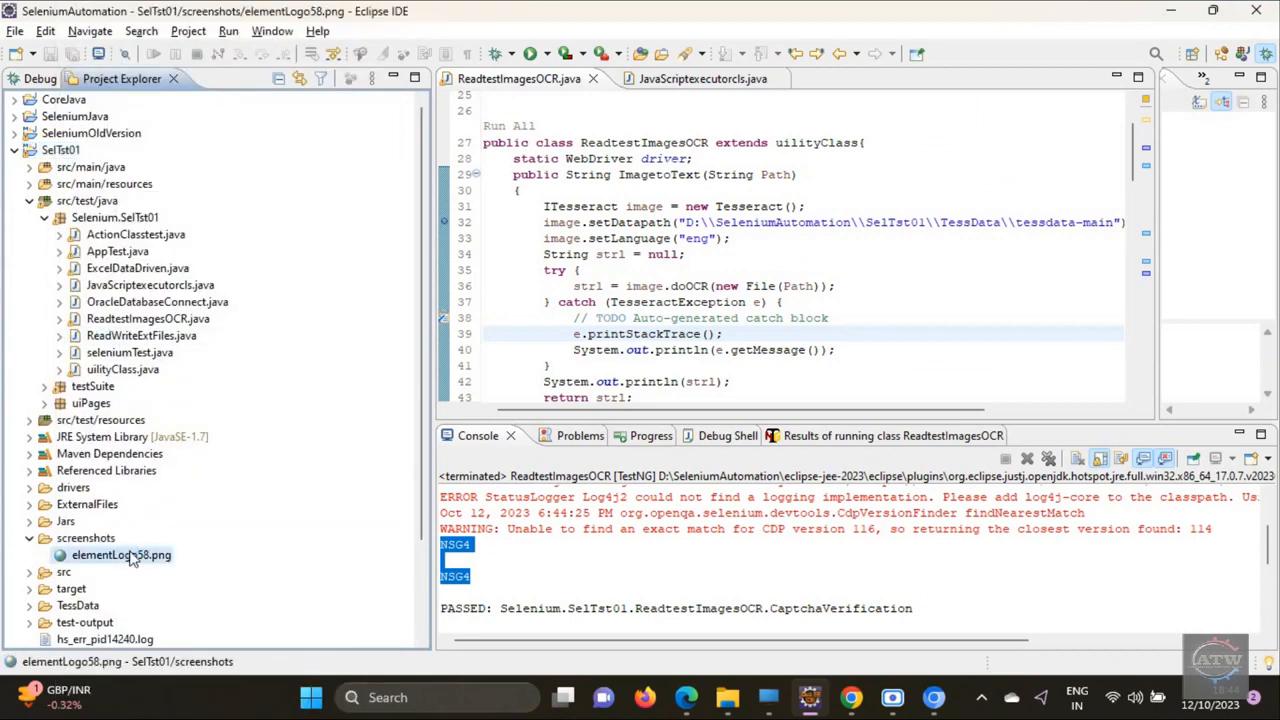
{"action": "double_click", "coordinate": [121, 555]}
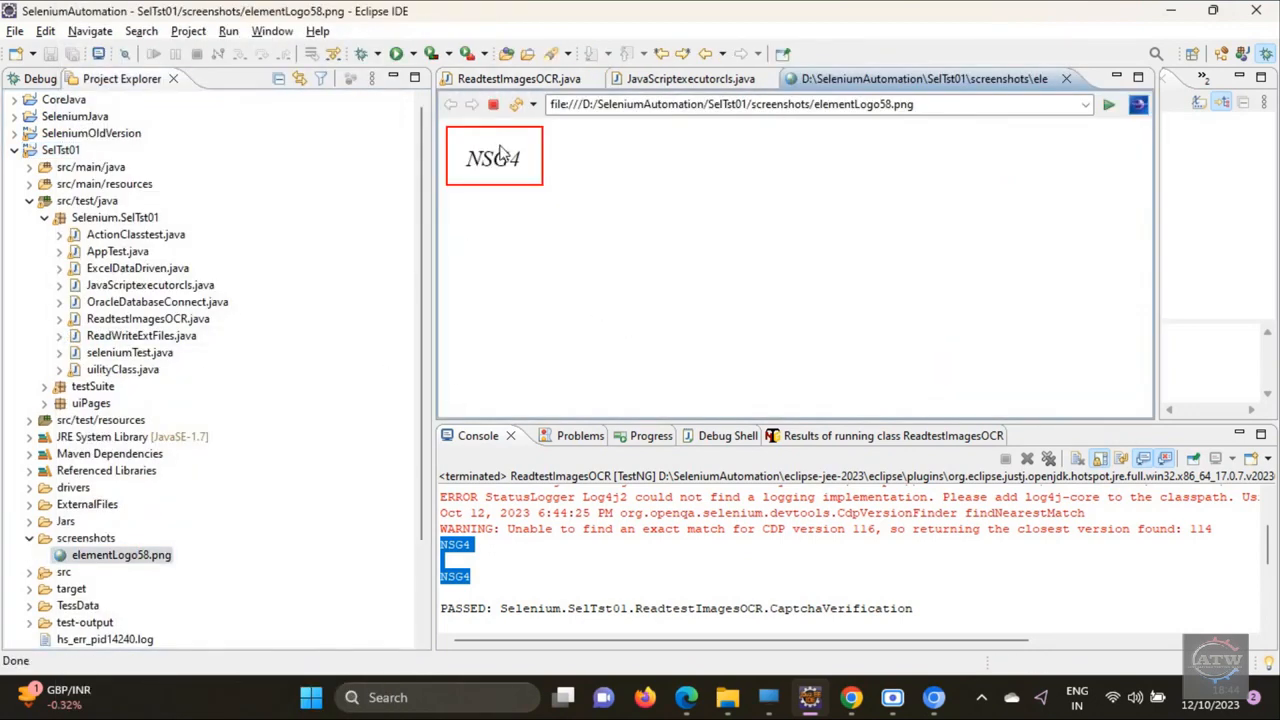
{"action": "left_click", "coordinate": [690, 78]}
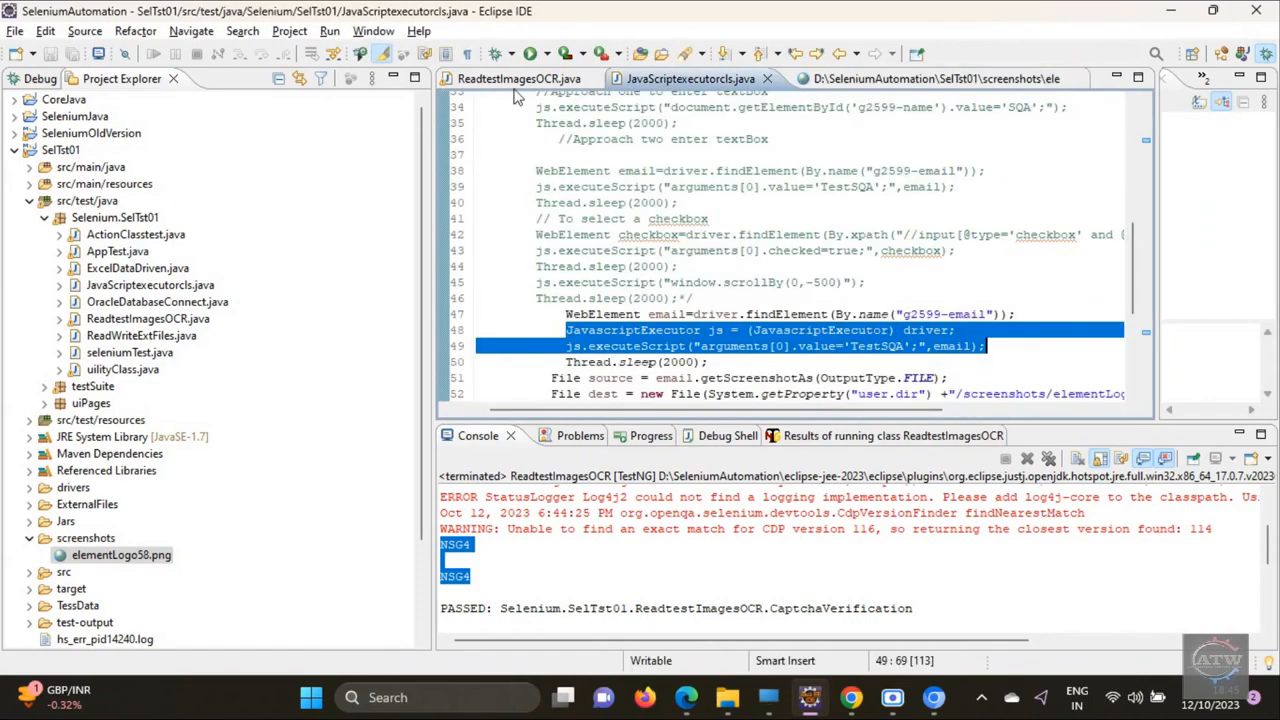
{"action": "left_click", "coordinate": [519, 78]}
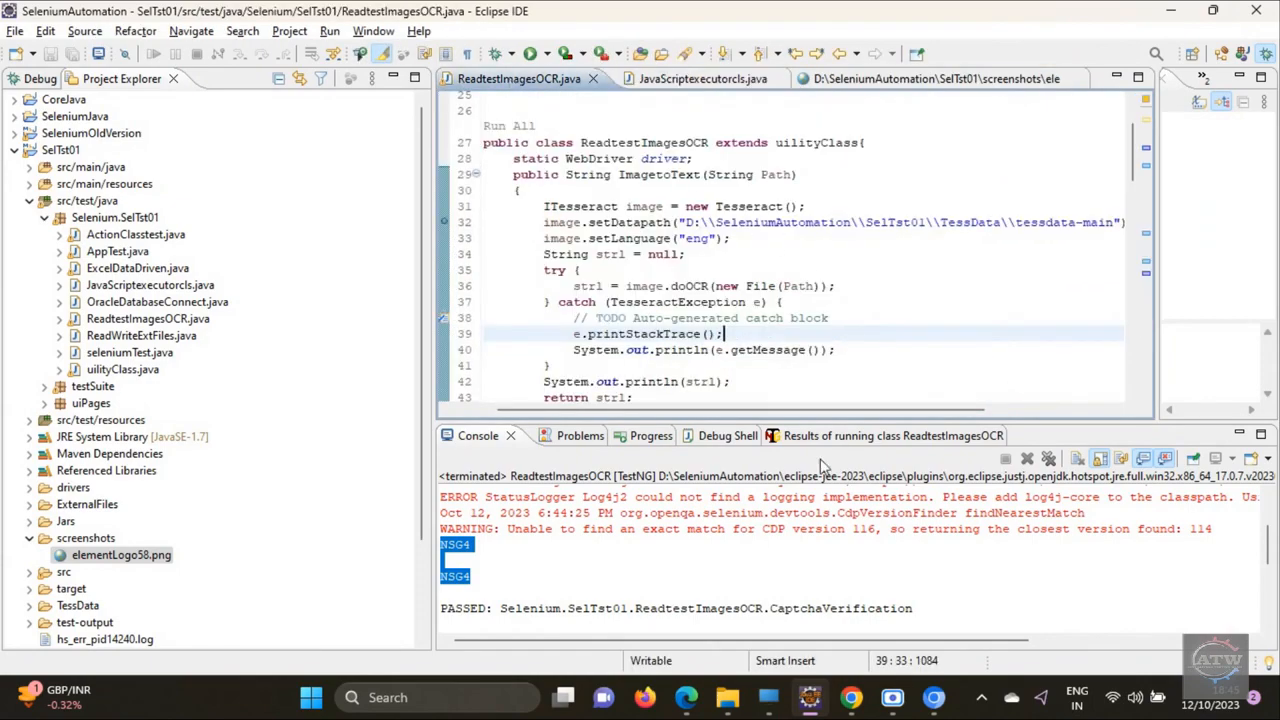